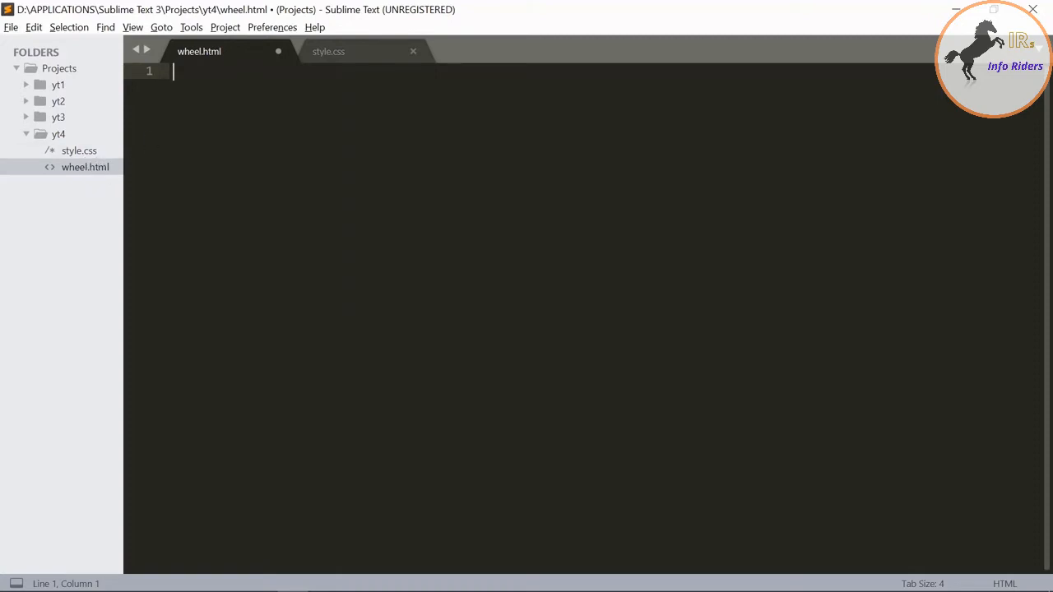
Create the HTML boilerplate titled Wheel Rotation and link it to style.css
{"action": "type", "text": "<title></title>"}
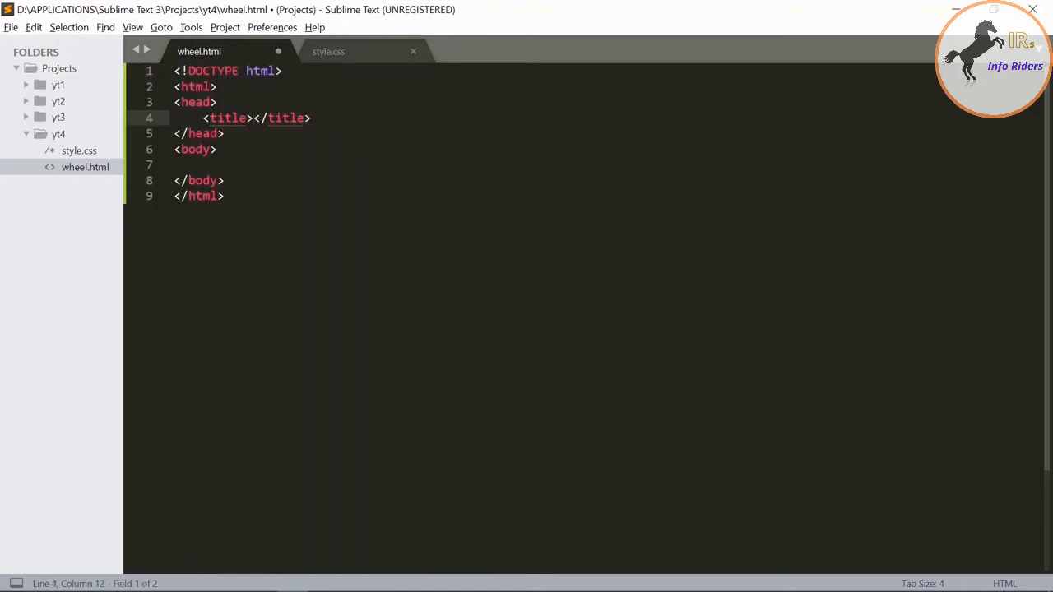
{"action": "type", "text": "Wheel Rot"}
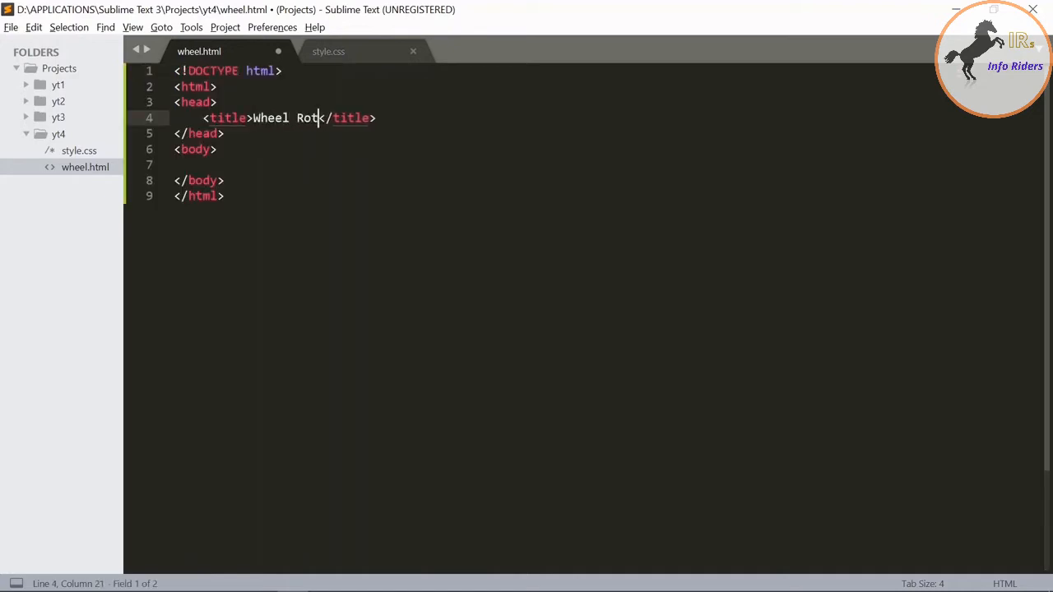
{"action": "type", "text": "ation"}
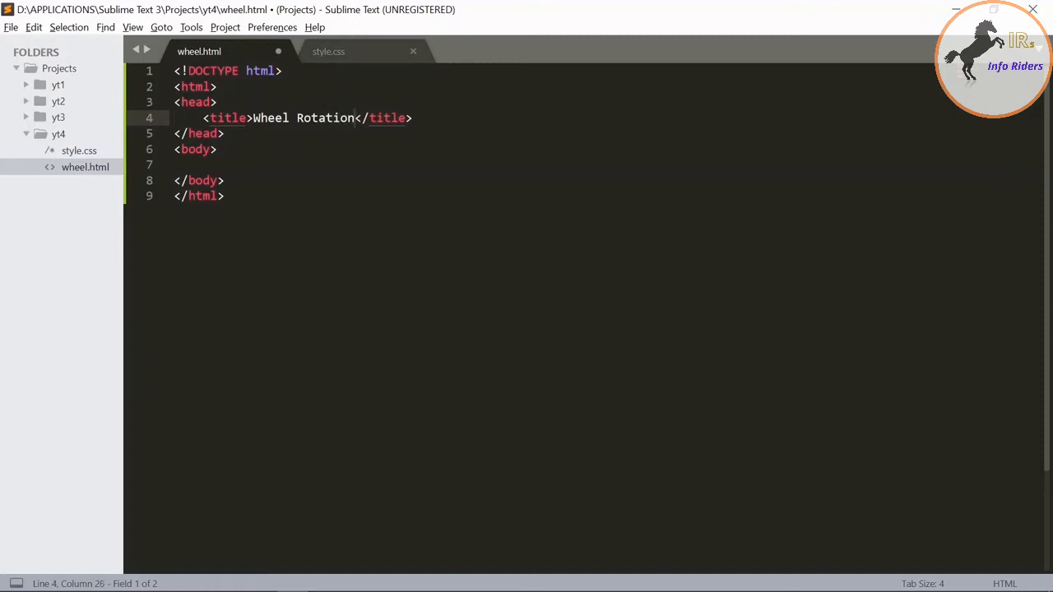
{"action": "type", "text": "<link rel=\"stylesheet\" type=\"text/css\" href=\"\">"}
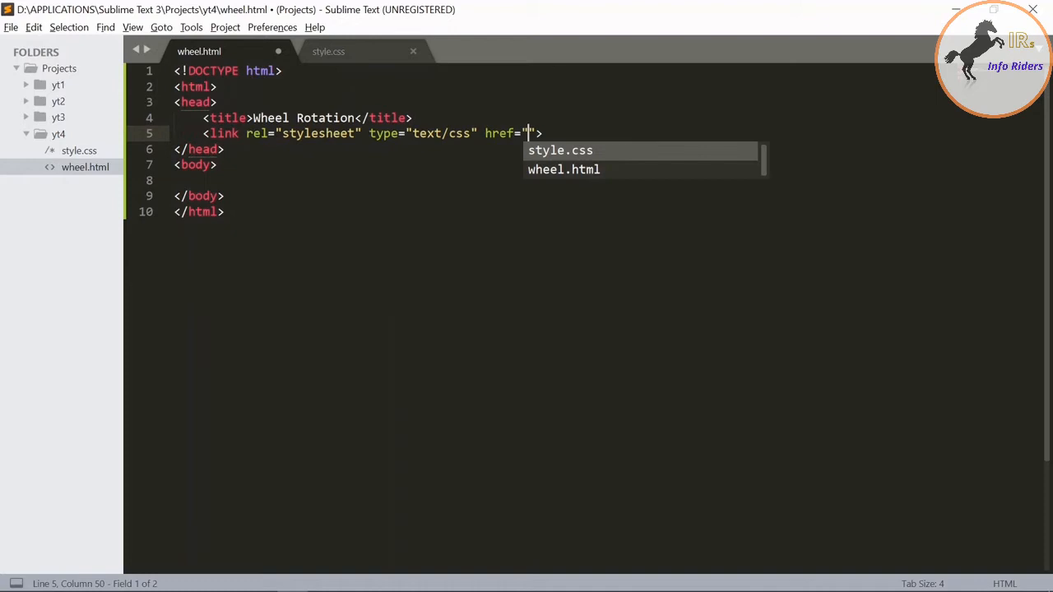
{"action": "key", "text": "Tab"}
{"action": "type", "text": "<"}
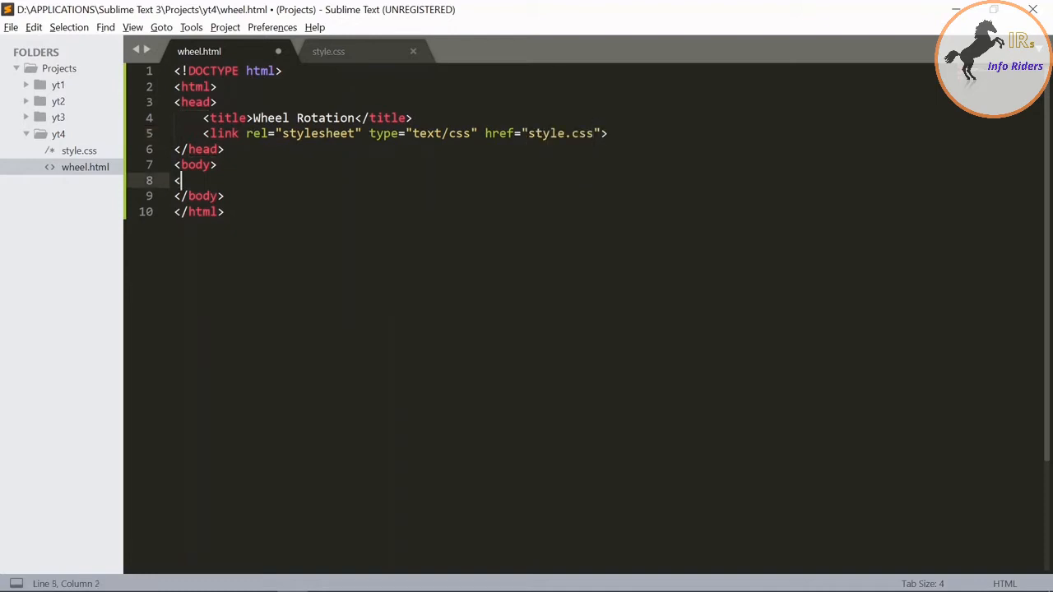
Add an empty div with class wheel inside the body
{"action": "type", "text": "div"}
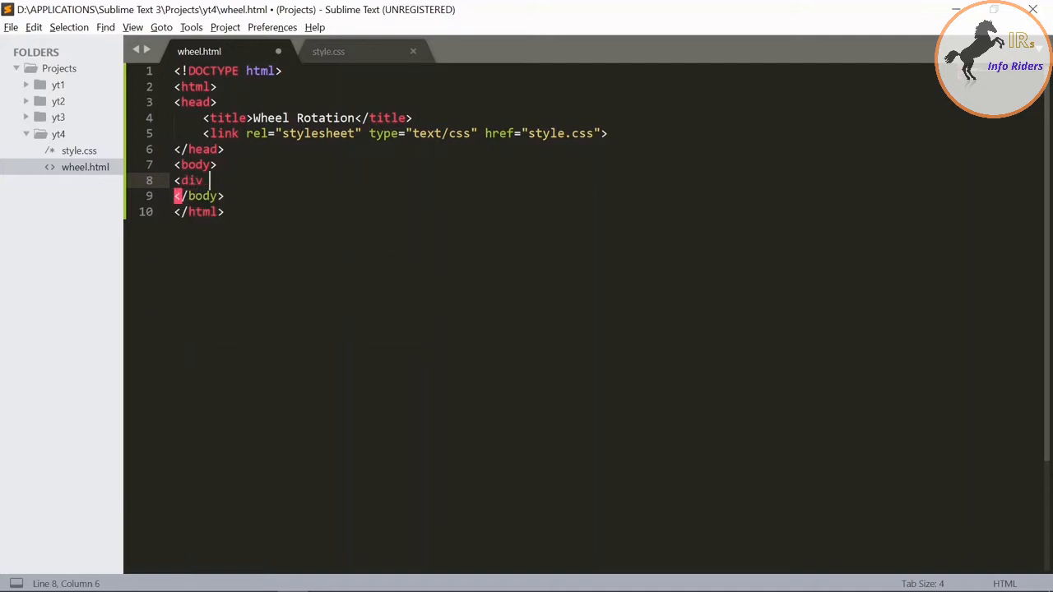
{"action": "type", "text": "class="}
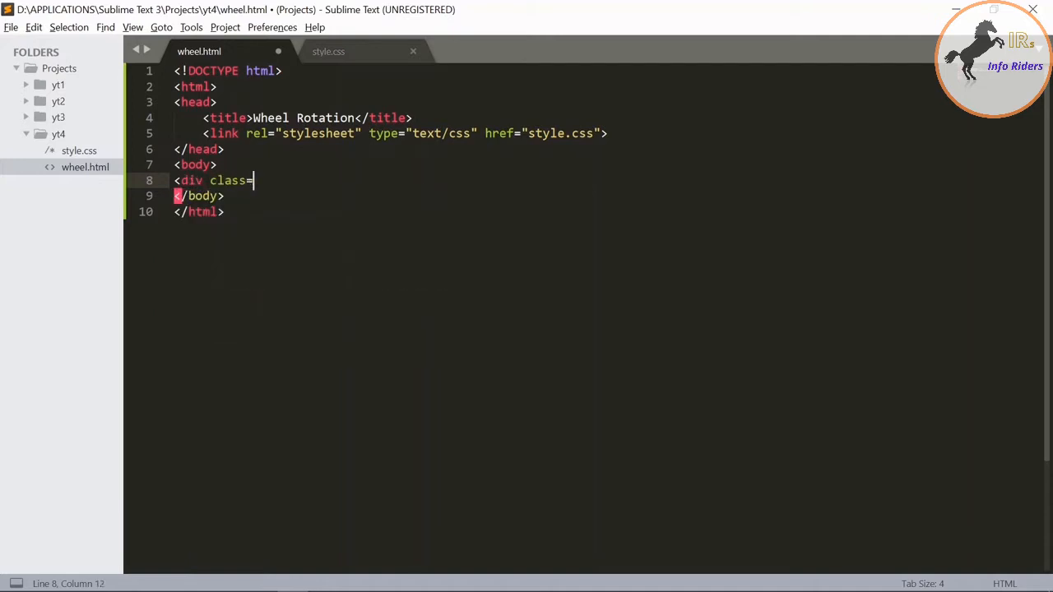
{"action": "type", "text": "\""}
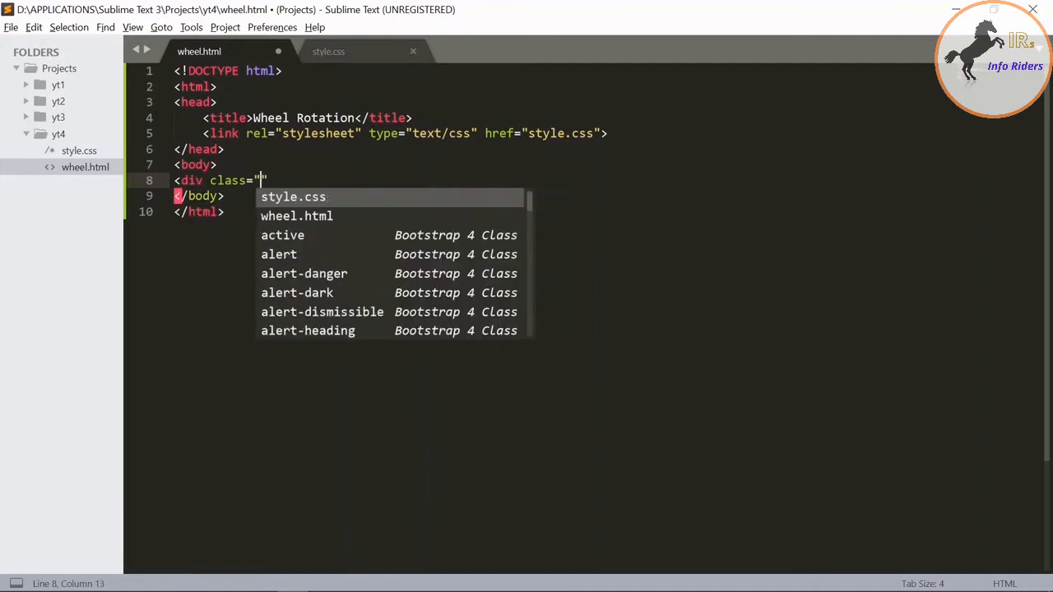
{"action": "type", "text": "wheel"}
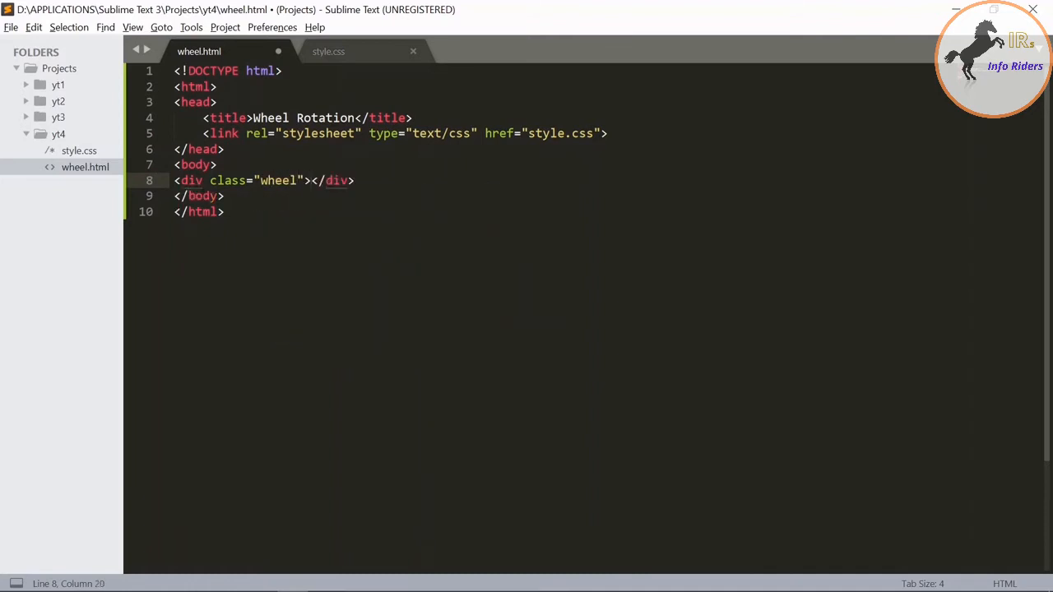
{"action": "key", "text": "enter"}
{"action": "type", "text": "<span></span>"}
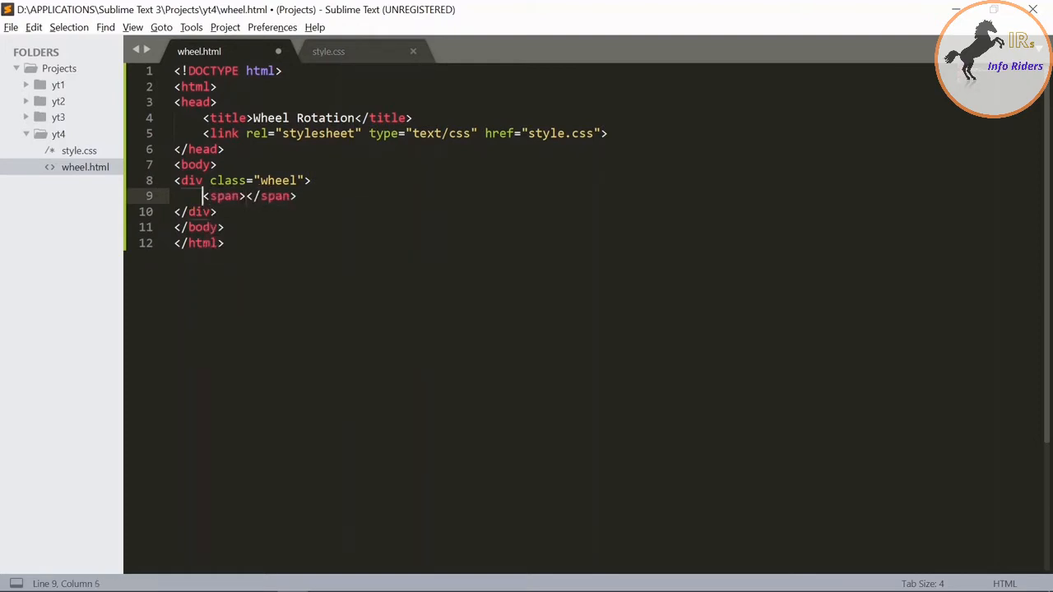
Fill the wheel div with five spans and duplicate it as a wheel1 div
{"action": "left_click_drag", "start_coordinate": [205, 196], "coordinate": [297, 196]}
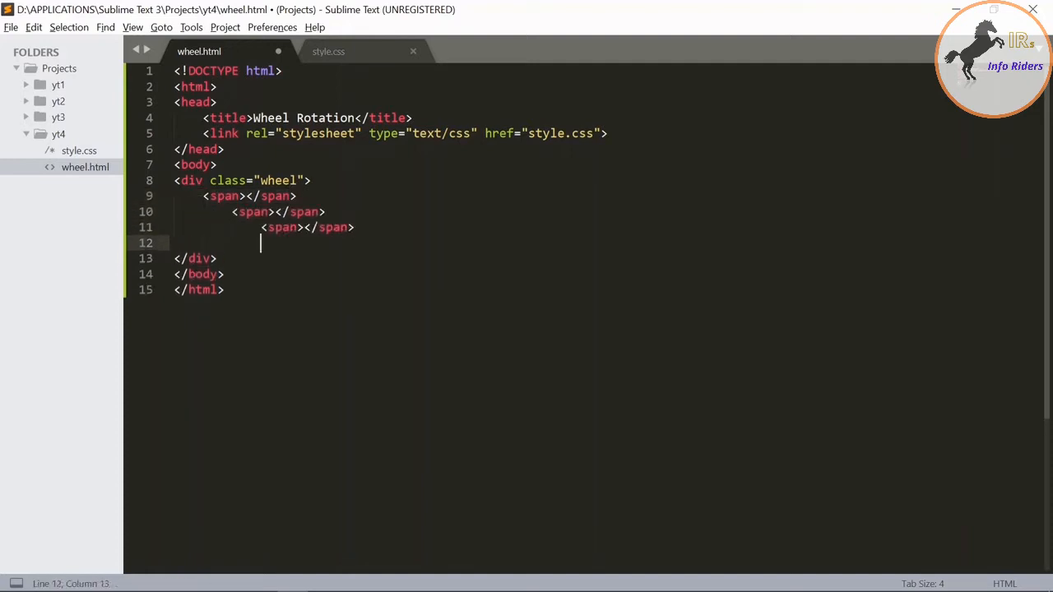
{"action": "type", "text": "<span></span>"}
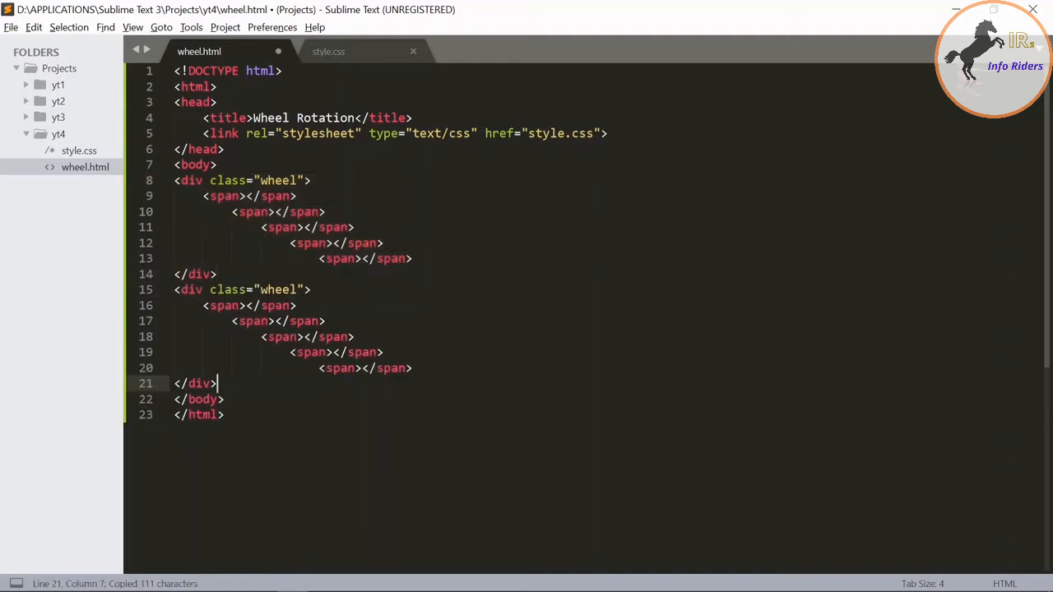
{"action": "type", "text": "1"}
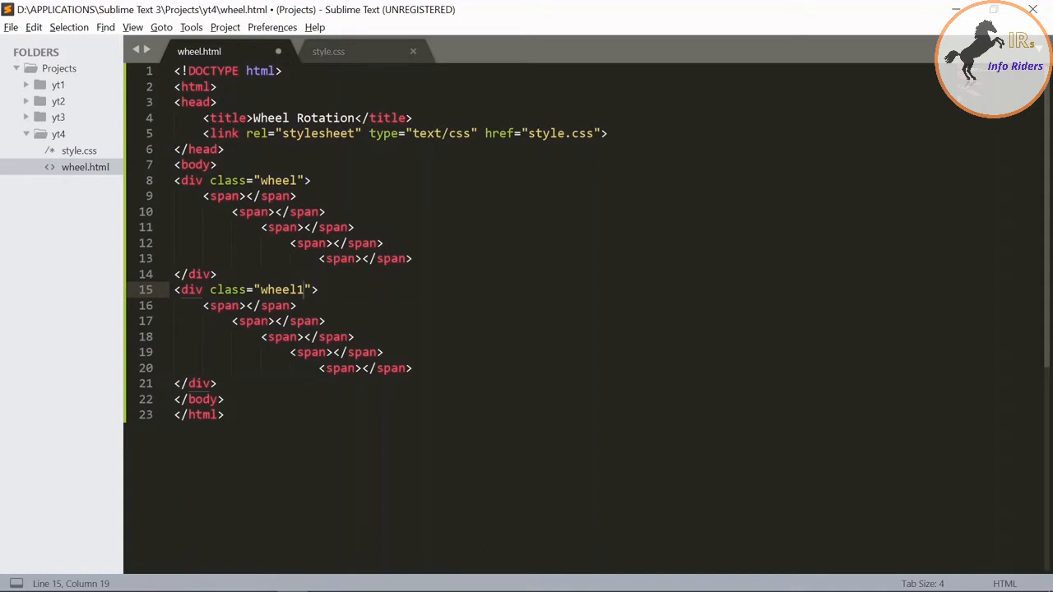
{"action": "left_click", "coordinate": [329, 51]}
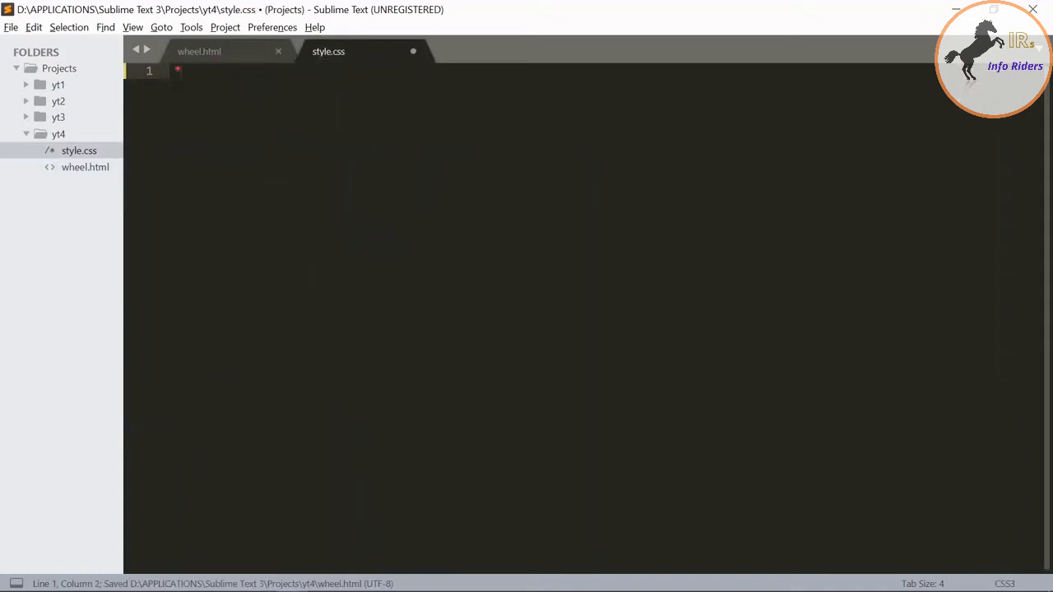
Write a universal rule: margin 0, padding 0, box-sizing border-box, background lightblue
{"action": "type", "text": "*{"}
{"action": "type", "text": "p"}
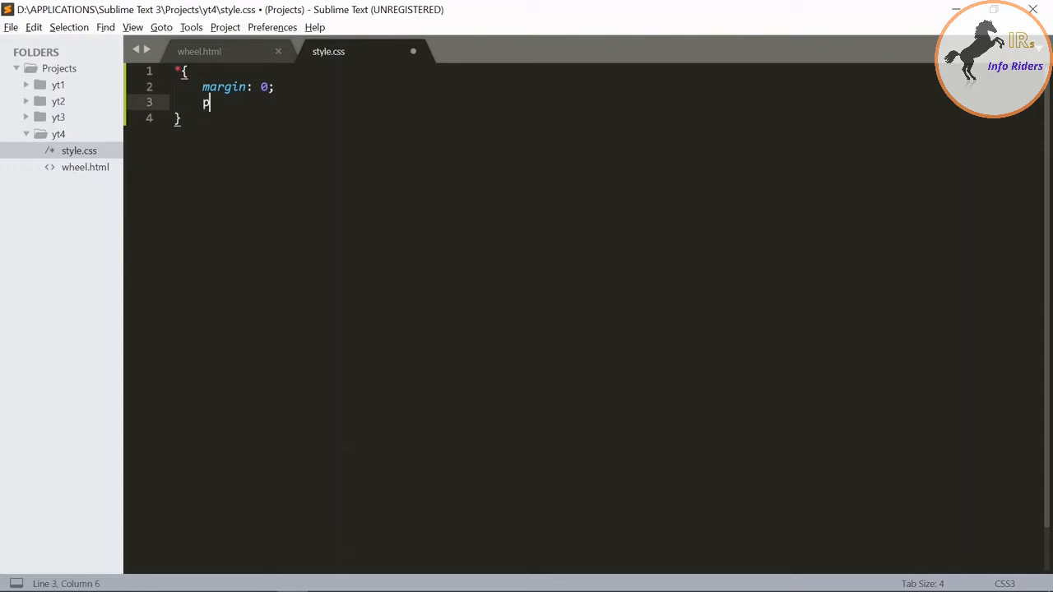
{"action": "type", "text": "adding:"}
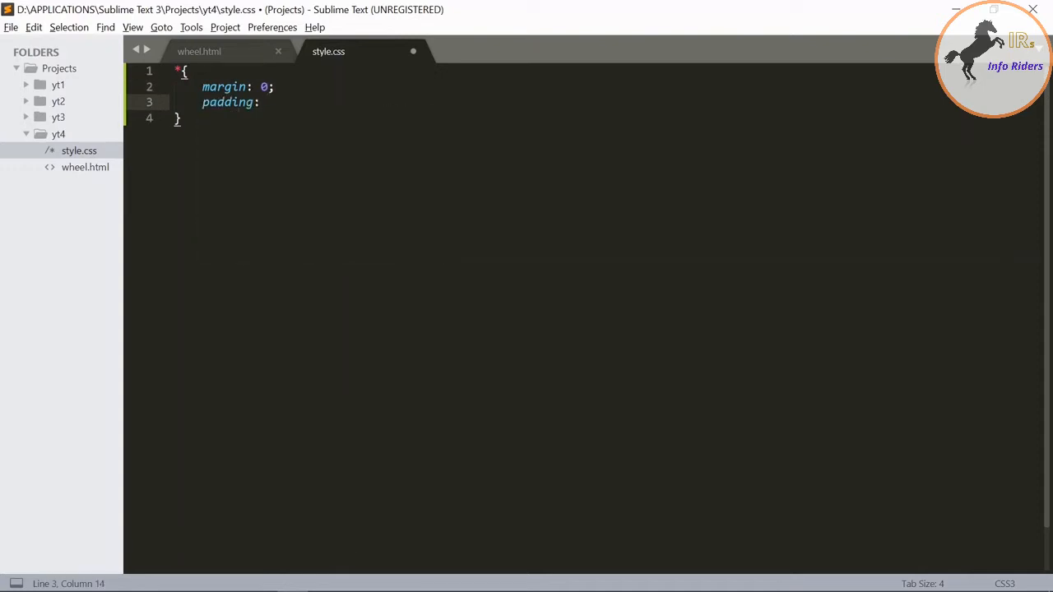
{"action": "type", "text": "b"}
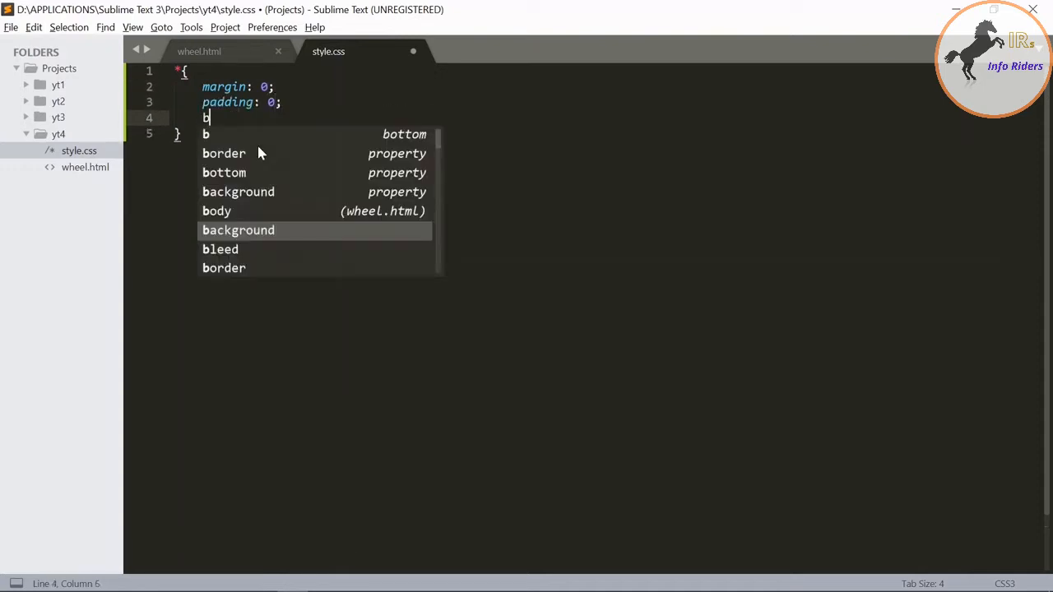
{"action": "type", "text": "ox-sizing:"}
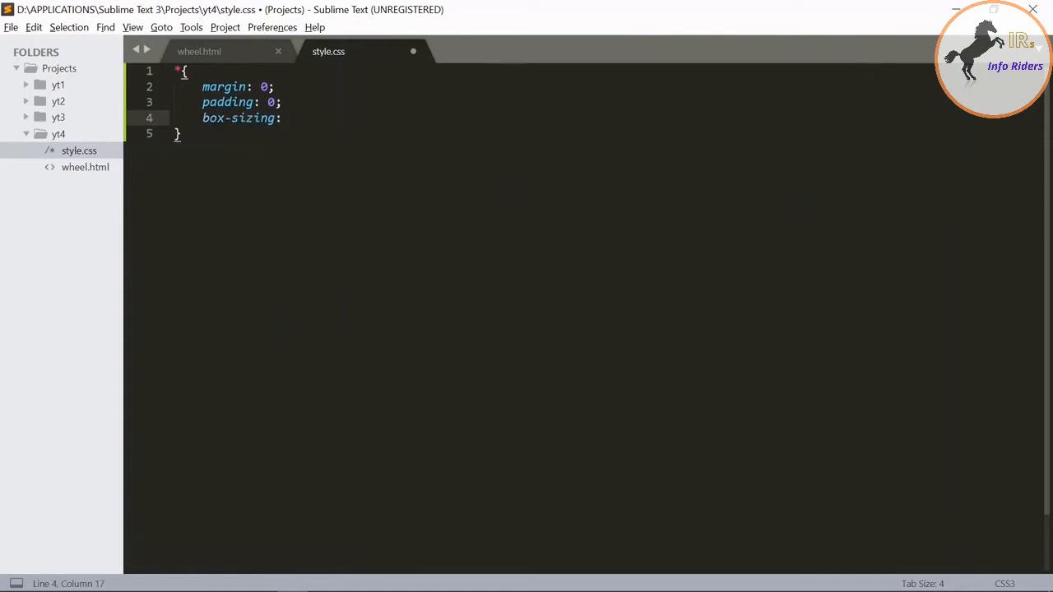
{"action": "type", "text": "bord"}
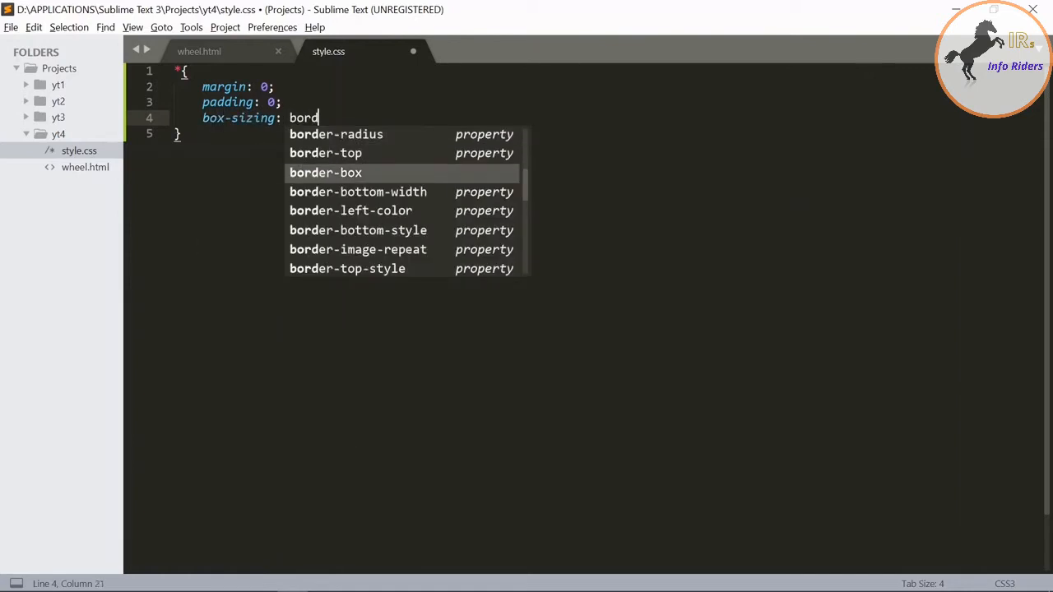
{"action": "key", "text": "enter"}
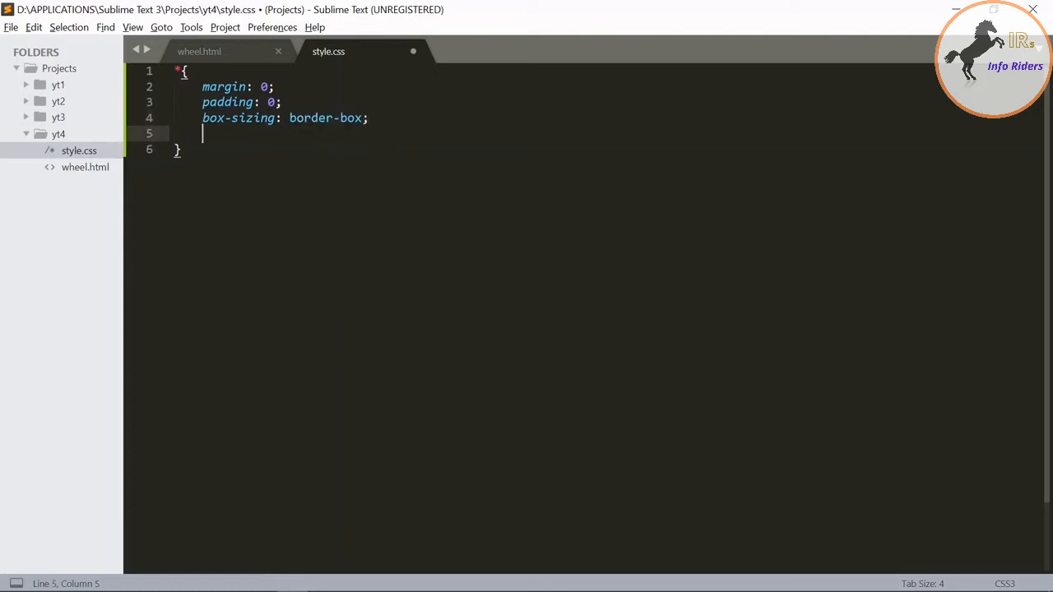
{"action": "type", "text": "background-color: lightblue;"}
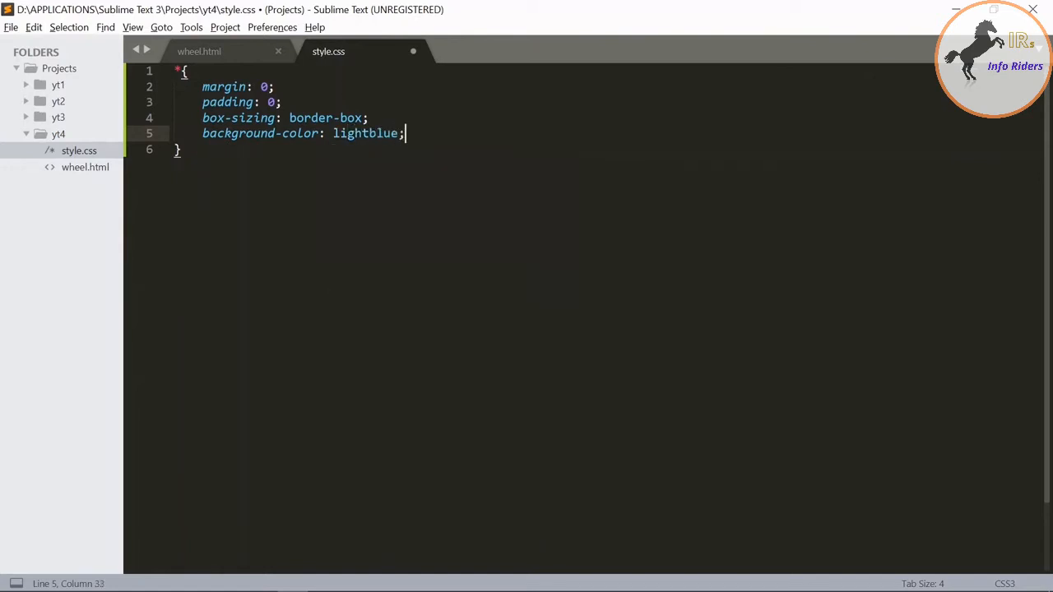
{"action": "key", "text": "Enter"}
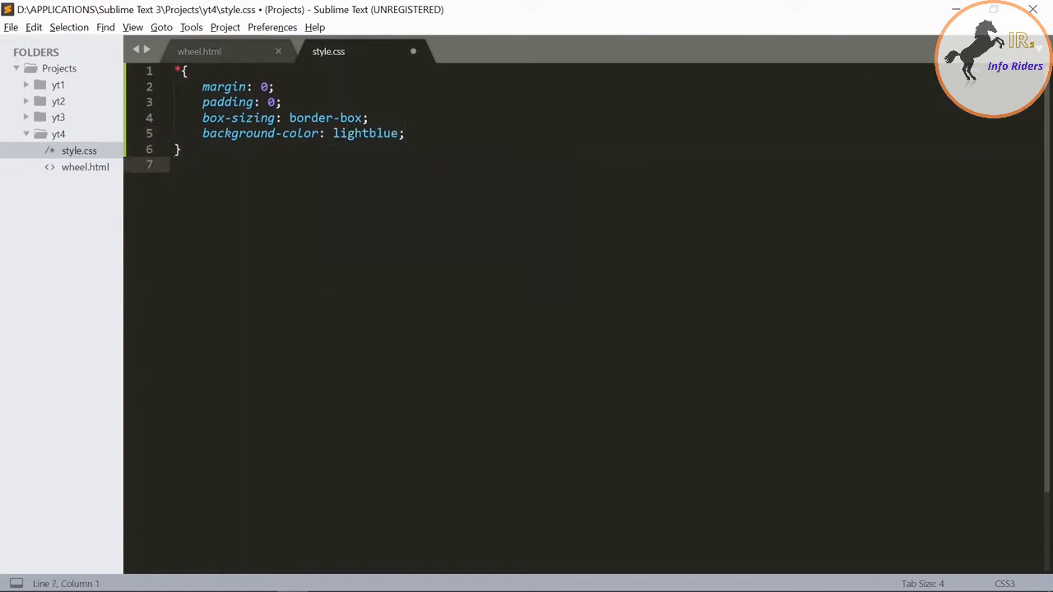
Start the .wheel rule with absolute position, top 30% and left 20%
{"action": "type", "text": ".wheel"}
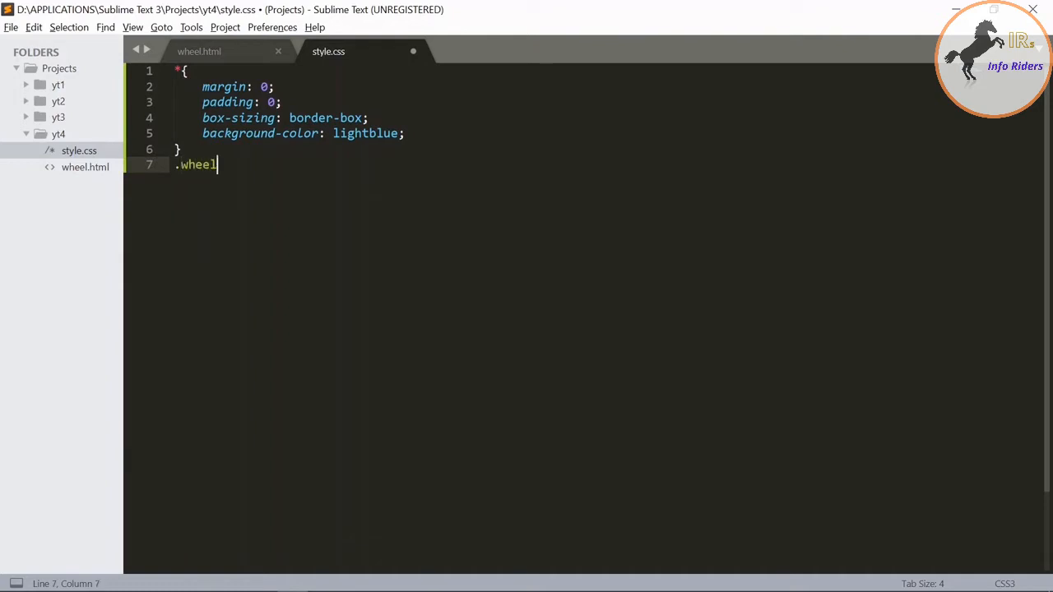
{"action": "type", "text": "{"}
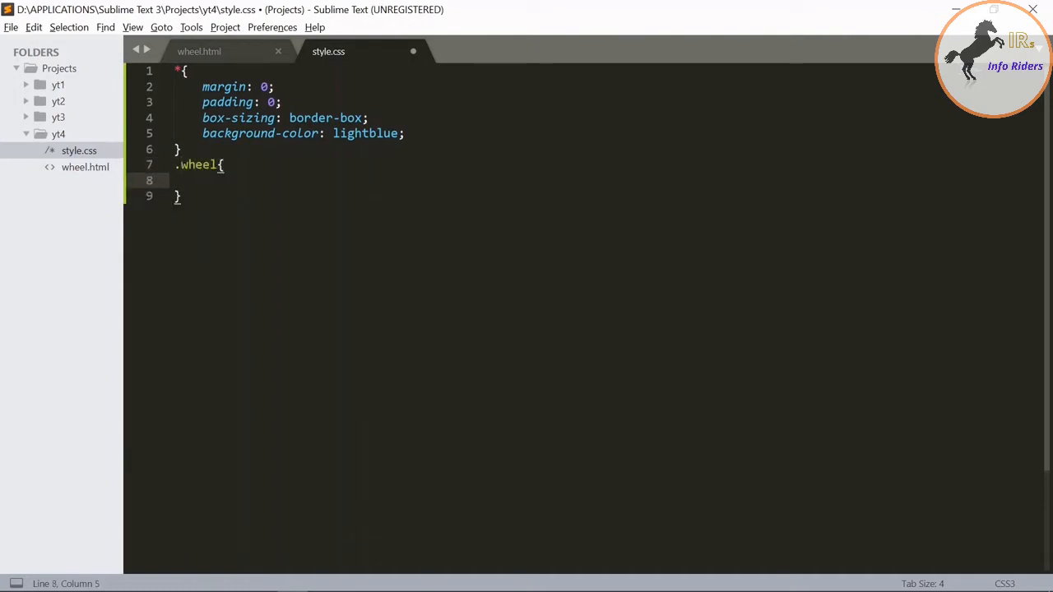
{"action": "type", "text": "position: absolute;"}
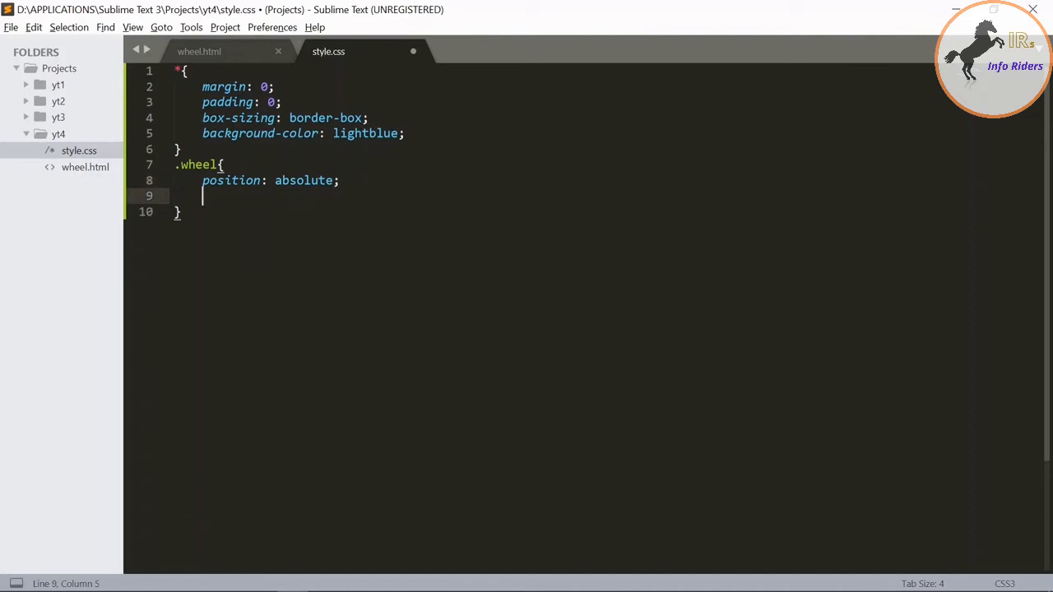
{"action": "type", "text": "top"}
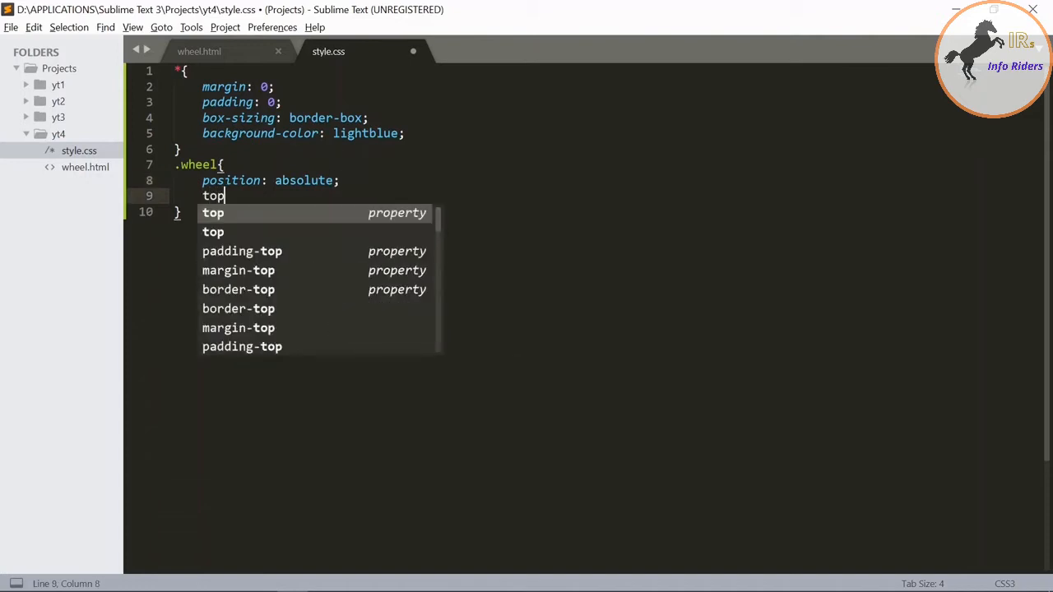
{"action": "type", "text": ": 30%;"}
{"action": "type", "text": "l"}
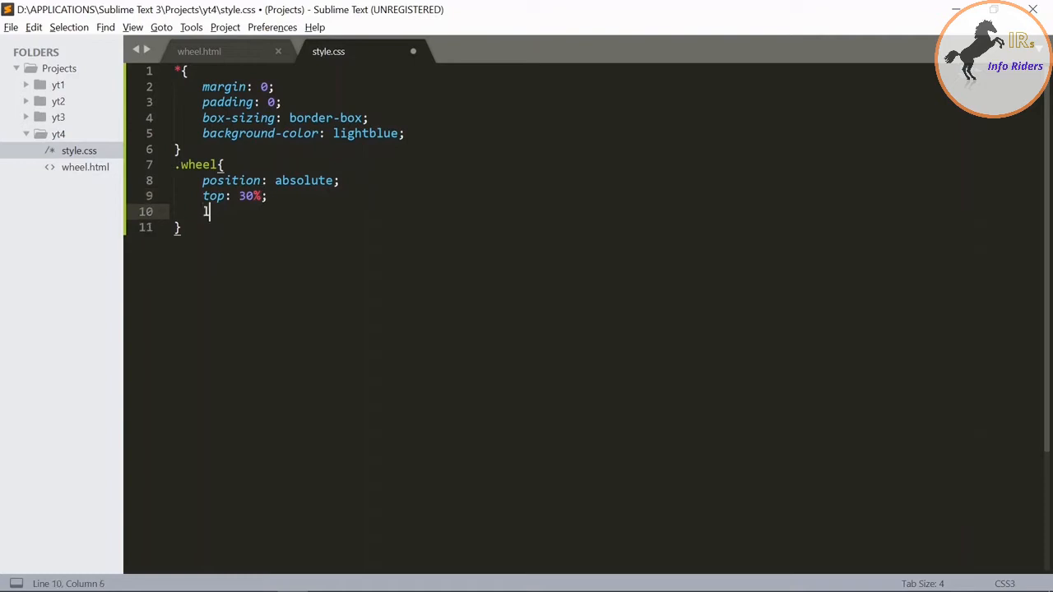
{"action": "type", "text": "eft: ;"}
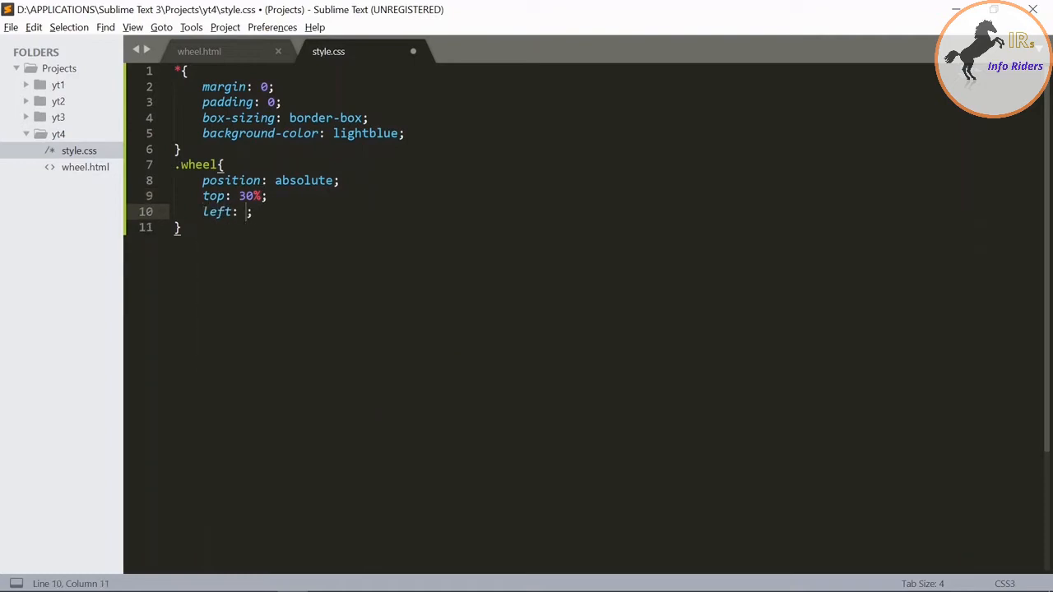
{"action": "type", "text": "20%"}
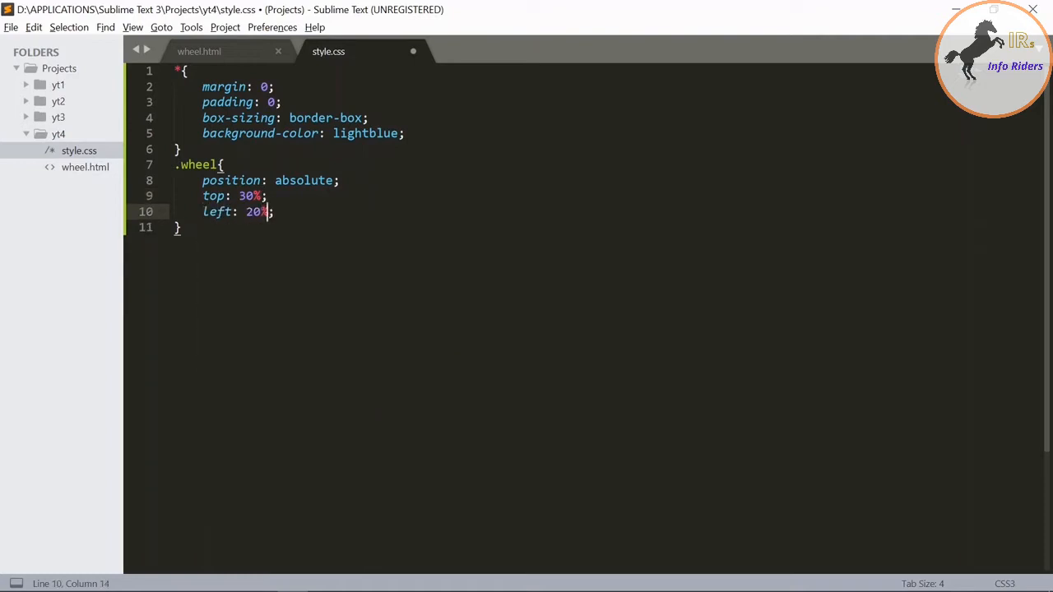
Give .wheel a 300px by 300px size and a 20px solid black border
{"action": "type", "text": "width: 3;"}
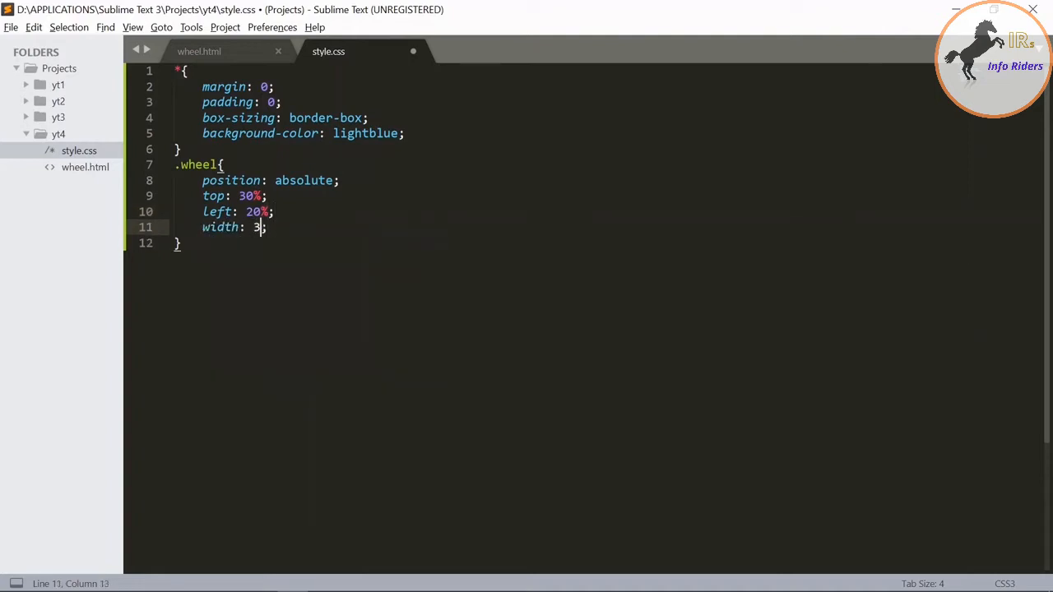
{"action": "type", "text": "00px"}
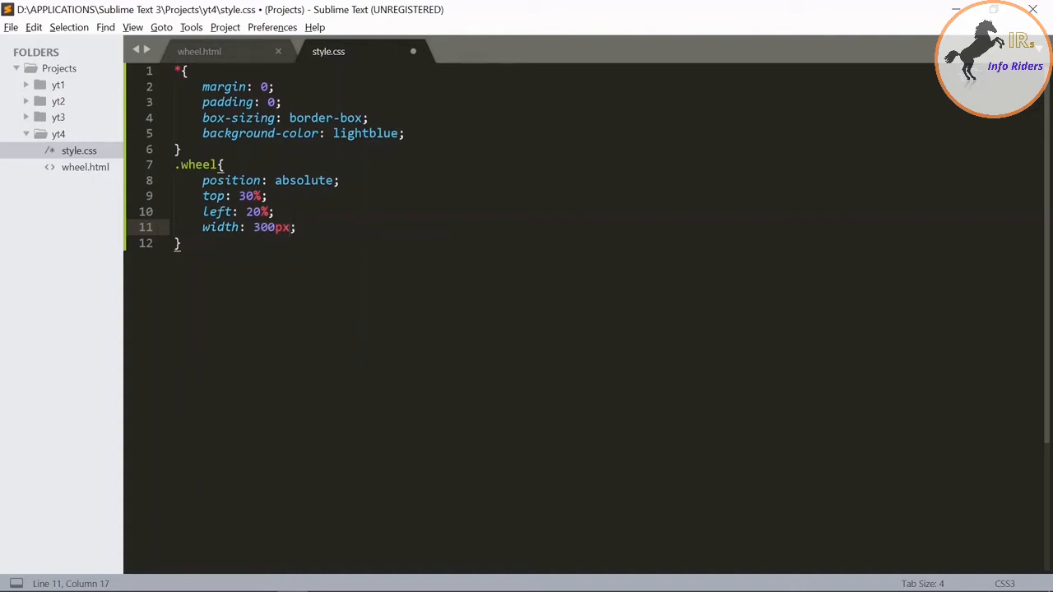
{"action": "type", "text": "height: 3"}
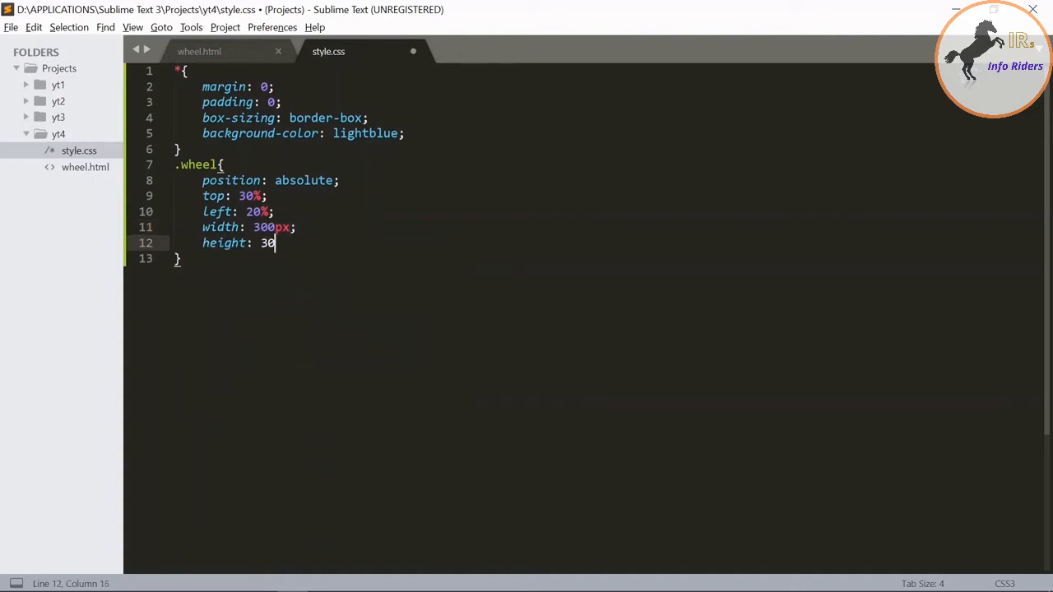
{"action": "type", "text": "0px;"}
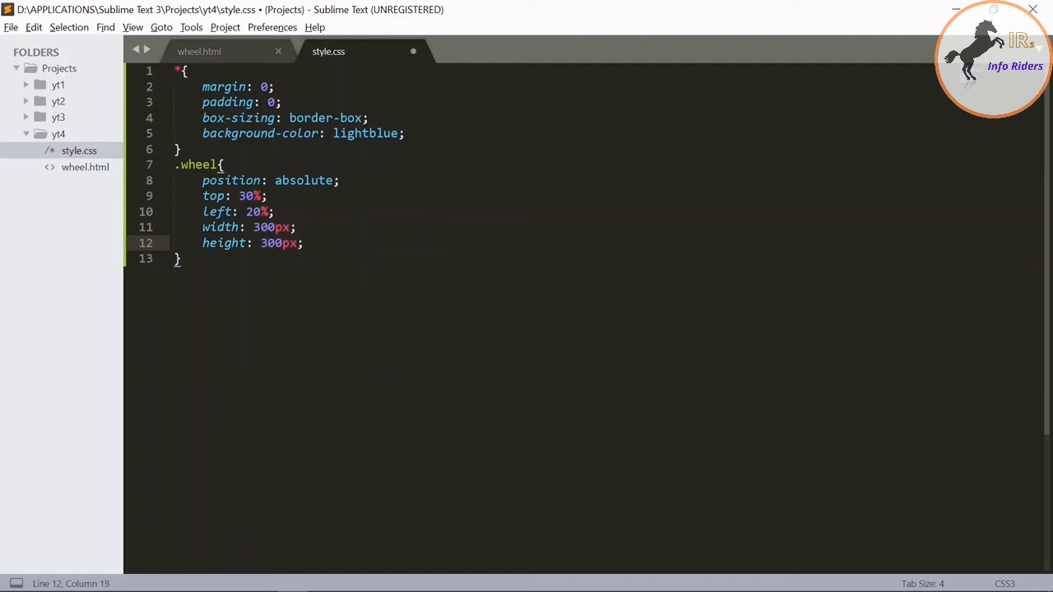
{"action": "type", "text": "border"}
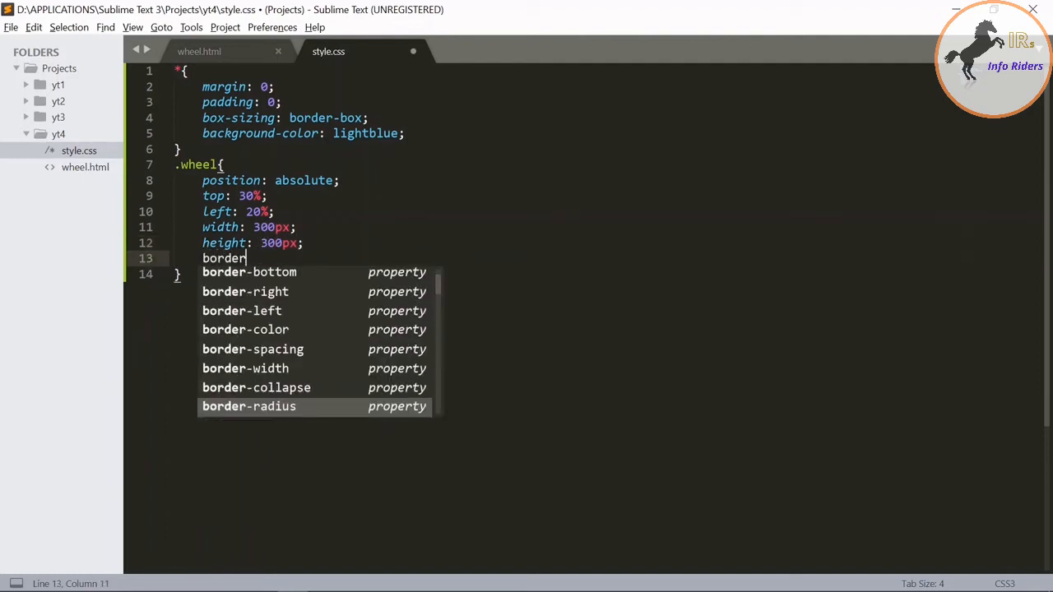
{"action": "type", "text": ": 20px solid ;"}
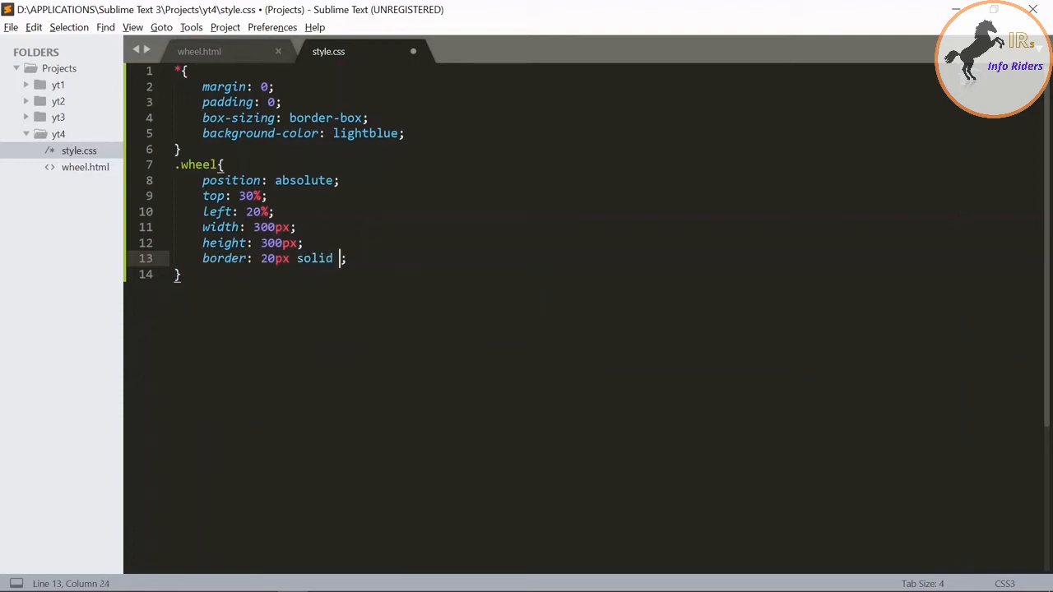
{"action": "type", "text": "black"}
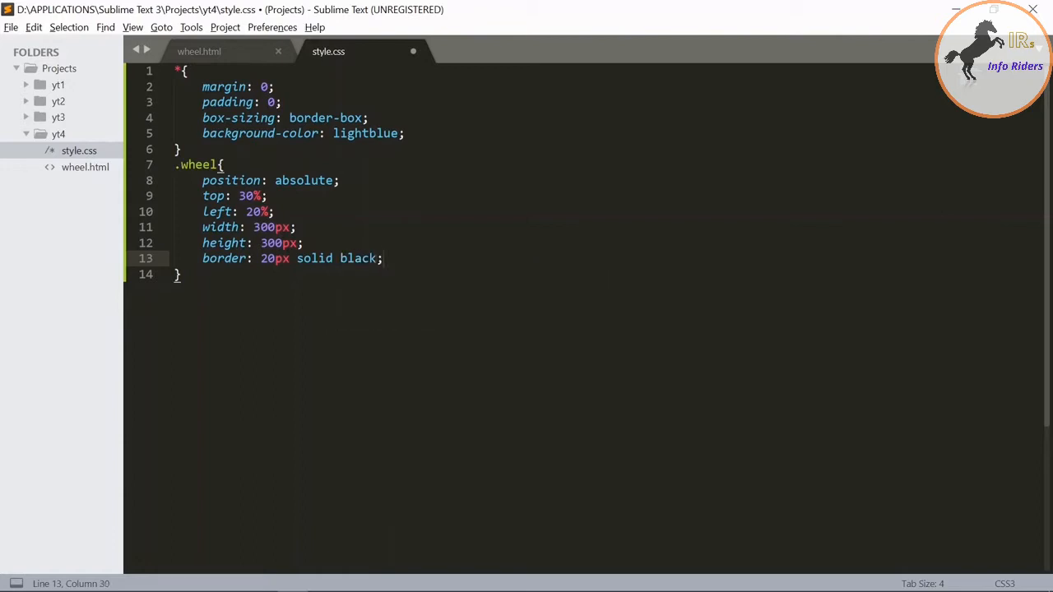
Set .wheel border-radius to 50% and save the stylesheet
{"action": "type", "text": "border-radius:"}
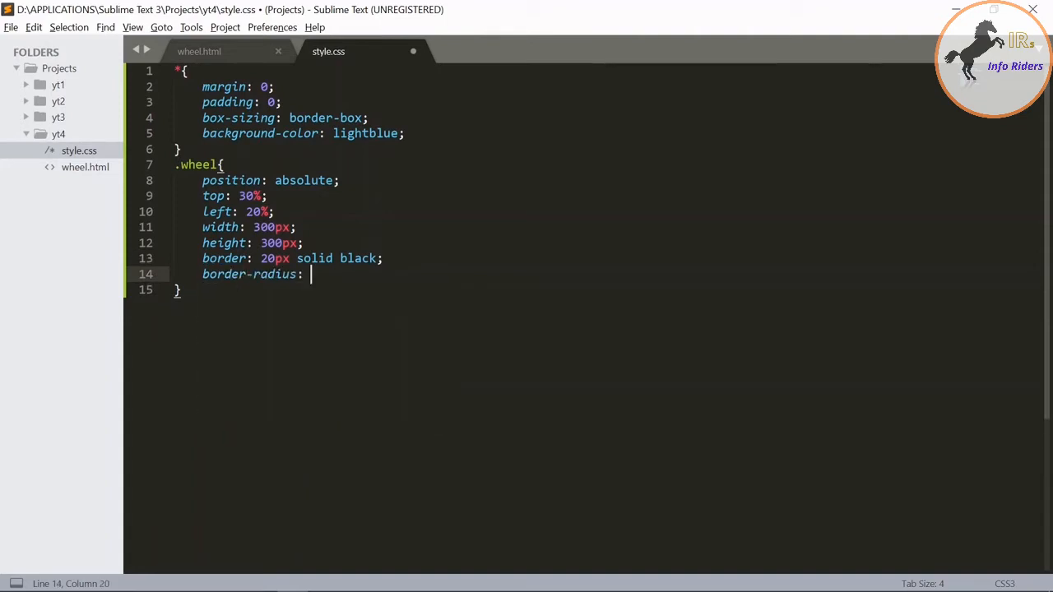
{"action": "type", "text": "50%"}
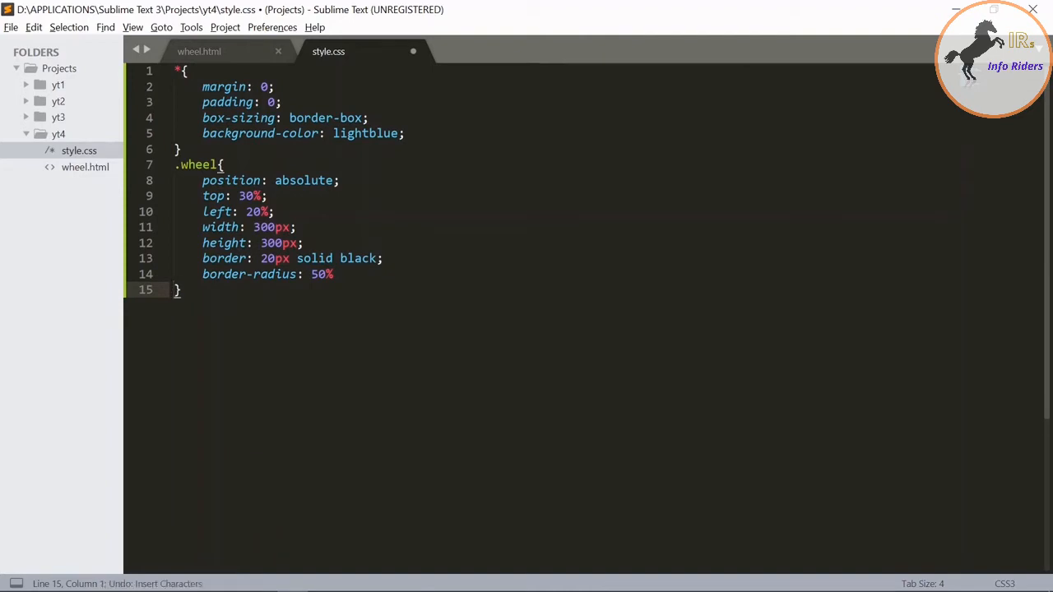
{"action": "type", "text": "20"}
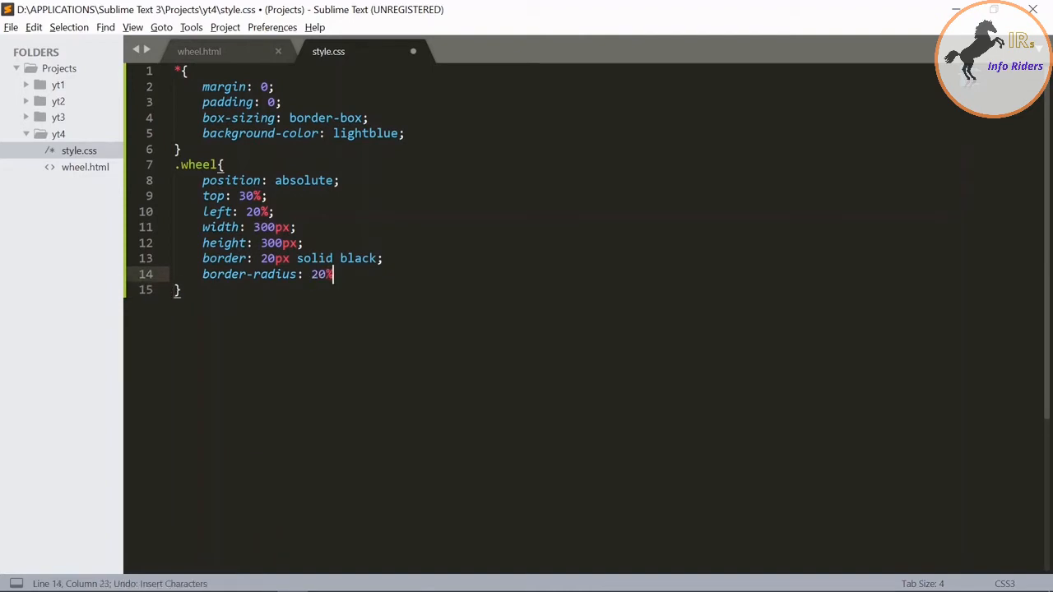
{"action": "key", "text": "BackSpace"}
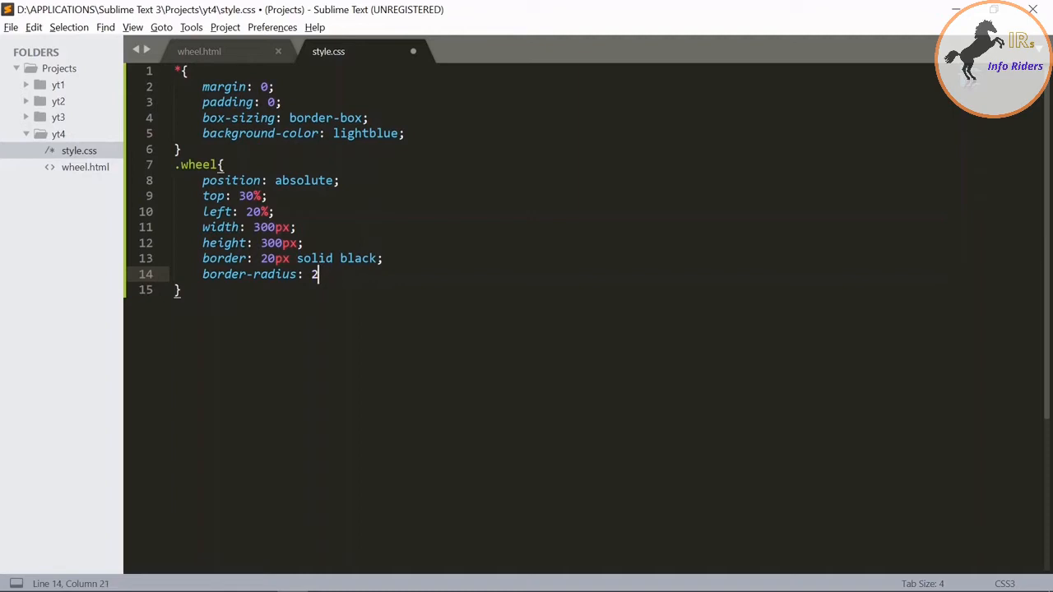
{"action": "type", "text": "0%"}
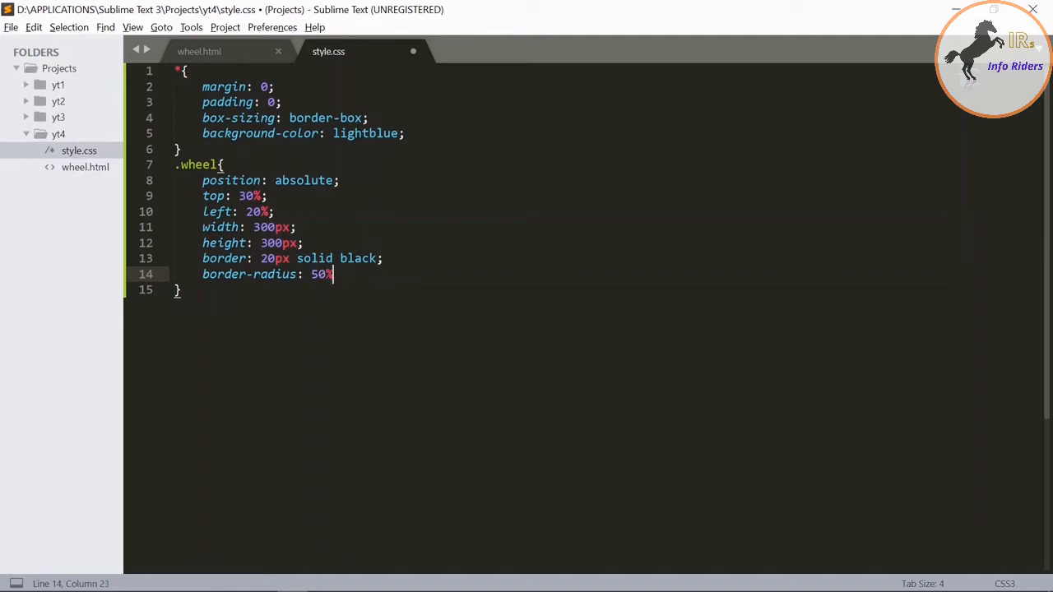
{"action": "key", "text": "enter"}
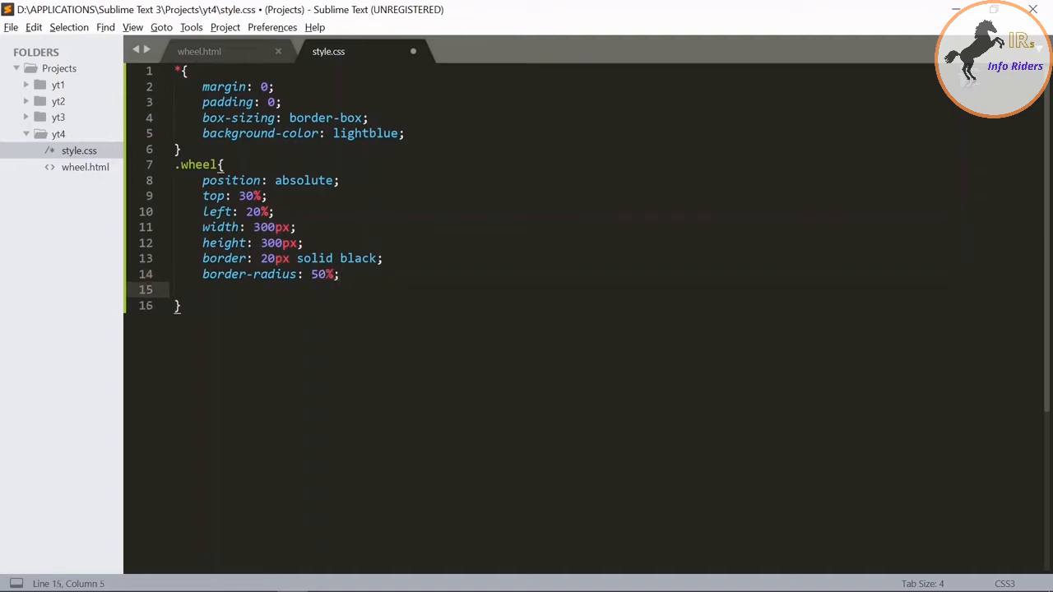
{"action": "key", "text": "ctrl+s"}
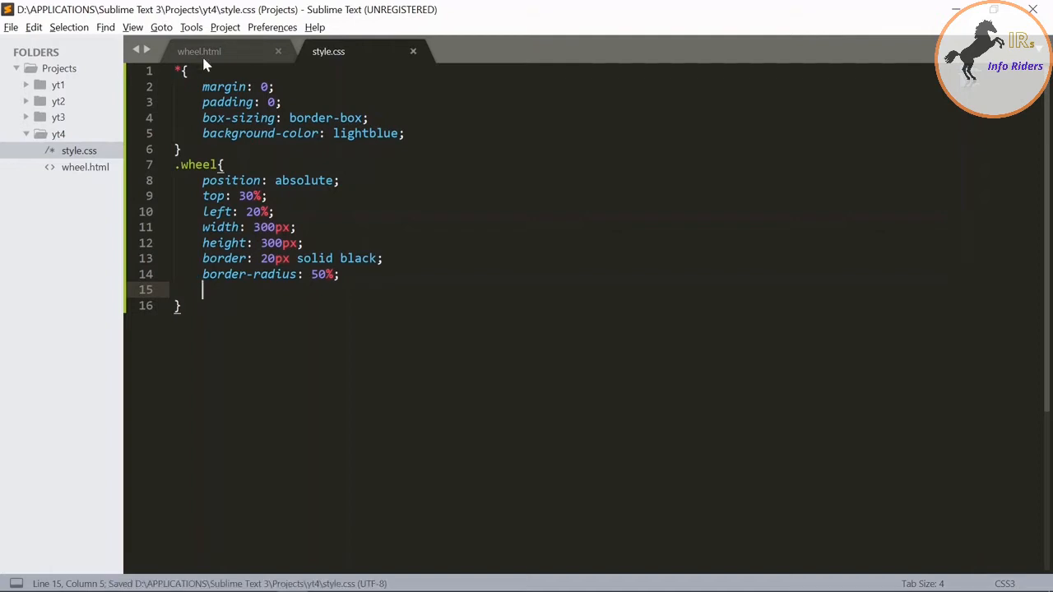
Preview wheel.html in Chrome showing a black ring on light blue
{"action": "left_click", "coordinate": [199, 51]}
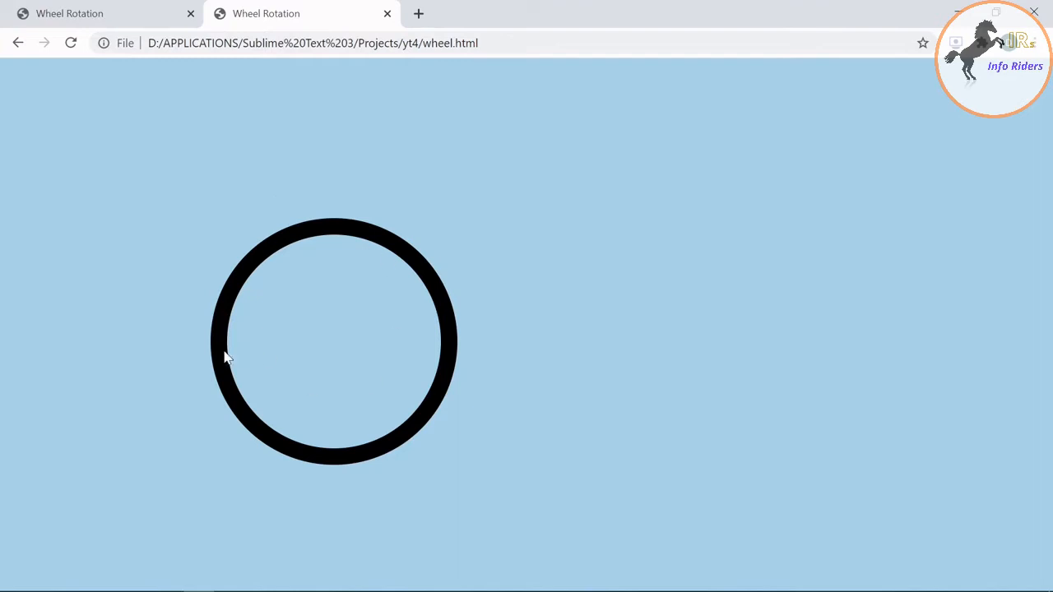
{"action": "mouse_move", "coordinate": [387, 329]}
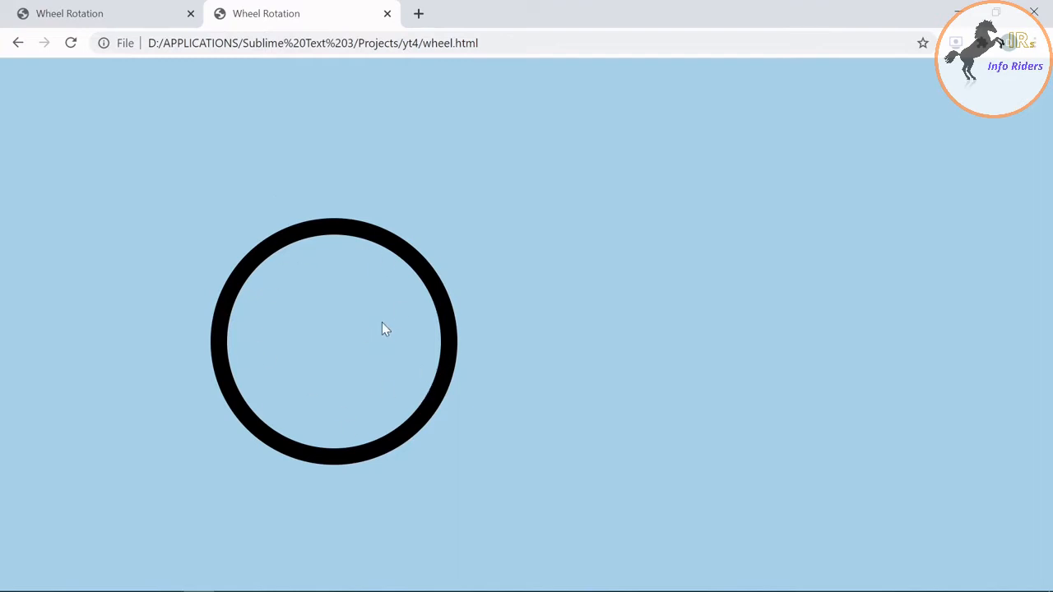
{"action": "mouse_move", "coordinate": [299, 339]}
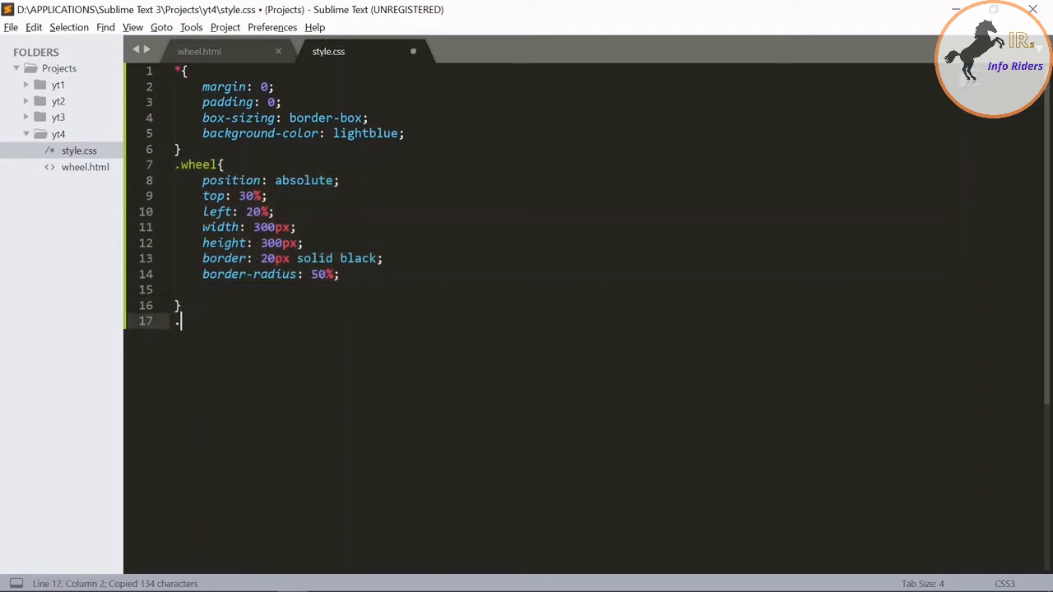
Add a copied wheel1 rule with the same styles but left 60%, and save
{"action": "type", "text": "whhell"}
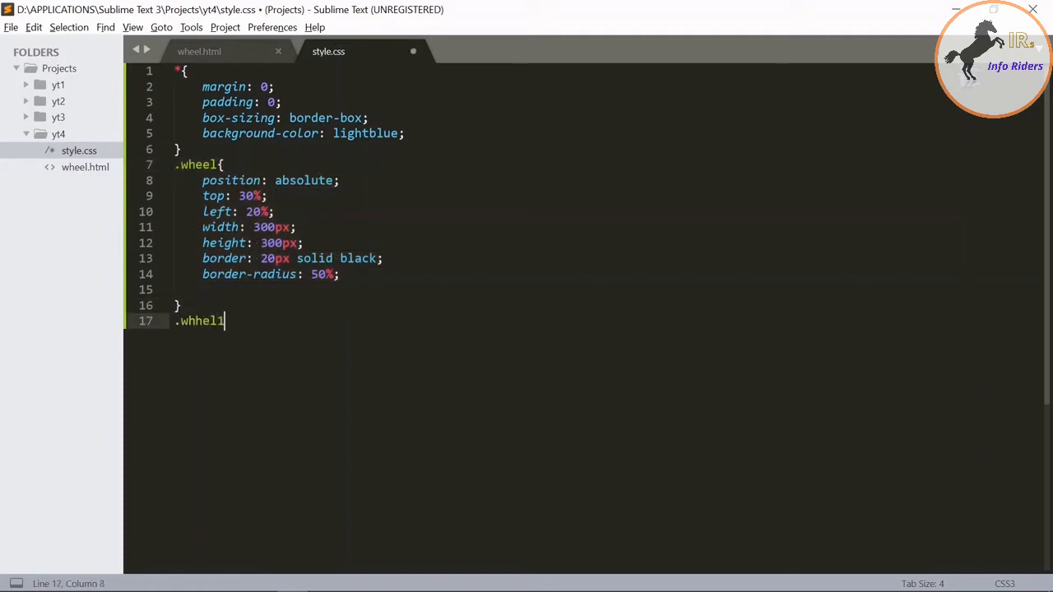
{"action": "type", "text": "{"}
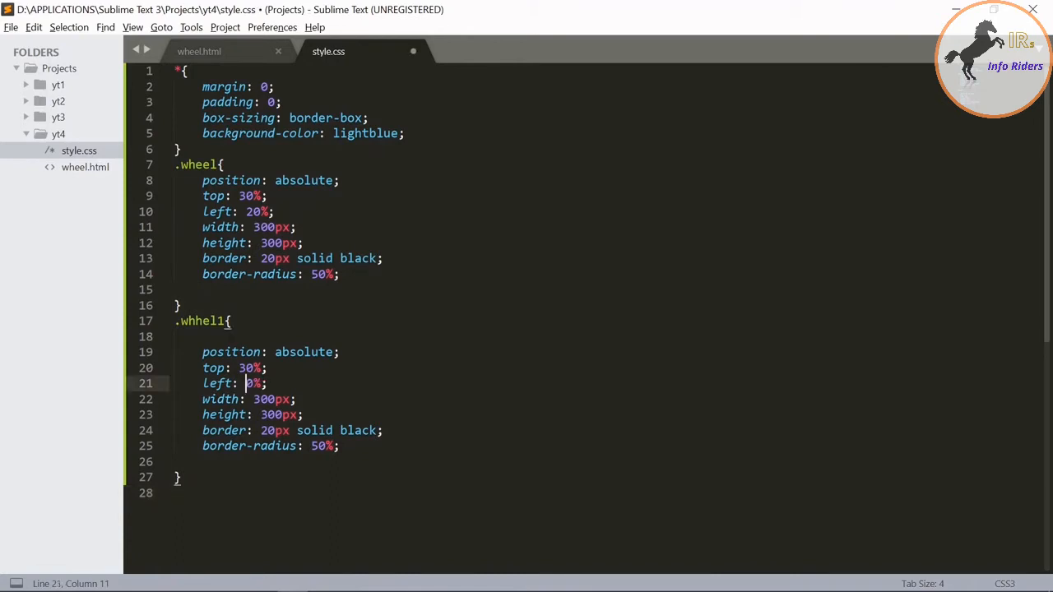
{"action": "type", "text": "6"}
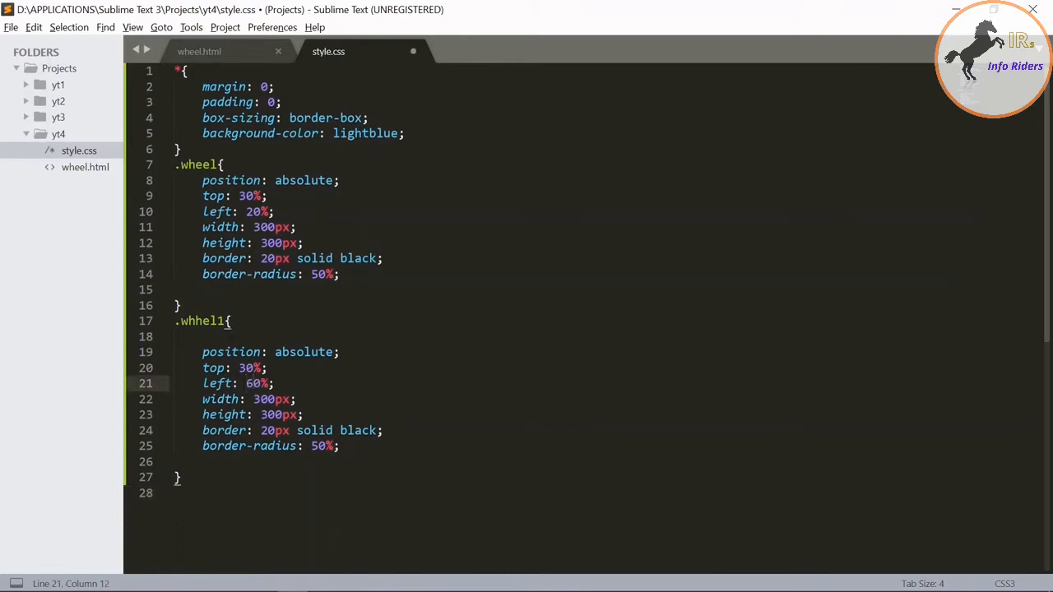
{"action": "key", "text": "ctrl+s"}
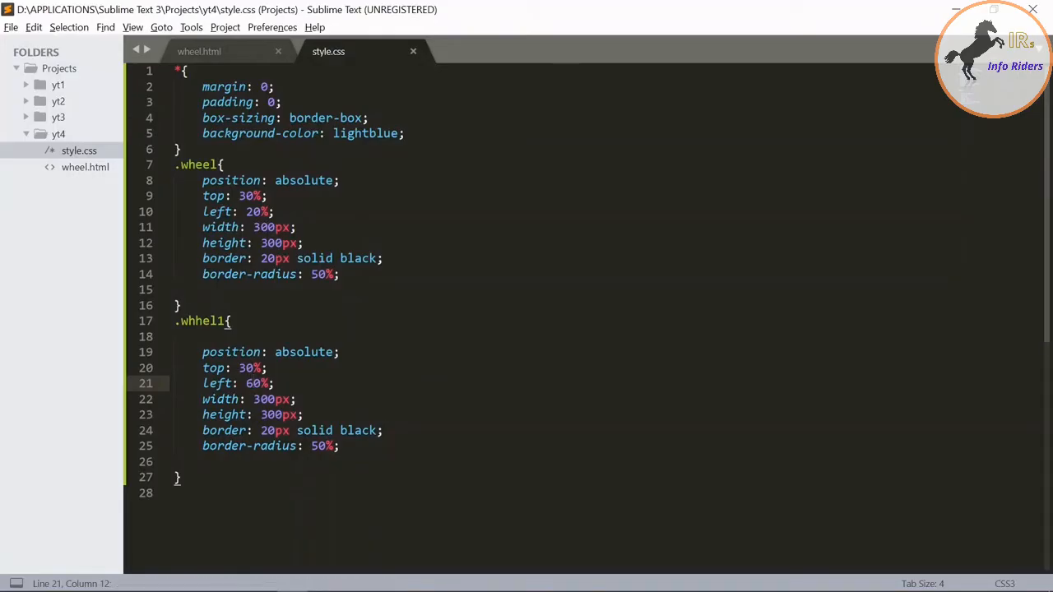
{"action": "mouse_move", "coordinate": [255, 392]}
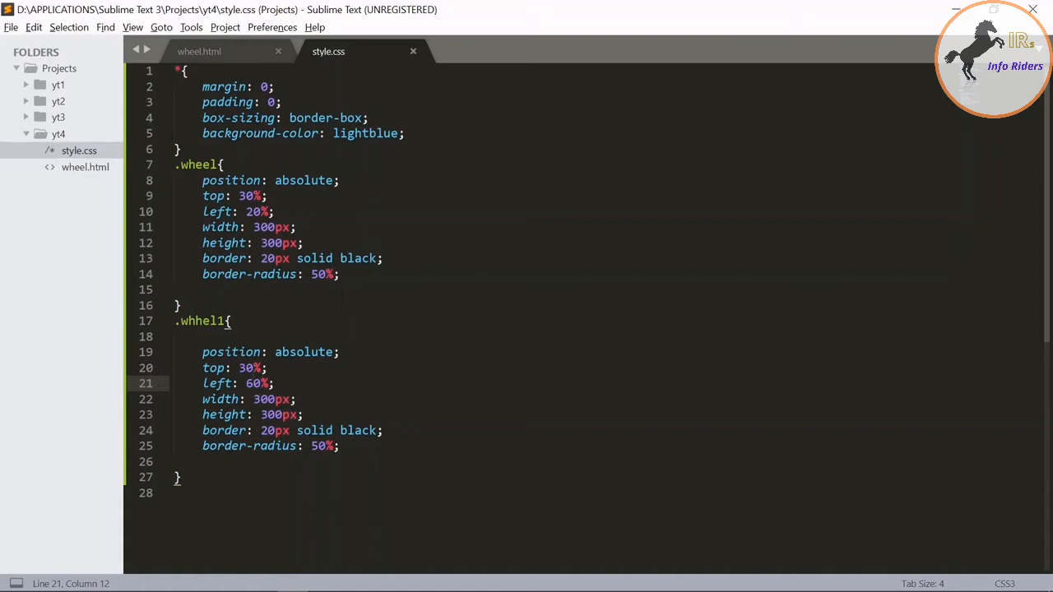
{"action": "key", "text": "Backspace"}
{"action": "type", "text": "e"}
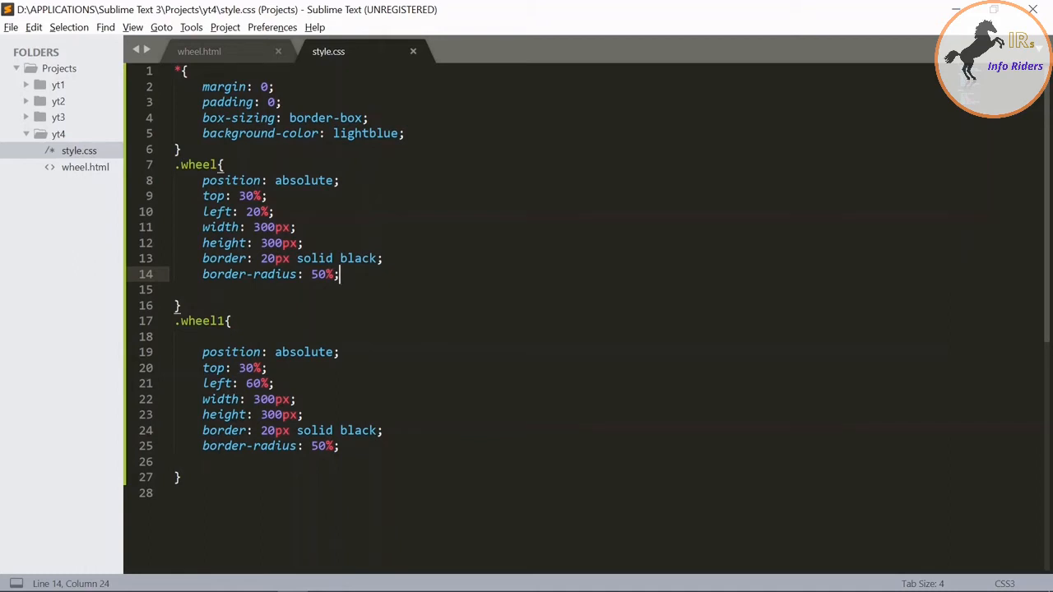
Start a span rule with absolute position, top 46% and left 0%
{"action": "scroll", "scroll_direction": "down", "scroll_amount": 3}
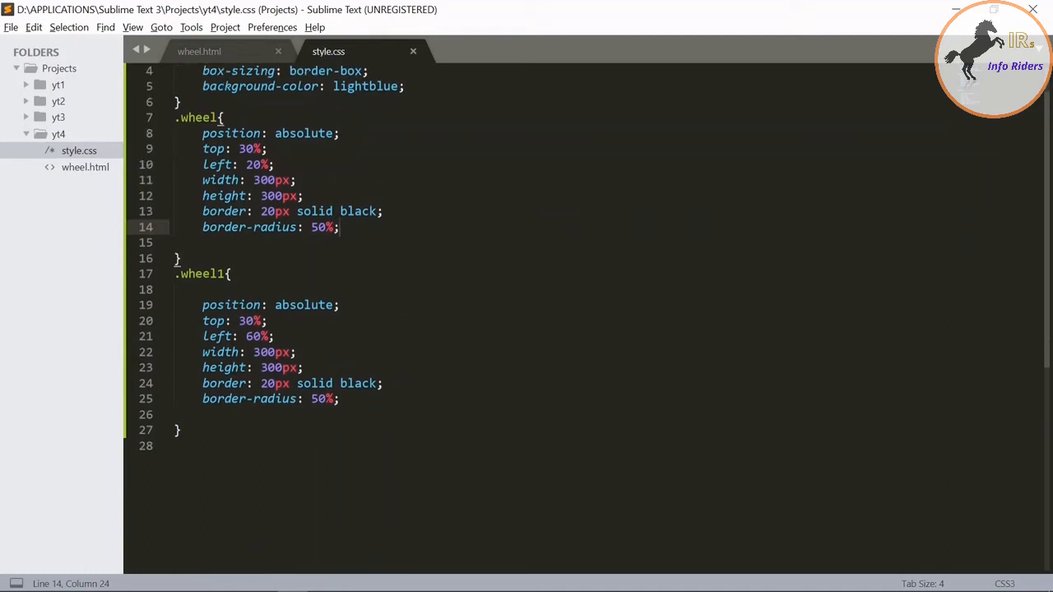
{"action": "left_click", "coordinate": [173, 444]}
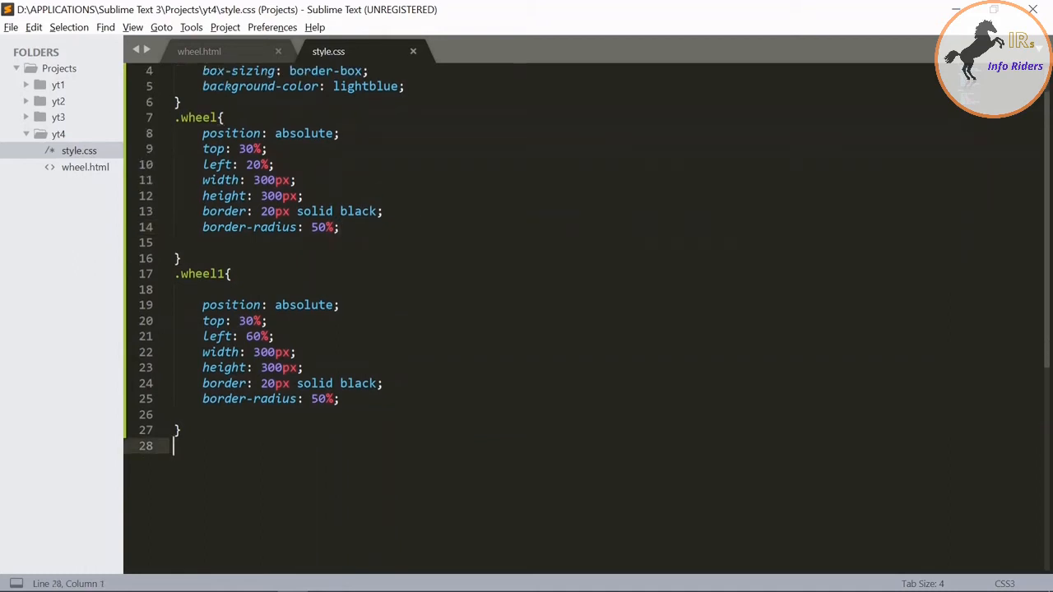
{"action": "type", "text": "span"}
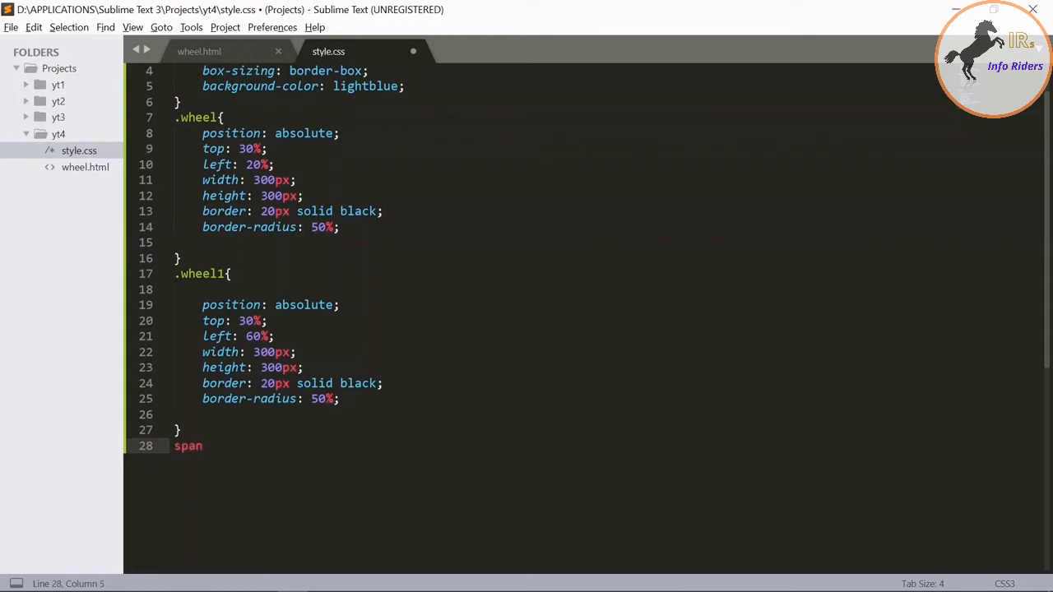
{"action": "type", "text": "{"}
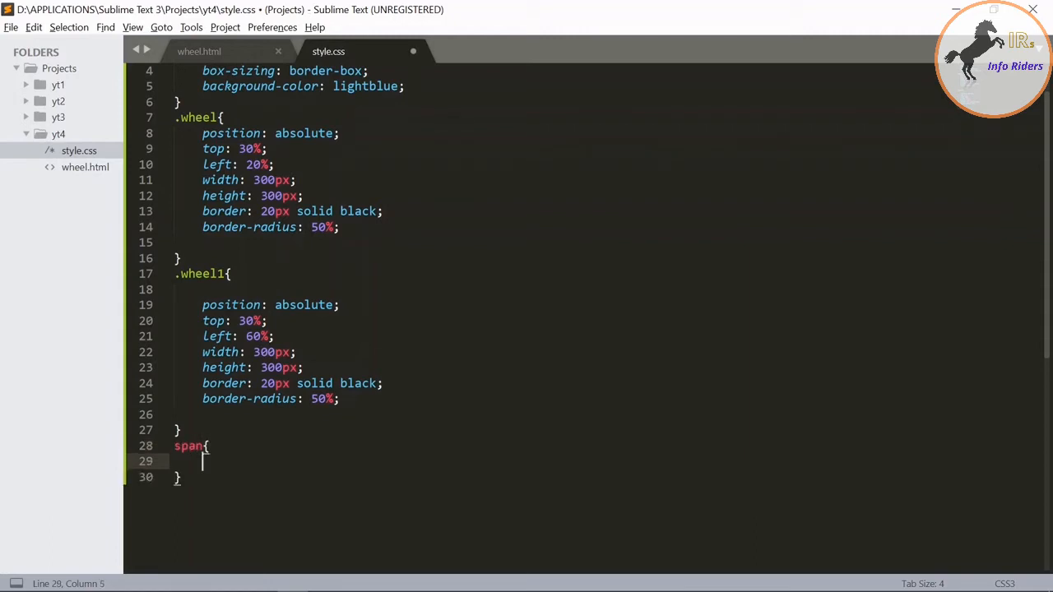
{"action": "type", "text": "position:"}
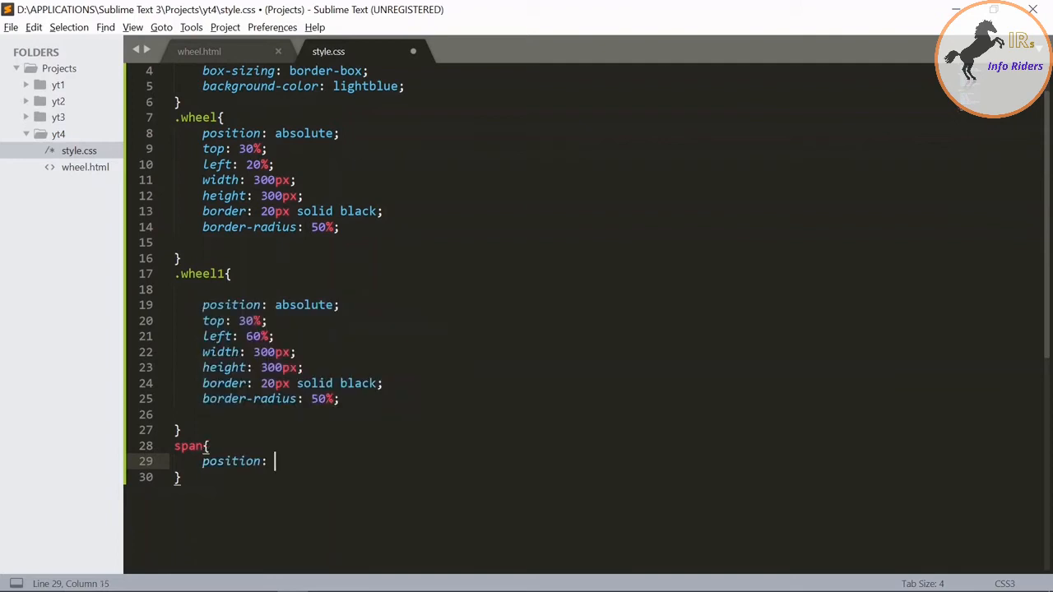
{"action": "type", "text": "absolute"}
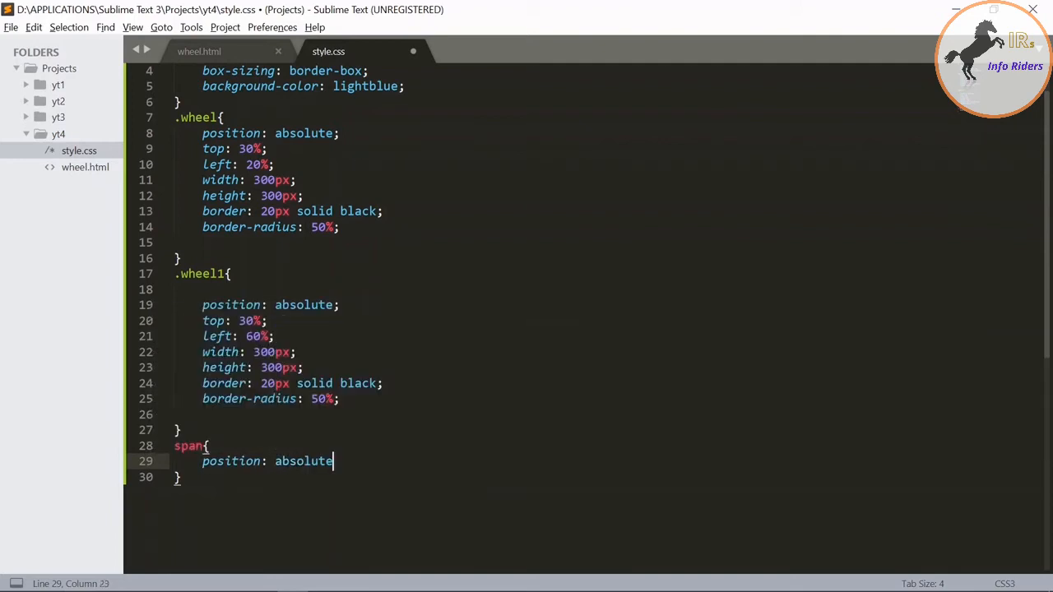
{"action": "key", "text": "enter"}
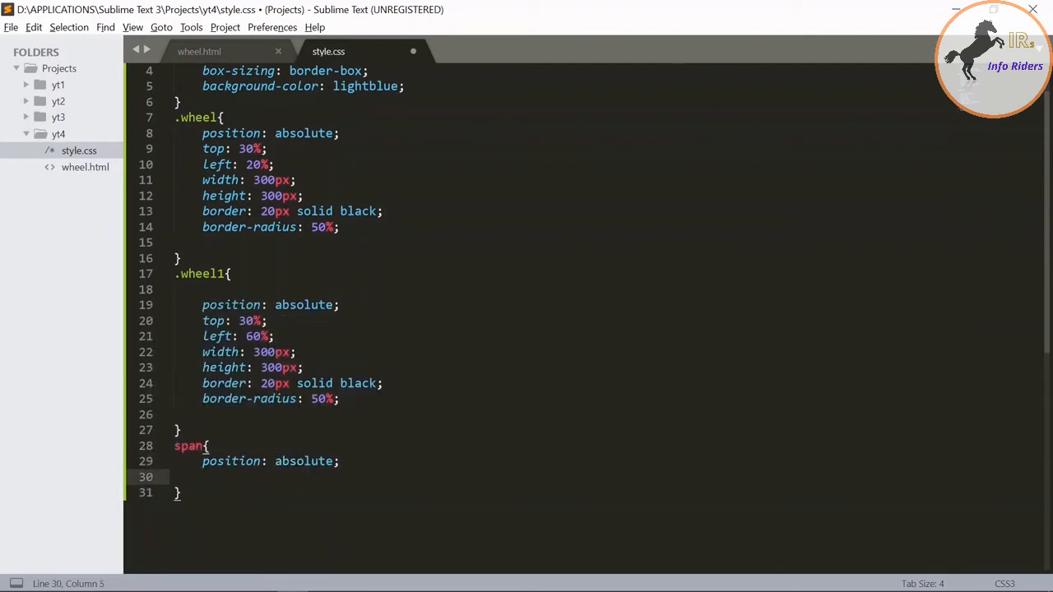
{"action": "type", "text": "top:"}
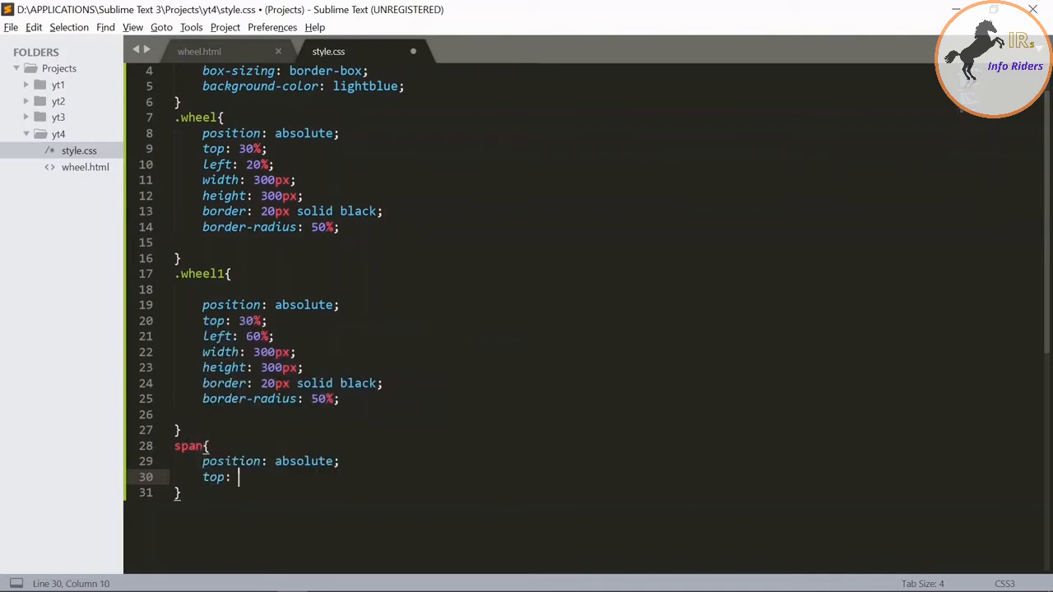
{"action": "type", "text": "46%;"}
{"action": "type", "text": "left: ;"}
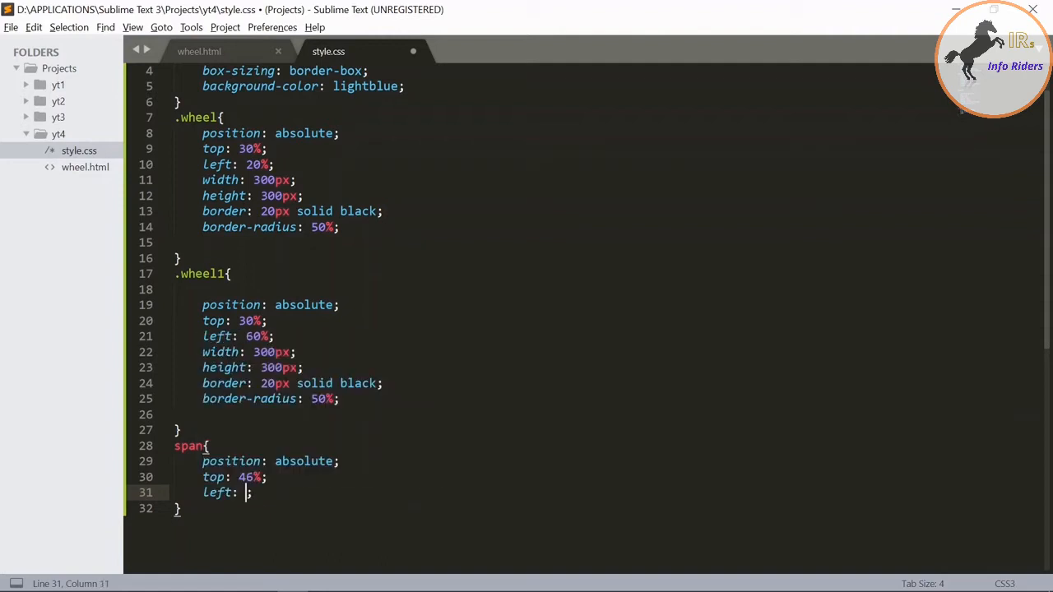
{"action": "type", "text": "0%"}
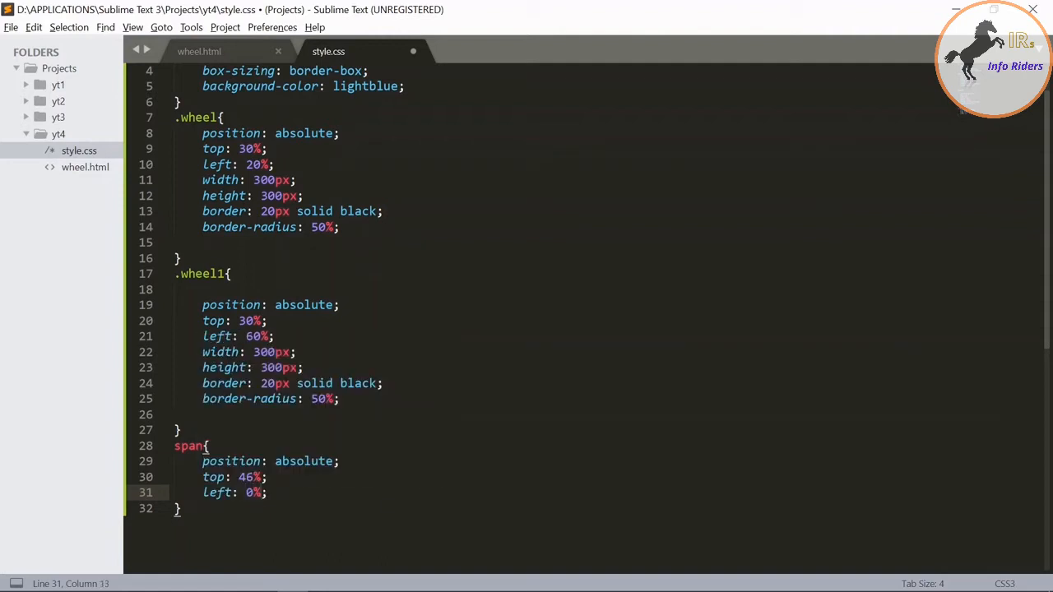
{"action": "key", "text": "enter"}
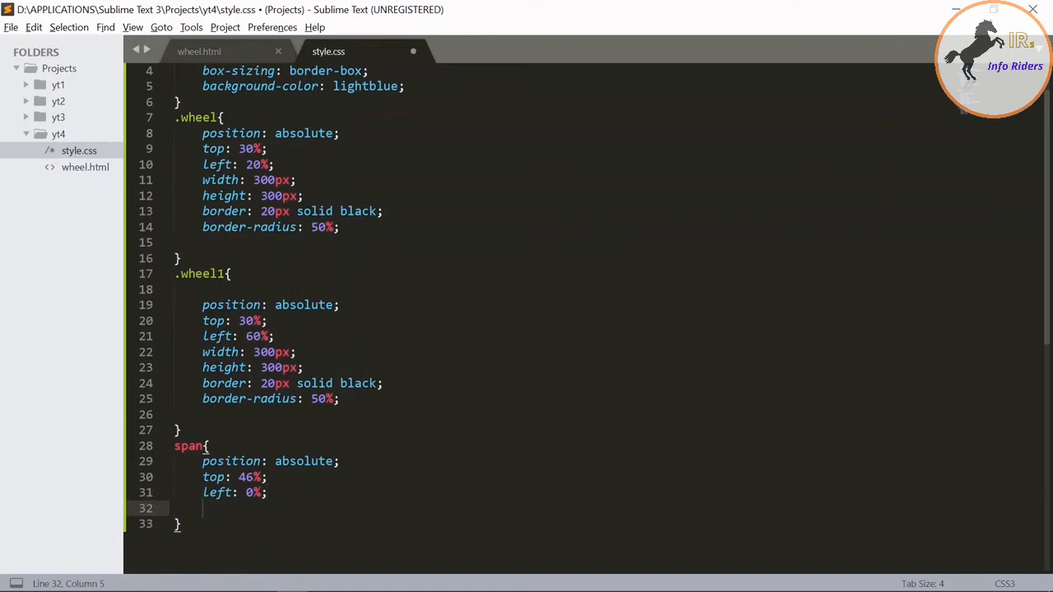
Size each span 260px wide by 10px high
{"action": "type", "text": "width:"}
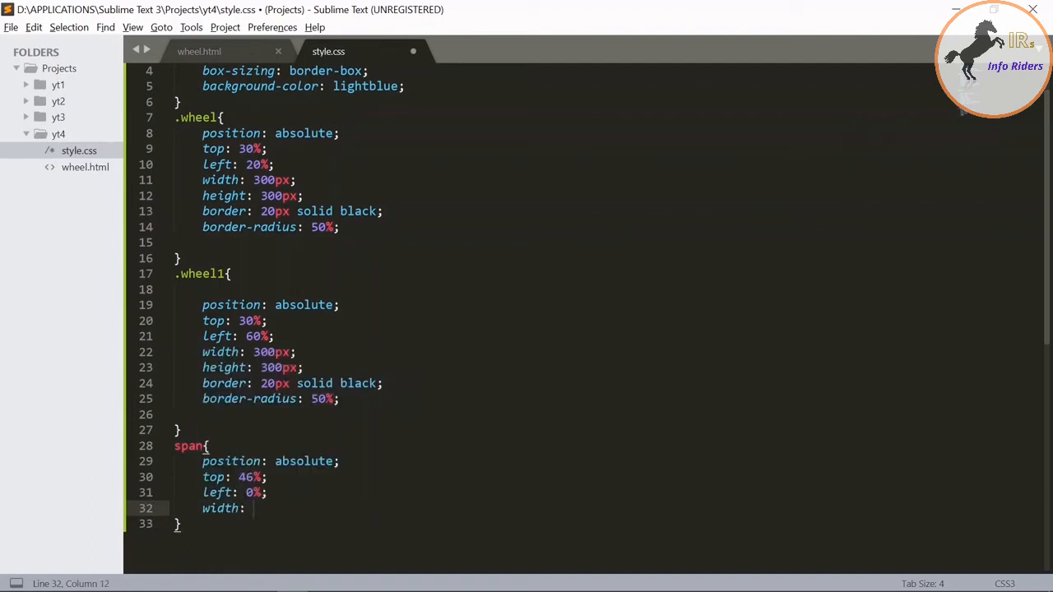
{"action": "type", "text": "260px"}
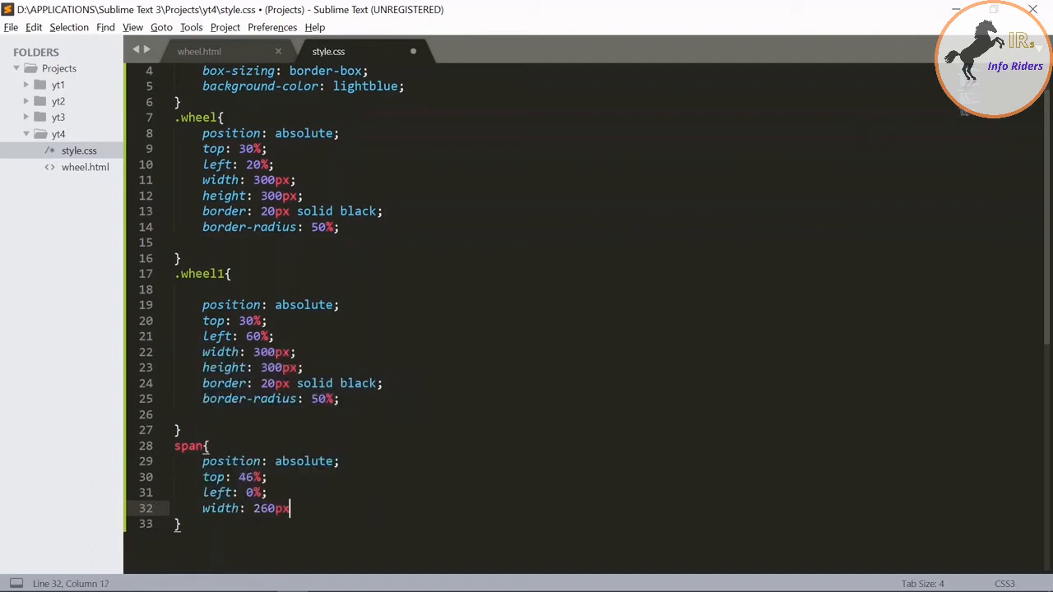
{"action": "type", "text": "he"}
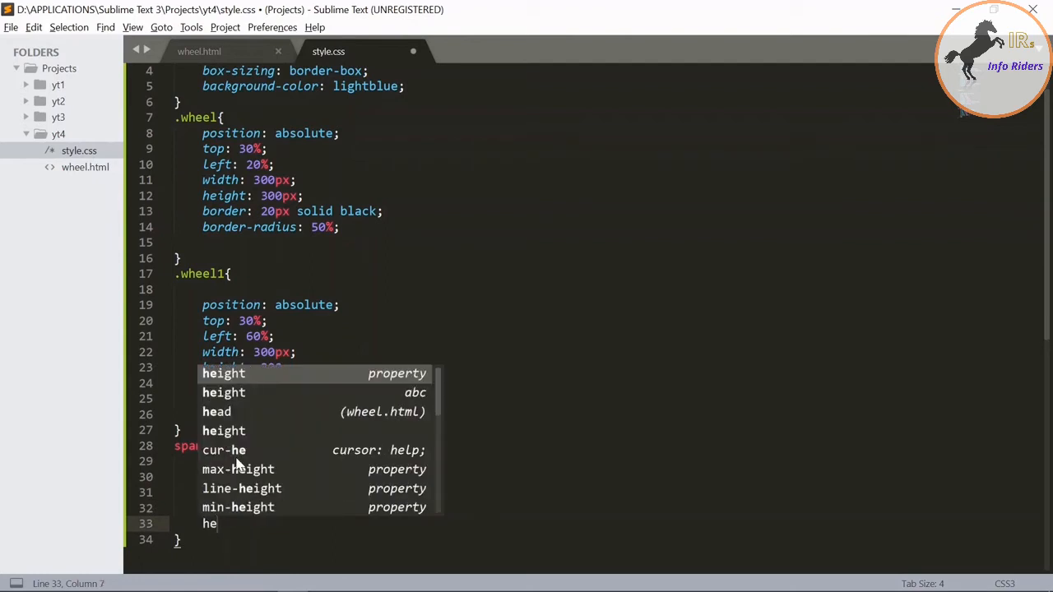
{"action": "type", "text": "height:"}
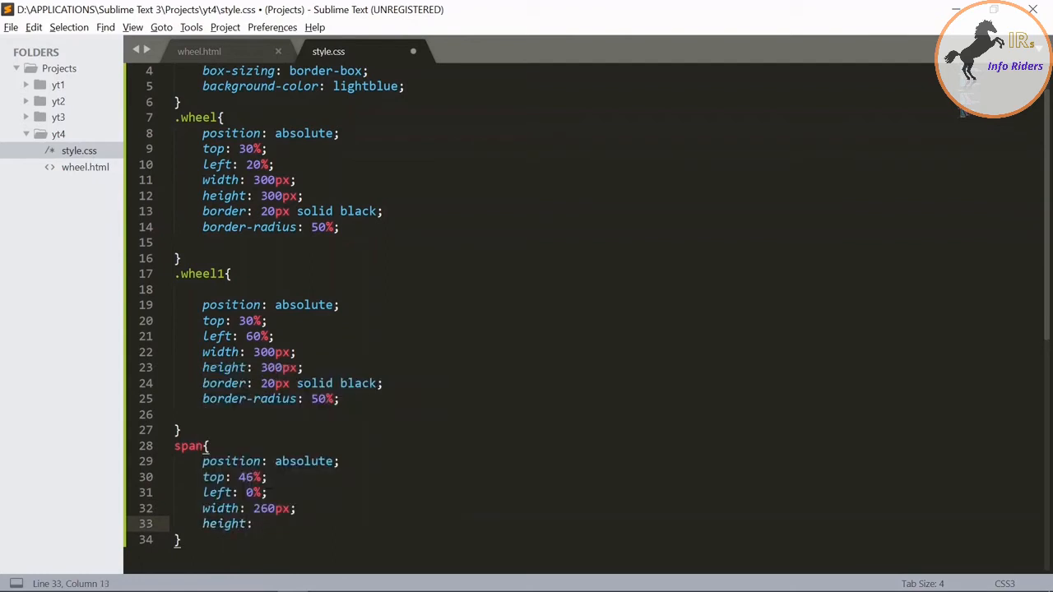
{"action": "type", "text": "10p"}
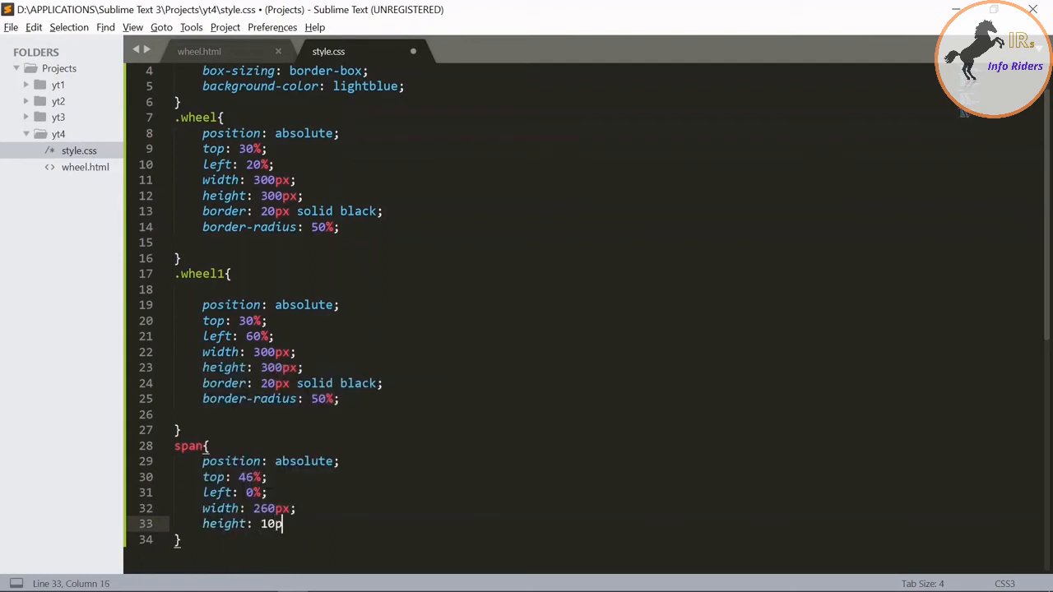
{"action": "key", "text": "enter"}
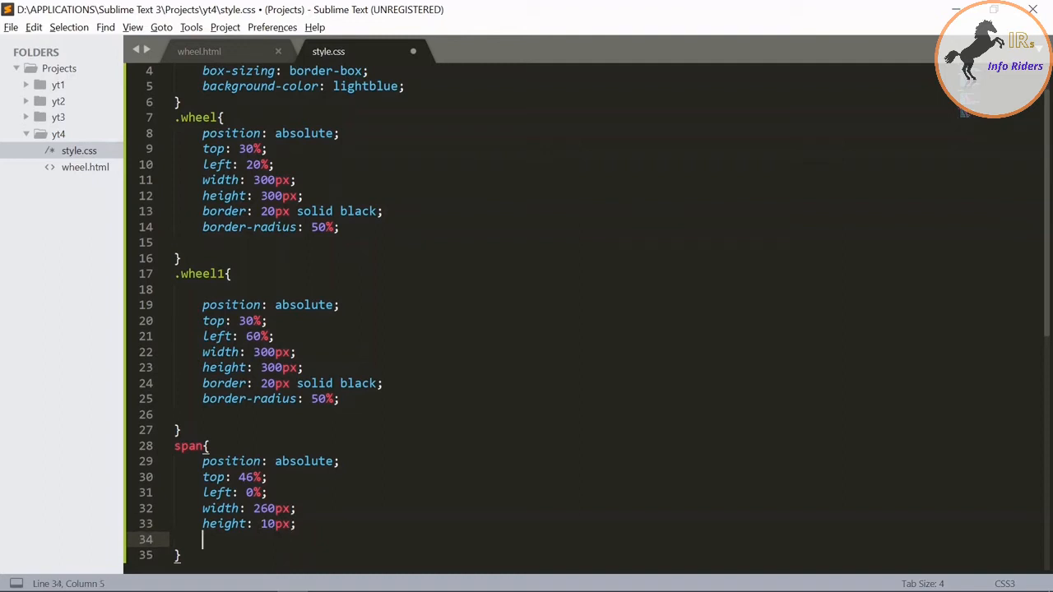
Give spans a 10px solid darkgoldenrod border and 25px radius, then reload the preview
{"action": "type", "text": "bo"}
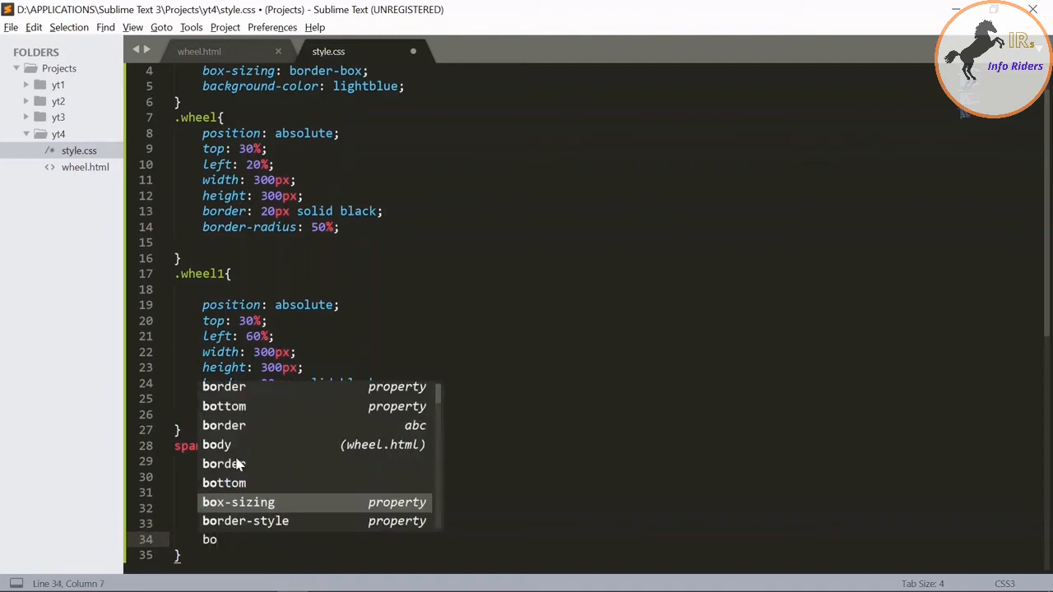
{"action": "type", "text": "rder: ;"}
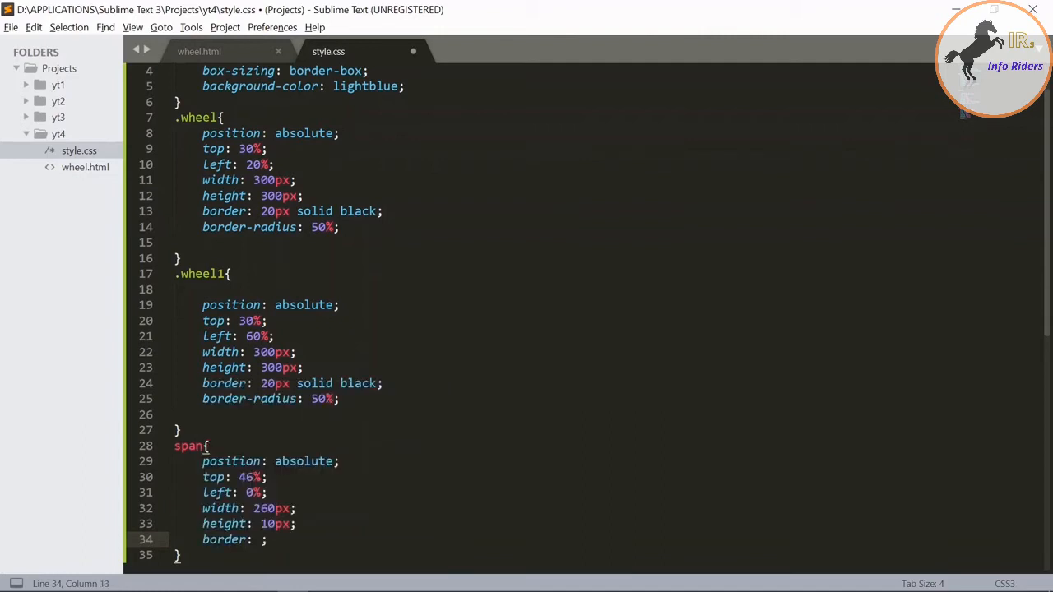
{"action": "type", "text": "10px"}
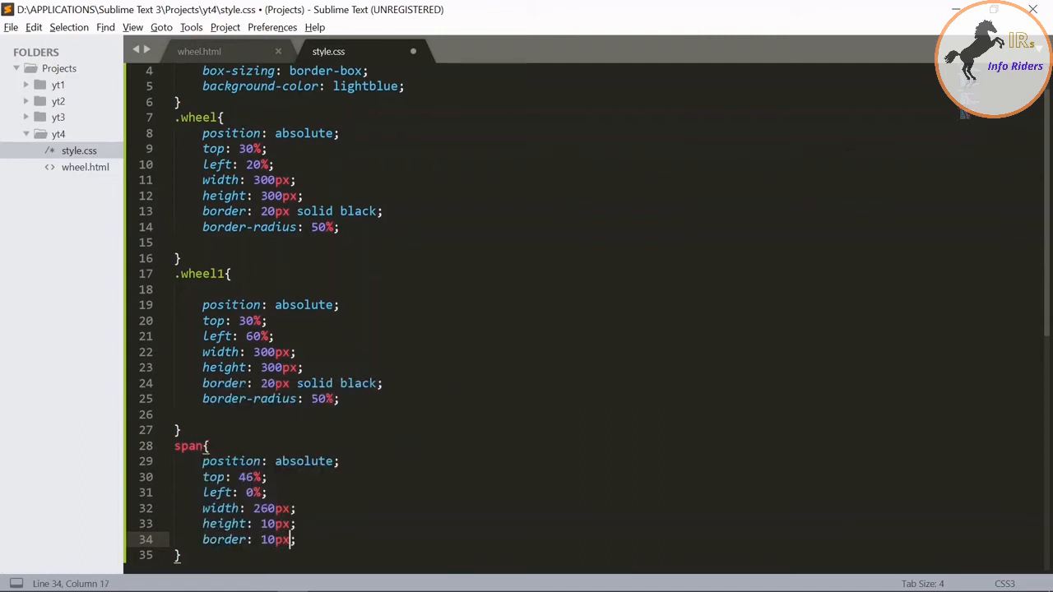
{"action": "type", "text": "solid"}
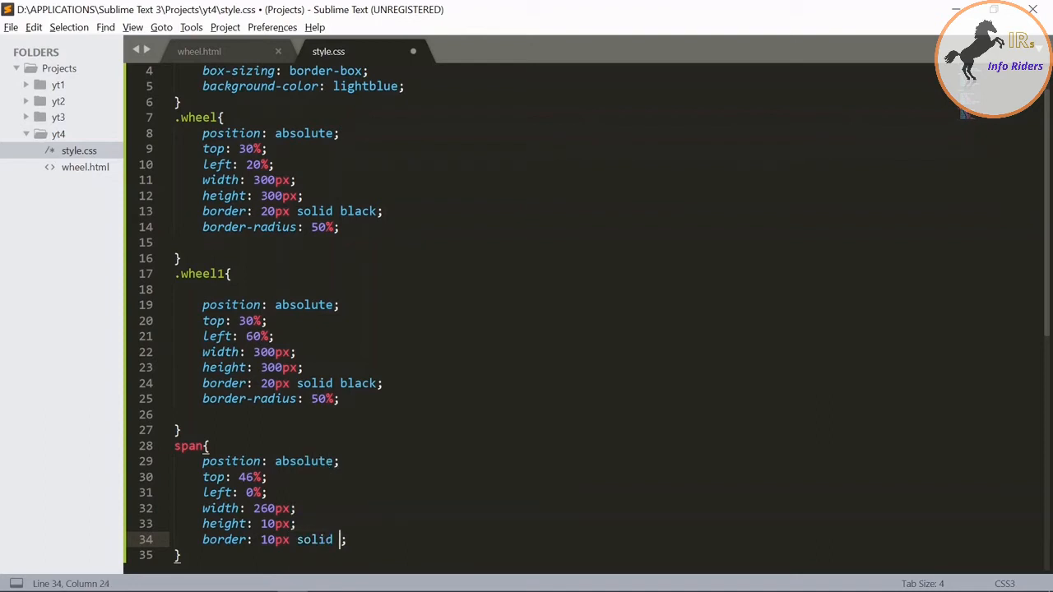
{"action": "type", "text": "dar"}
{"action": "type", "text": "borde"}
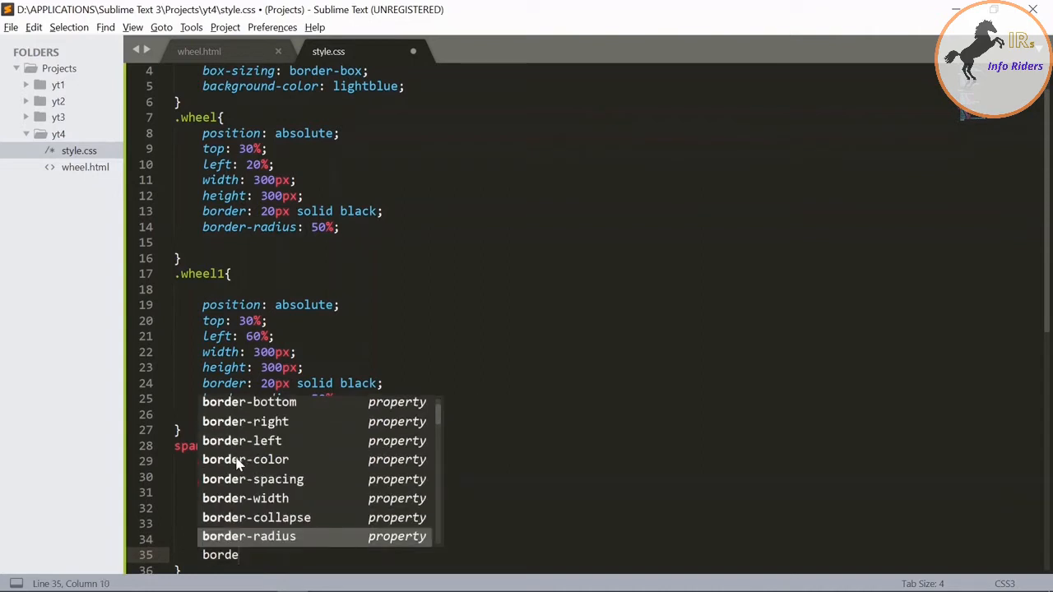
{"action": "type", "text": "25"}
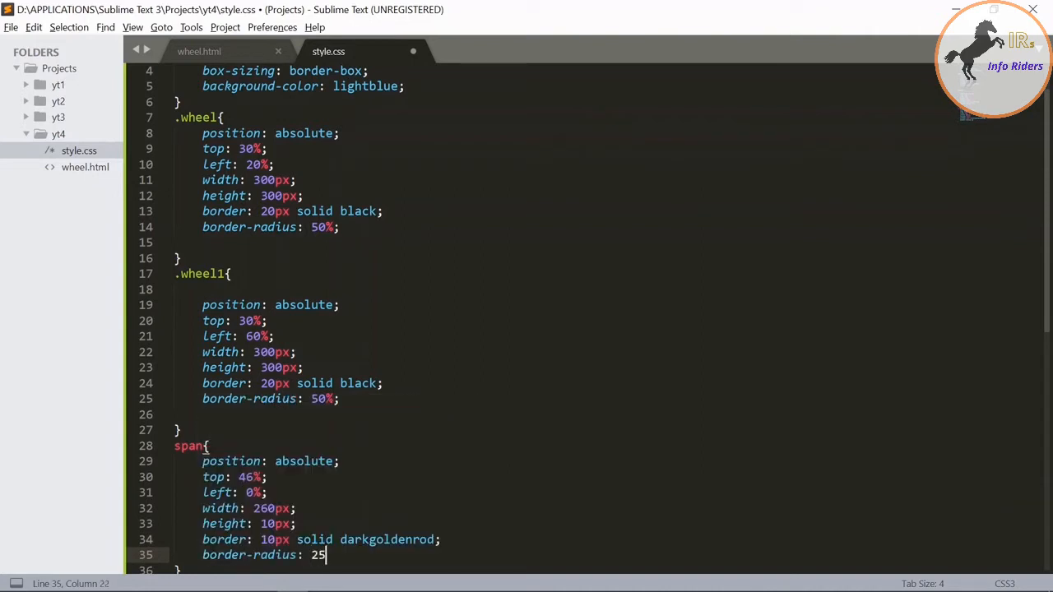
{"action": "type", "text": "px;"}
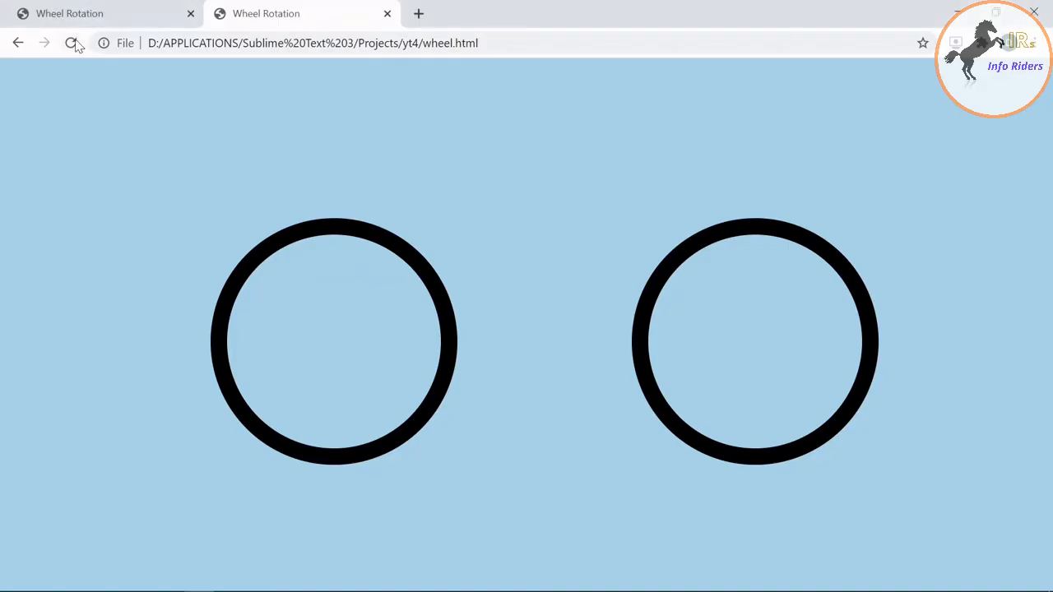
{"action": "left_click", "coordinate": [71, 43]}
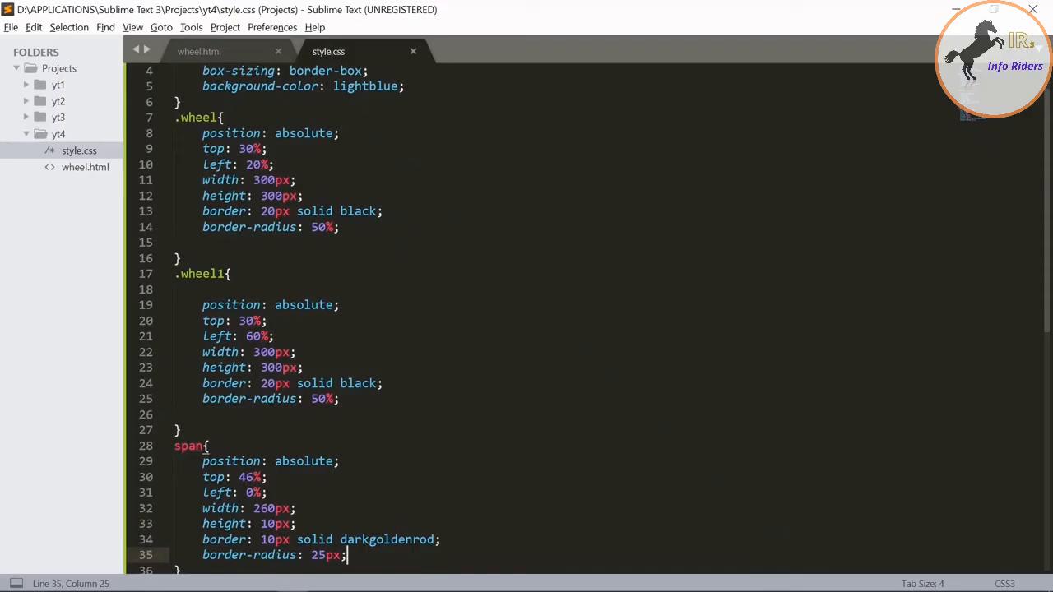
Write a span:nth-child(1) rule with transform rotate 0deg
{"action": "scroll", "scroll_direction": "down", "scroll_amount": 3}
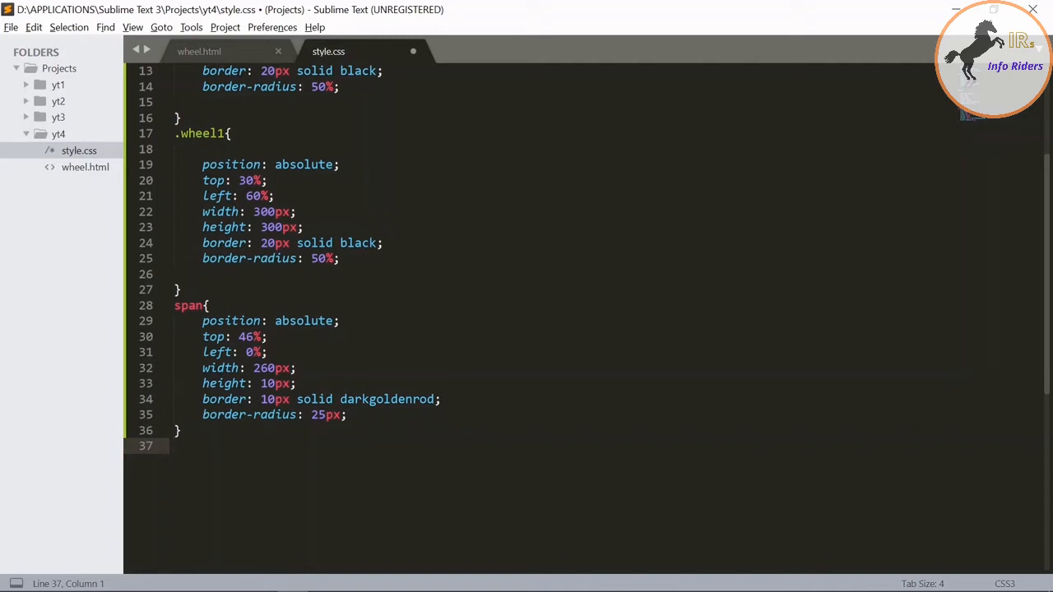
{"action": "type", "text": "span"}
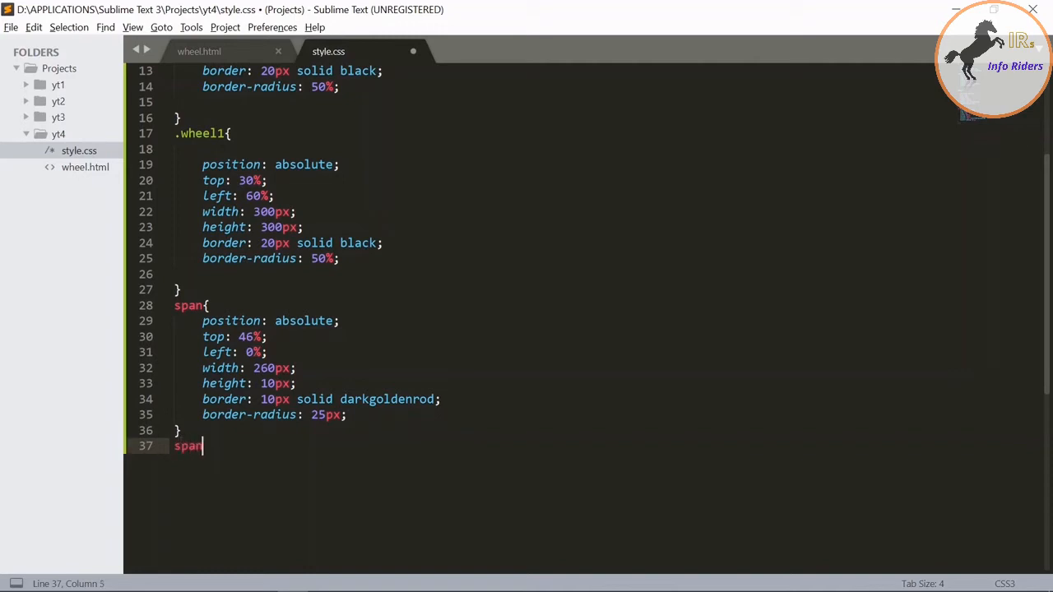
{"action": "type", "text": ":"}
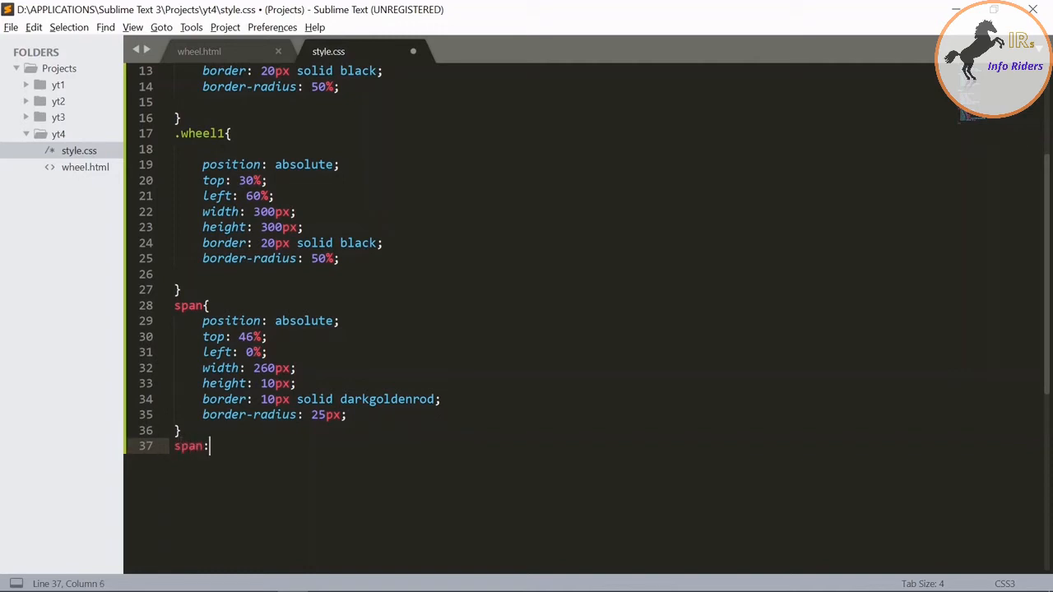
{"action": "type", "text": "nth-ch"}
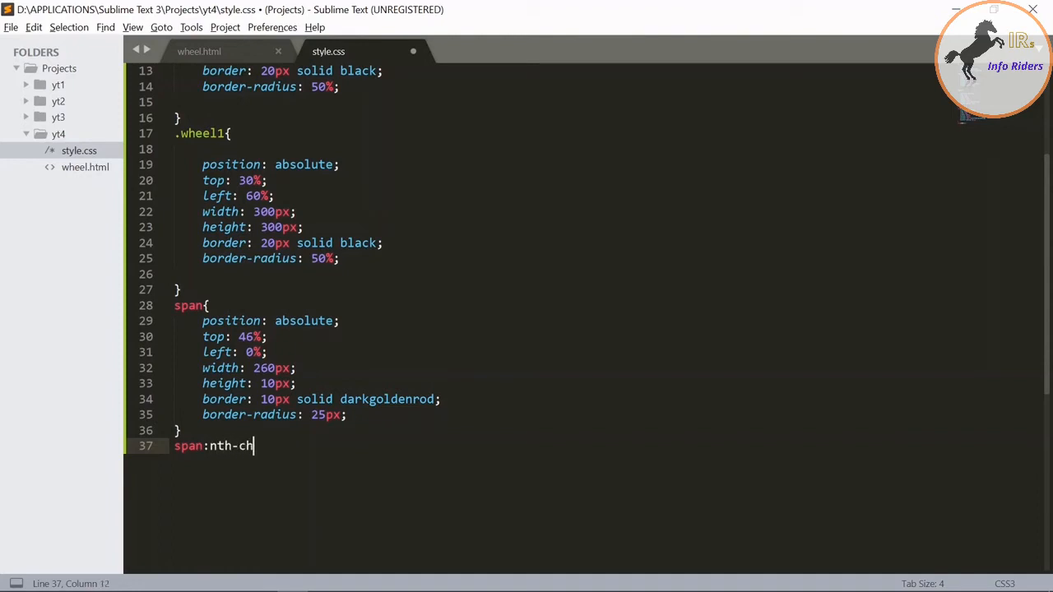
{"action": "type", "text": "ild"}
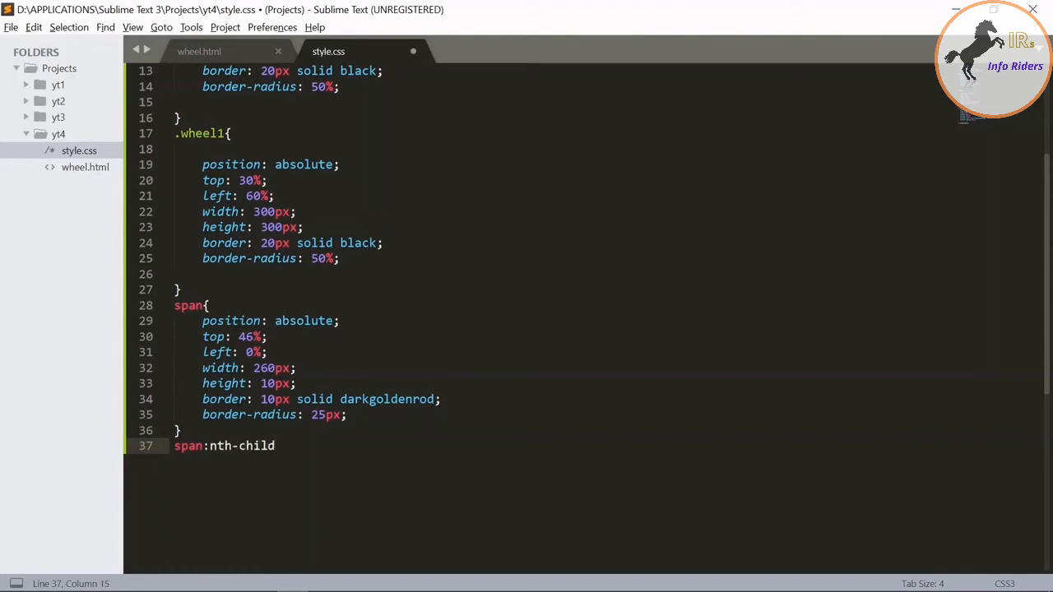
{"action": "type", "text": "()"}
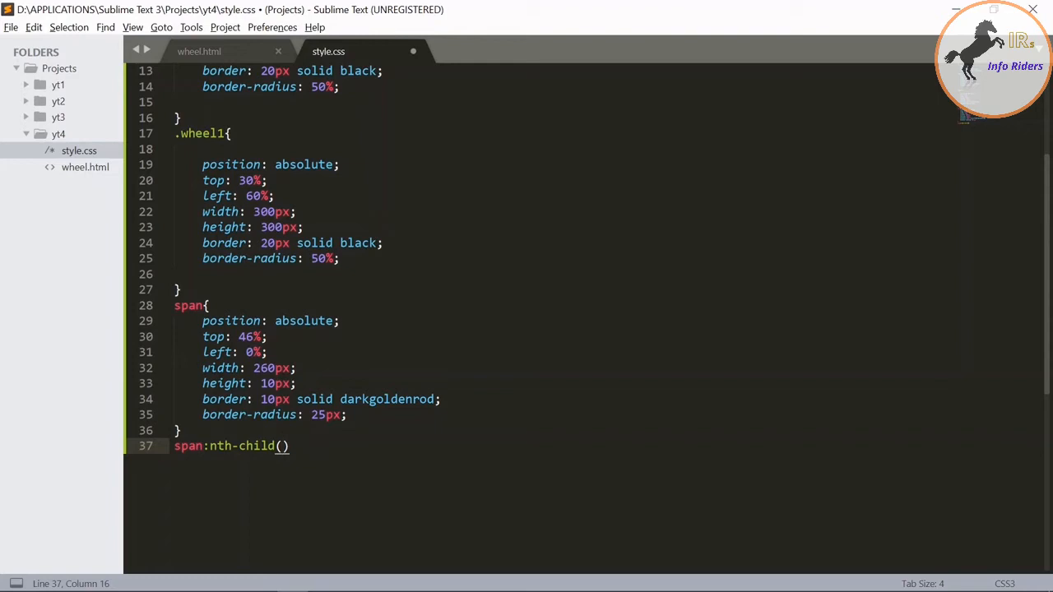
{"action": "left_click", "coordinate": [284, 446]}
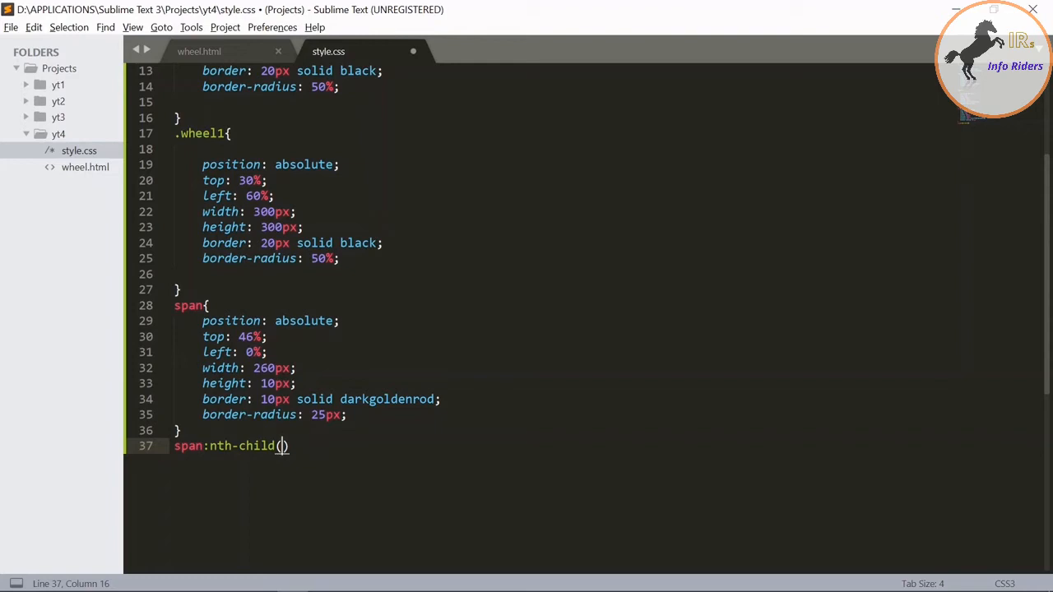
{"action": "type", "text": "1"}
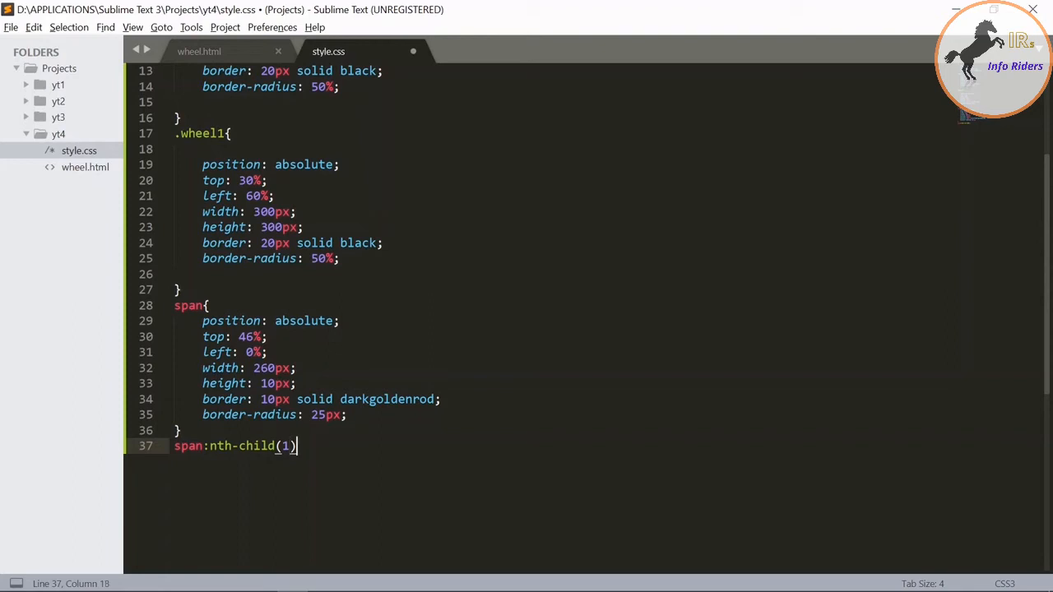
{"action": "type", "text": "{"}
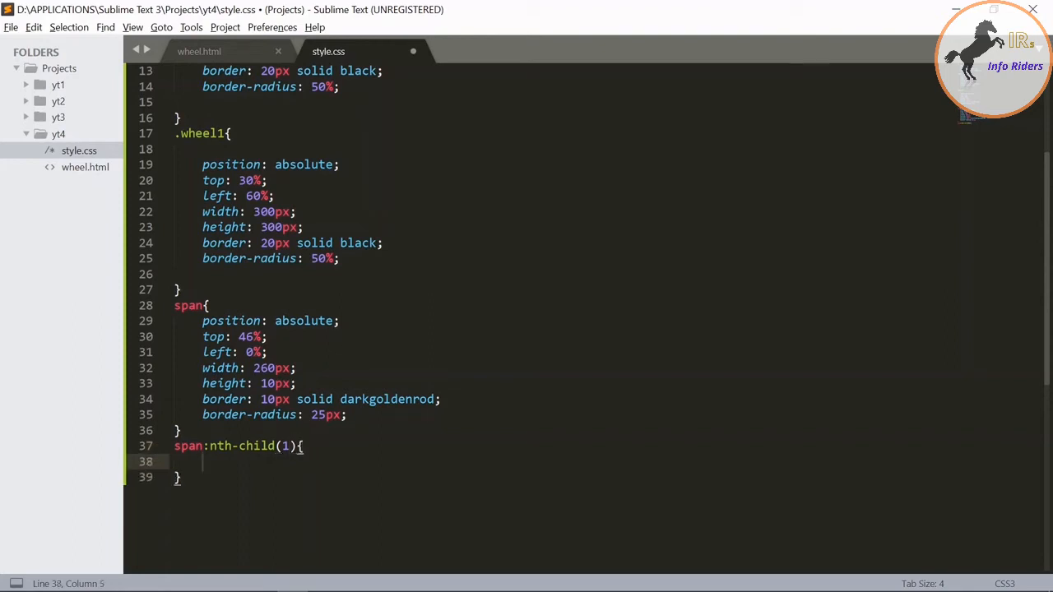
{"action": "type", "text": "transform:"}
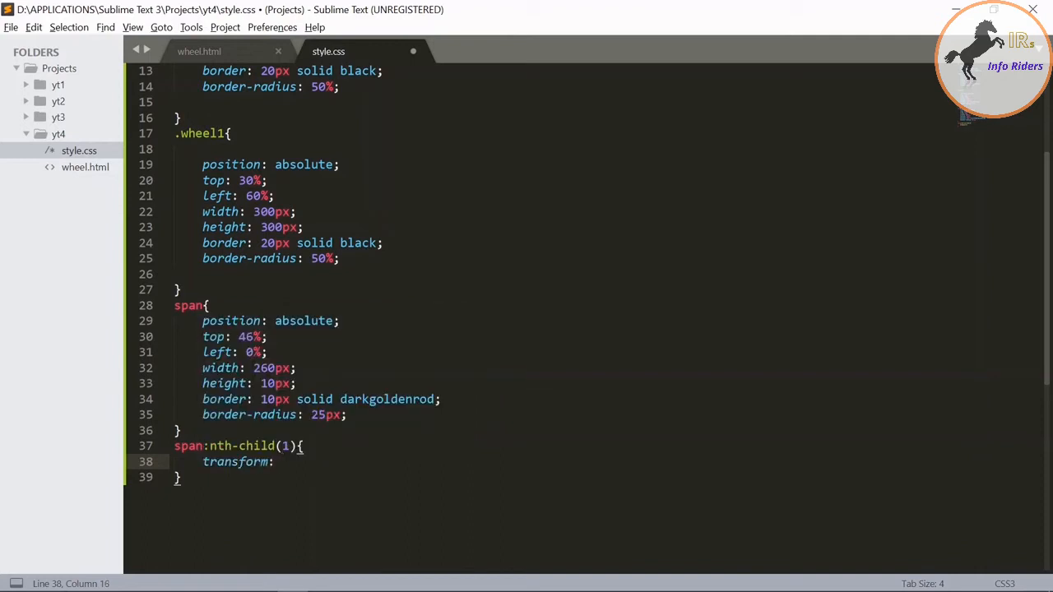
{"action": "type", "text": "rotate(angle"}
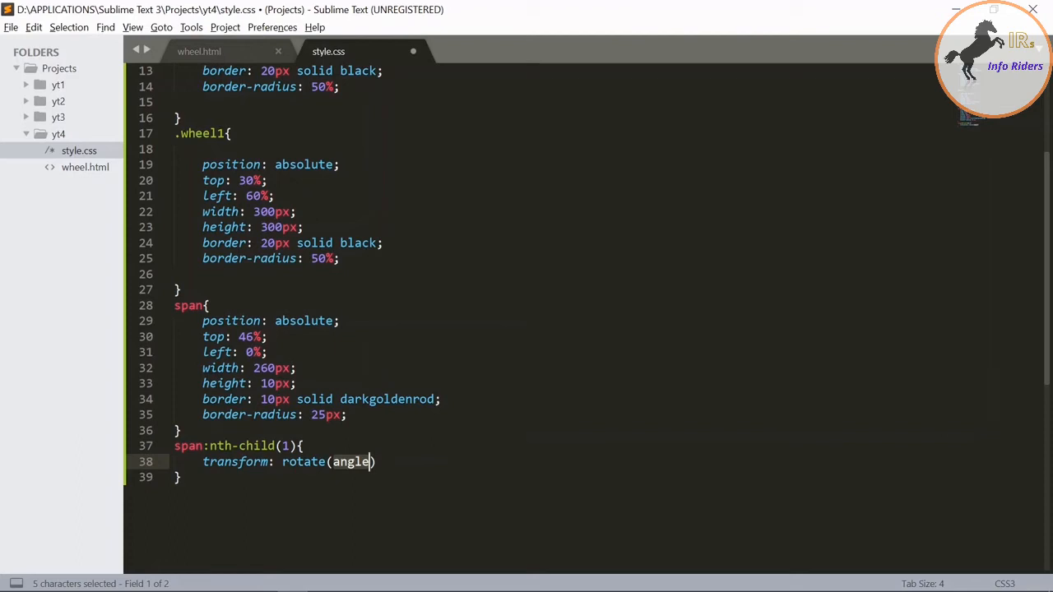
{"action": "type", "text": "0deg"}
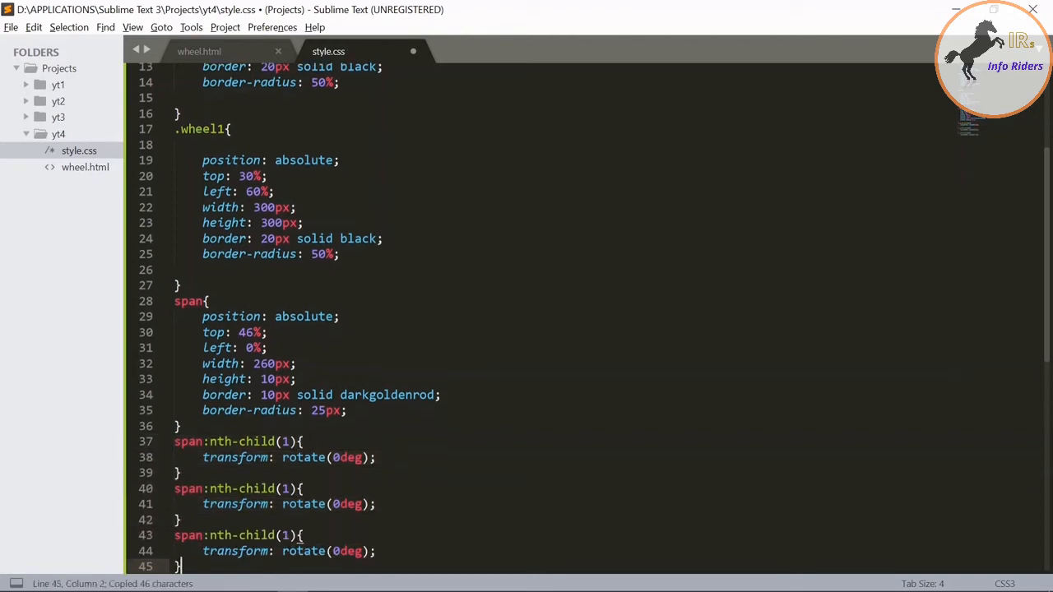
Paste the rule for children 2–5 with rotations 36deg, 72deg, 108deg and 144deg
{"action": "key", "text": "ctrl+v"}
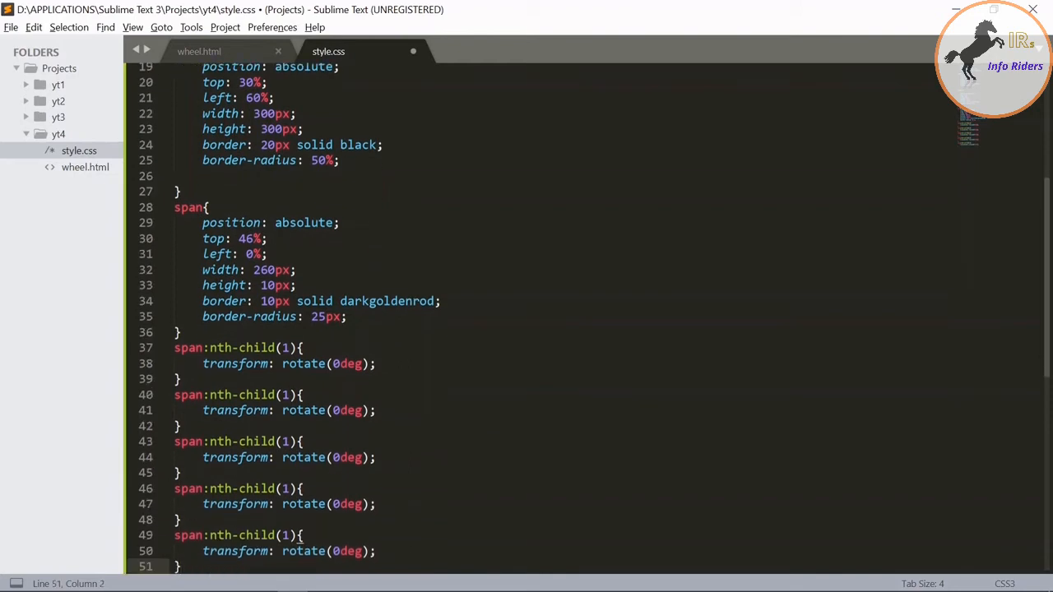
{"action": "scroll", "scroll_direction": "down", "scroll_amount": 3}
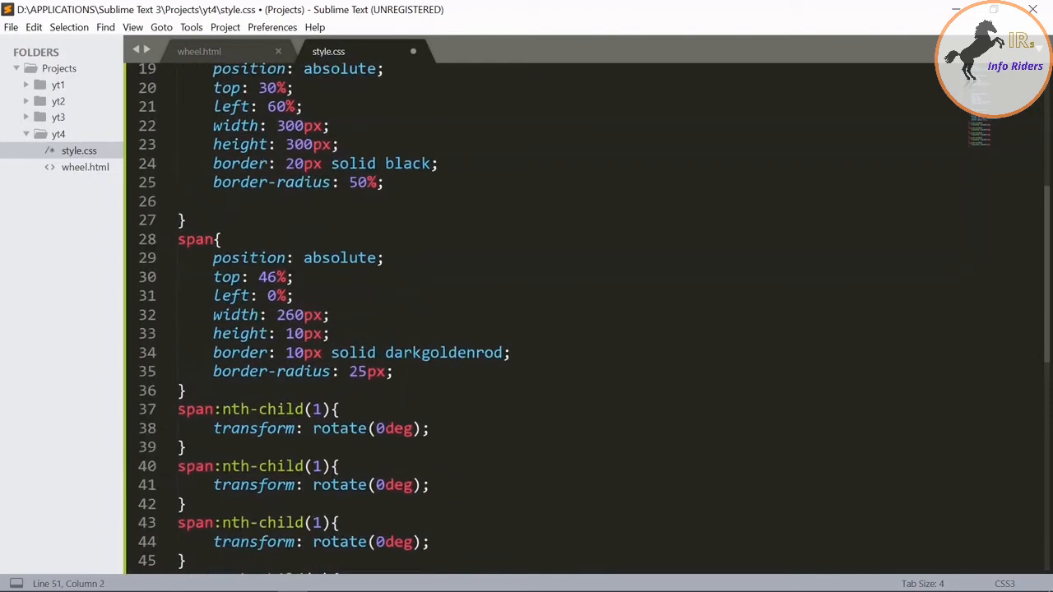
{"action": "scroll", "scroll_direction": "down", "scroll_amount": 3}
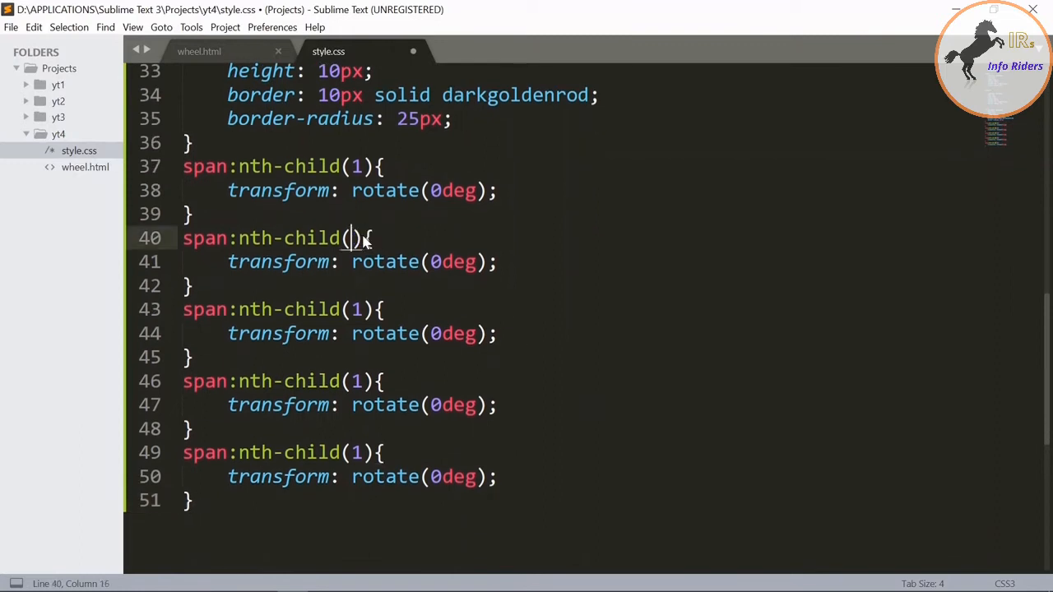
{"action": "type", "text": "2"}
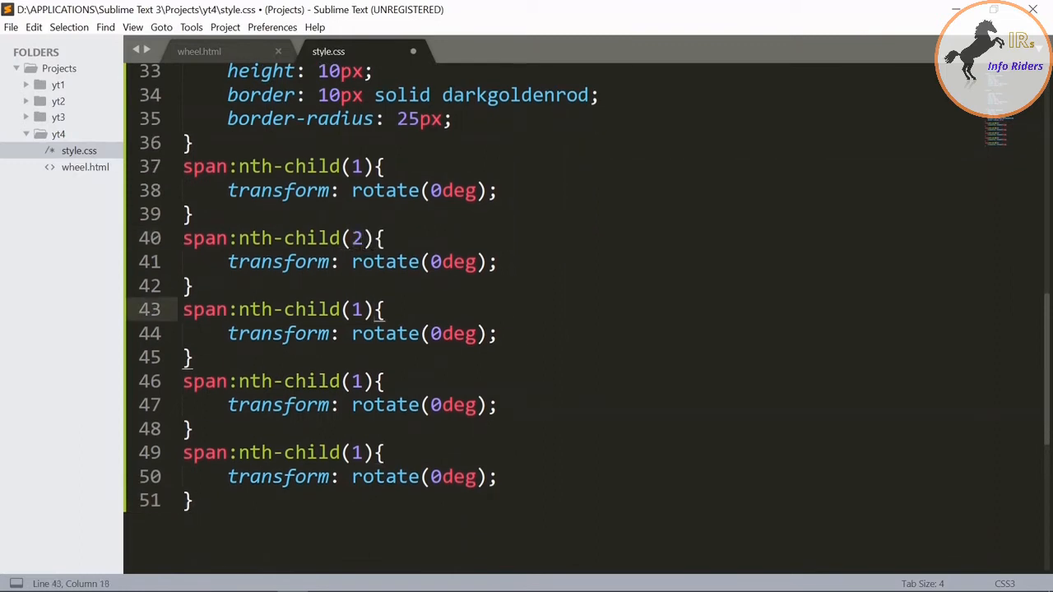
{"action": "type", "text": "3"}
{"action": "left_click", "coordinate": [286, 453]}
{"action": "type", "text": "5"}
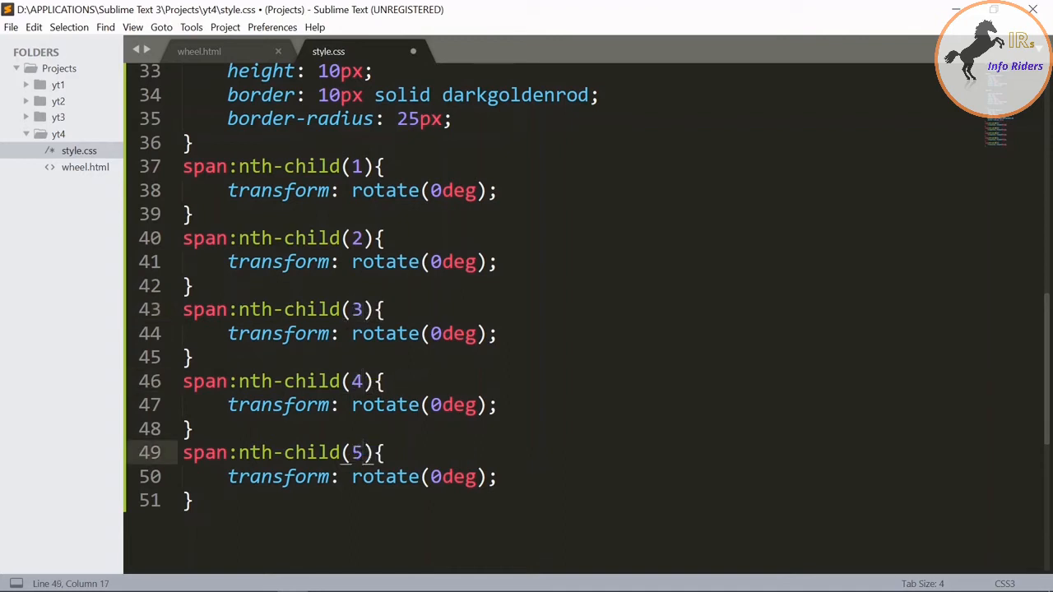
{"action": "type", "text": "36"}
{"action": "left_click", "coordinate": [345, 334]}
{"action": "type", "text": "72"}
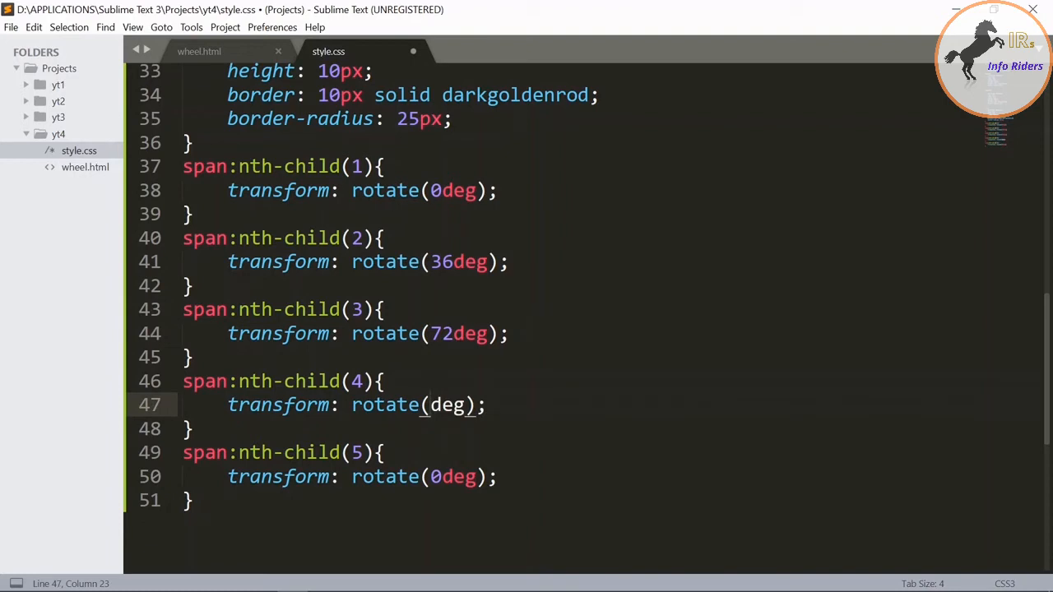
{"action": "type", "text": "108"}
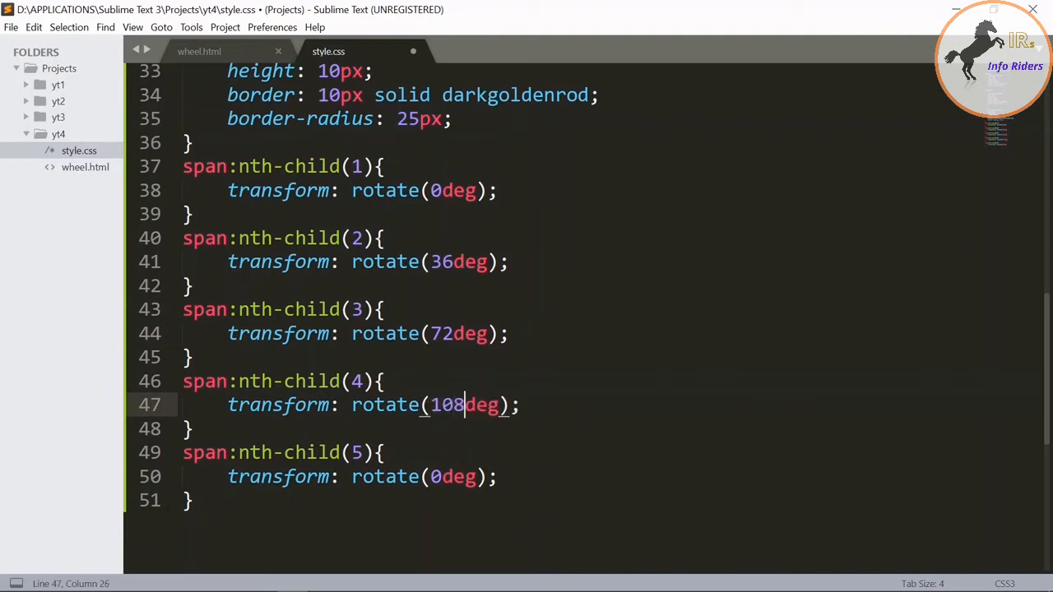
{"action": "type", "text": "14"}
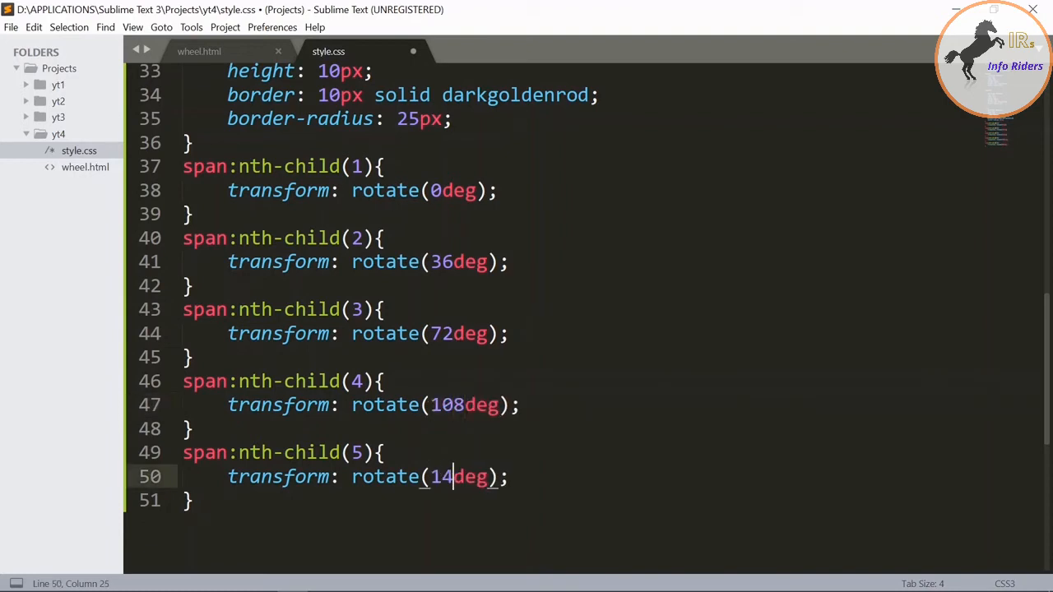
{"action": "type", "text": "4"}
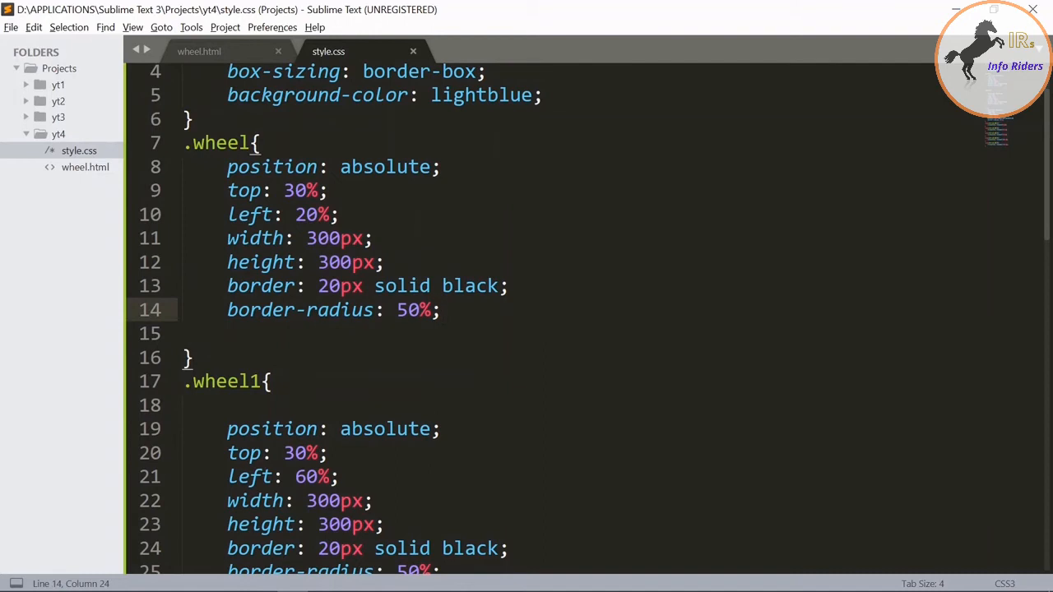
Add animation: wheel 1s linear infinite to the .wheel and .wheel1 rules
{"action": "type", "text": "animation:"}
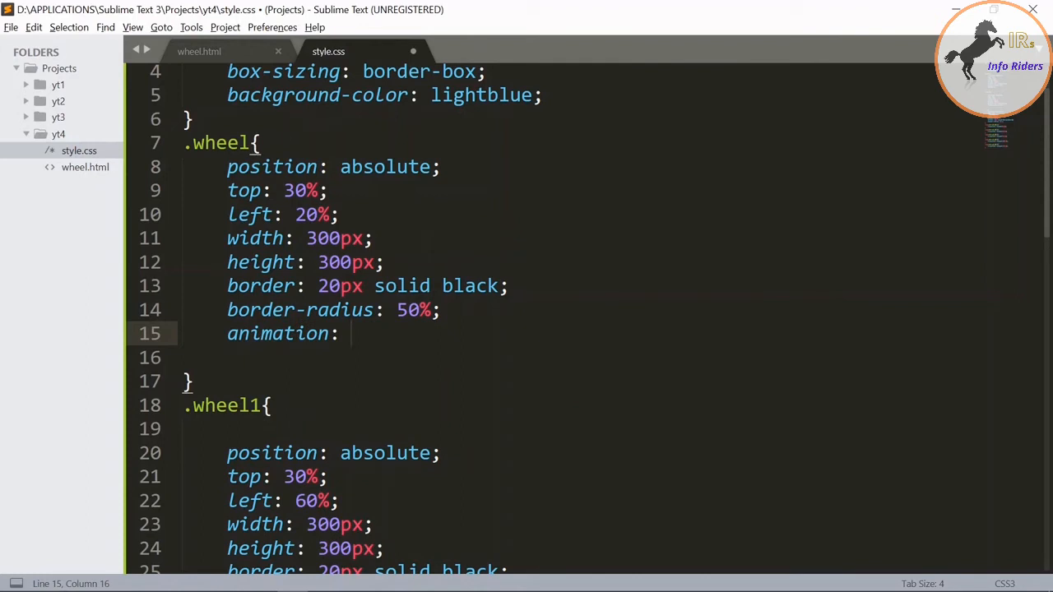
{"action": "type", "text": "wheel"}
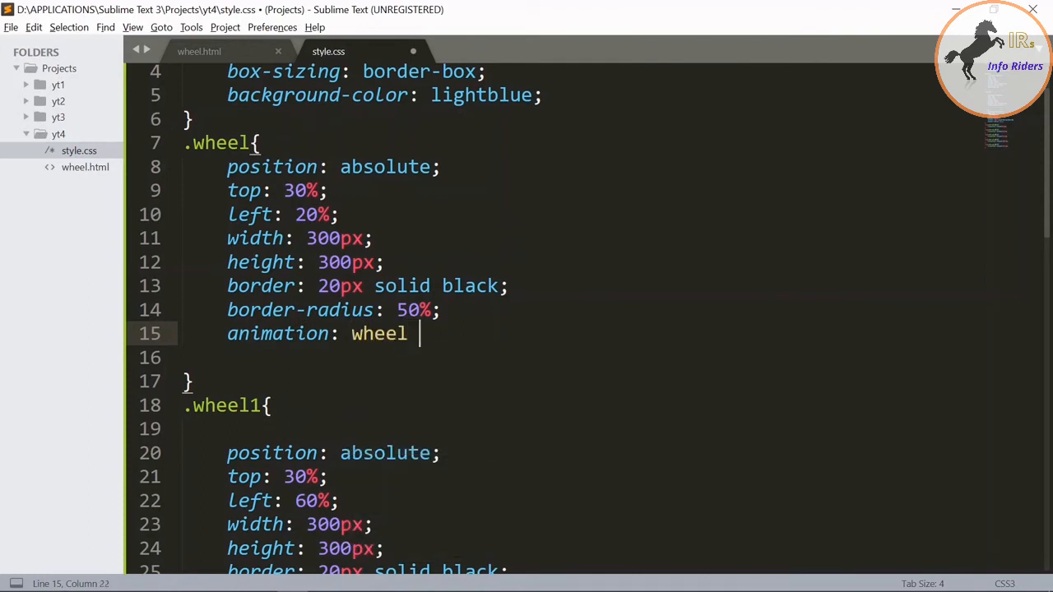
{"action": "type", "text": "1"}
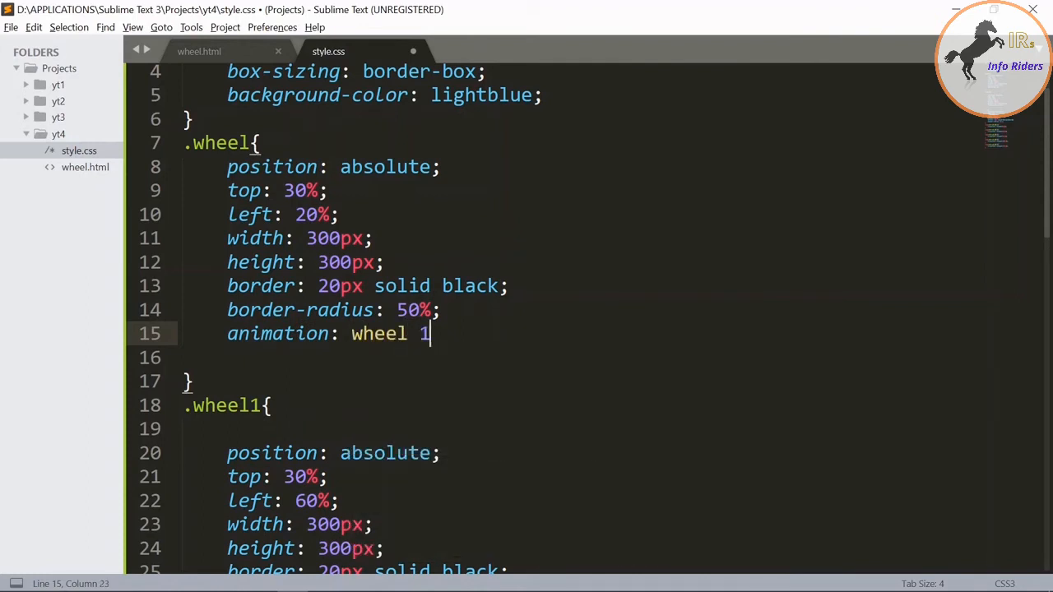
{"action": "type", "text": "s linear infinite"}
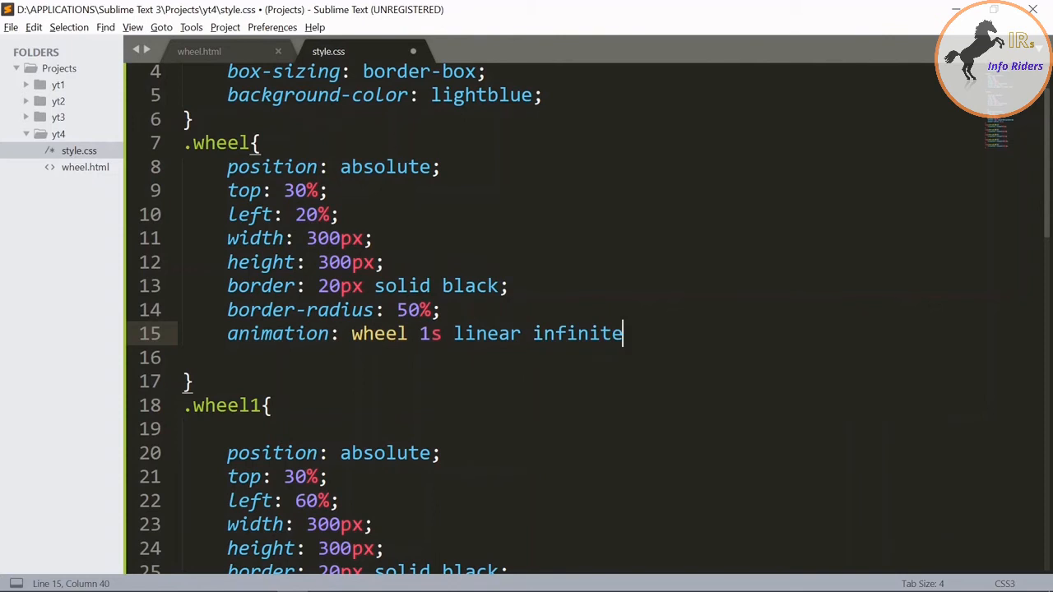
{"action": "type", "text": ";"}
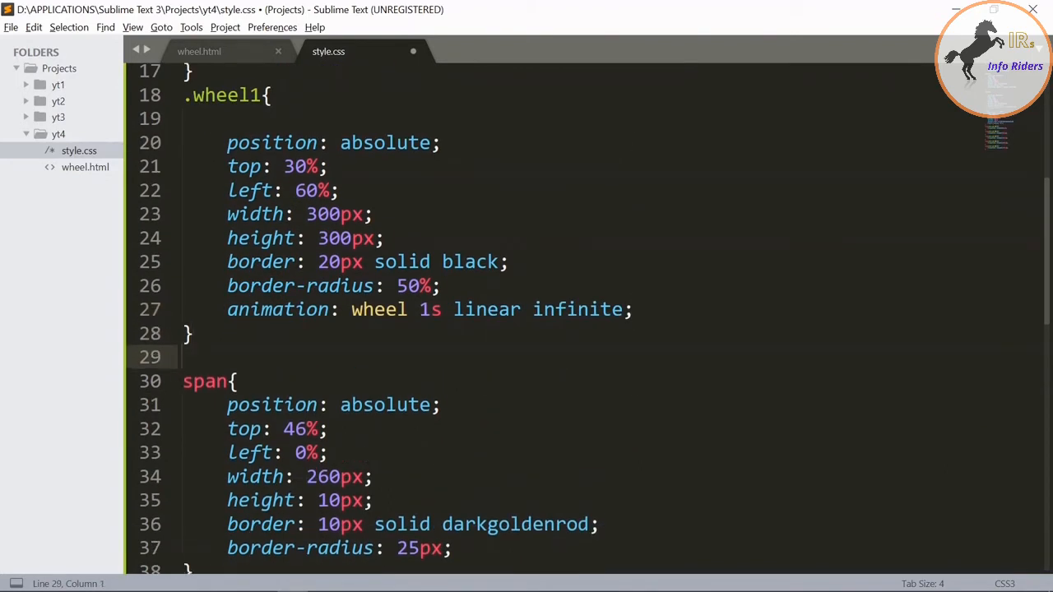
{"action": "type", "text": "@ke"}
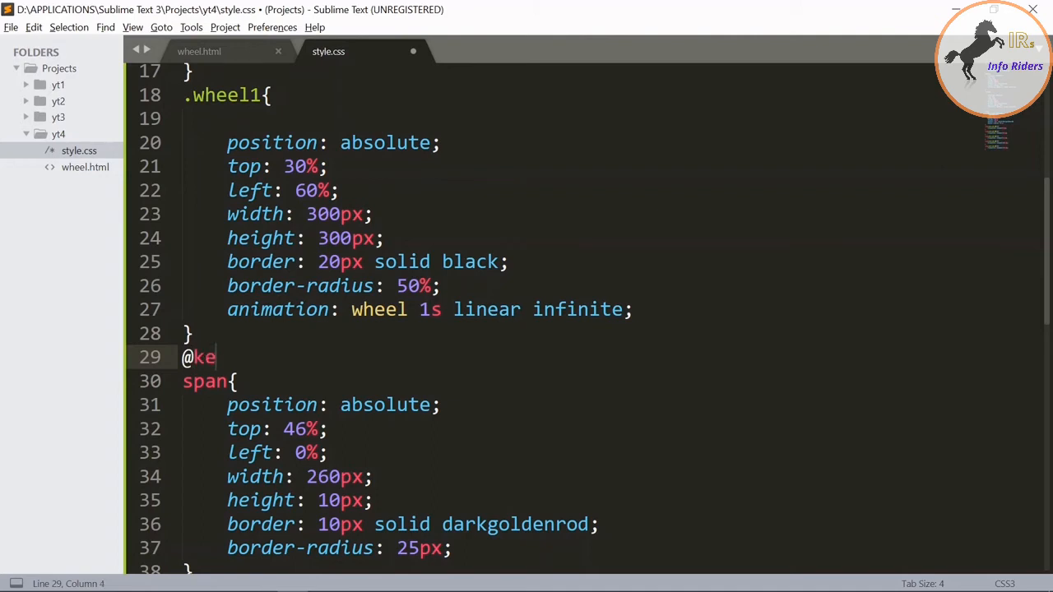
{"action": "type", "text": "yfram"}
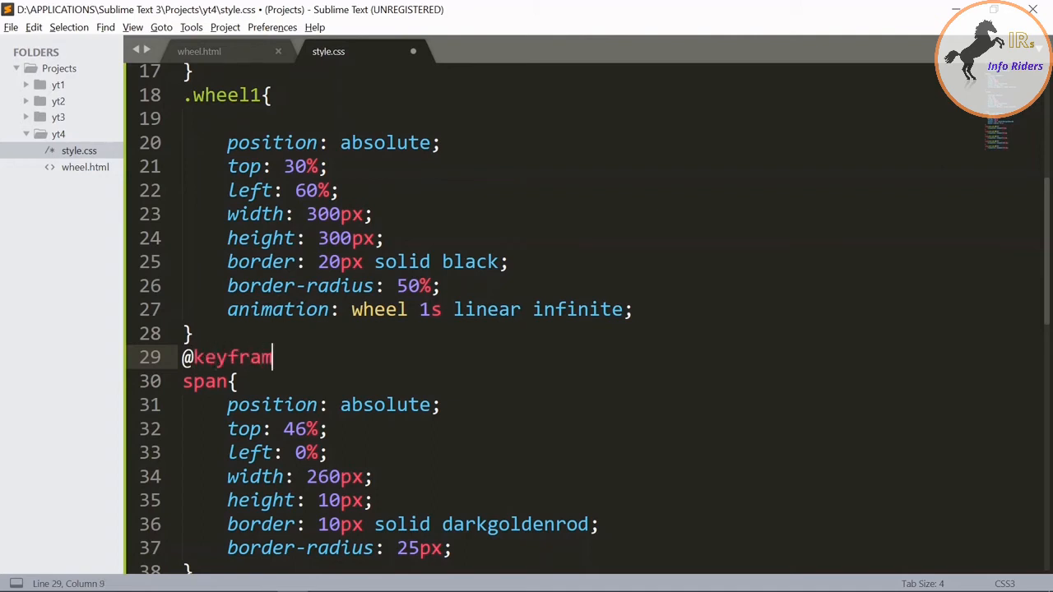
{"action": "type", "text": "es"}
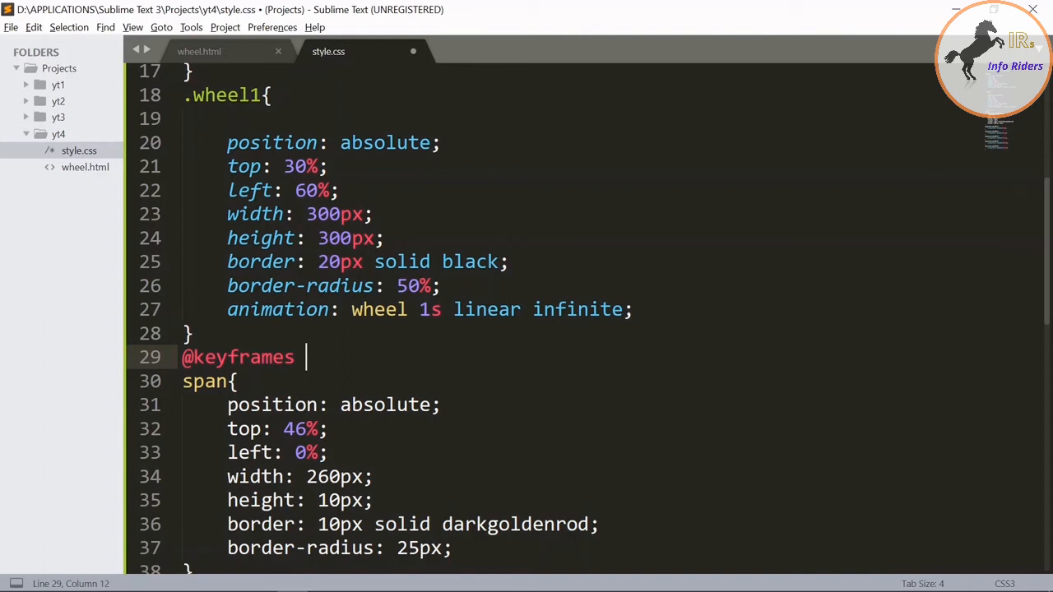
{"action": "type", "text": "wheel{}"}
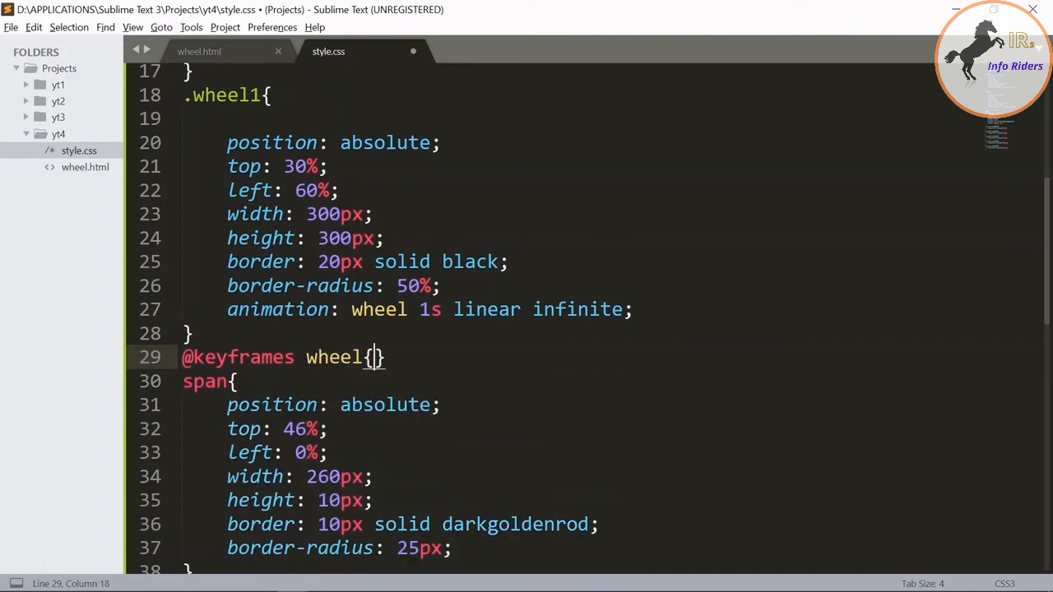
{"action": "type", "text": "0"}
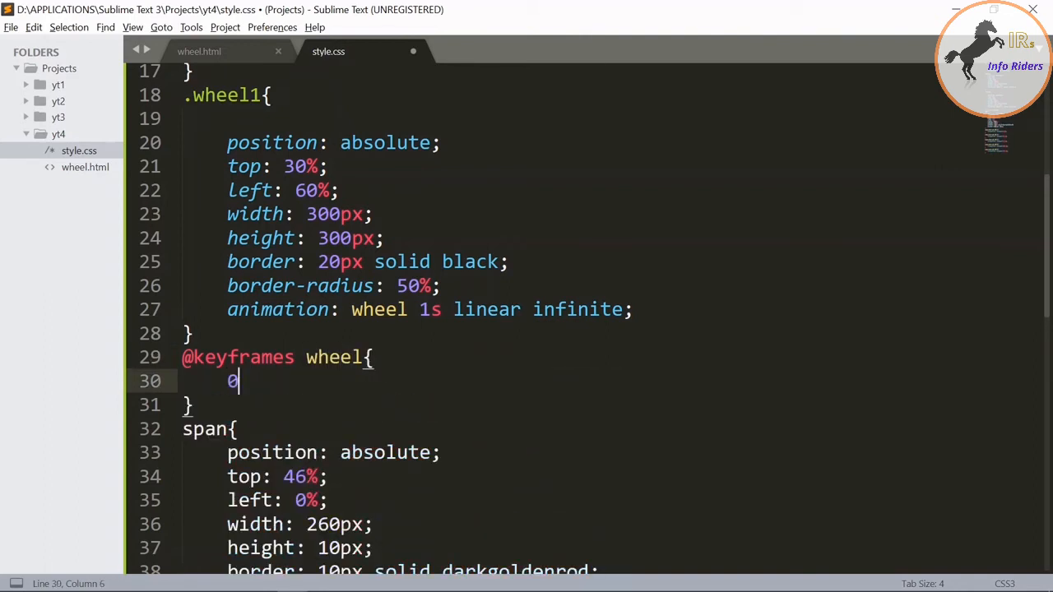
{"action": "type", "text": "%{"}
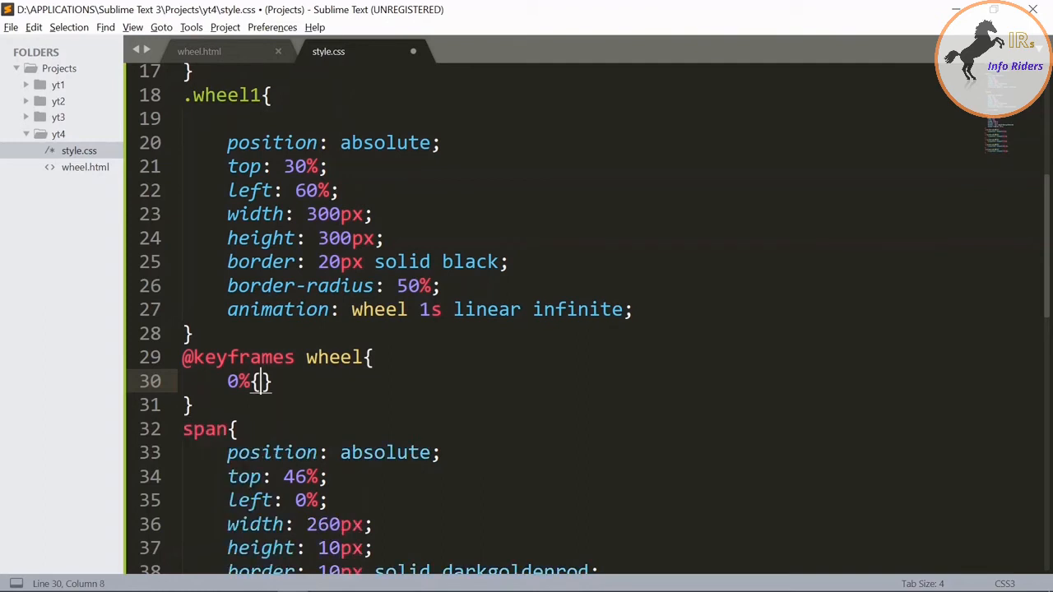
{"action": "type", "text": "transform: rotate0"}
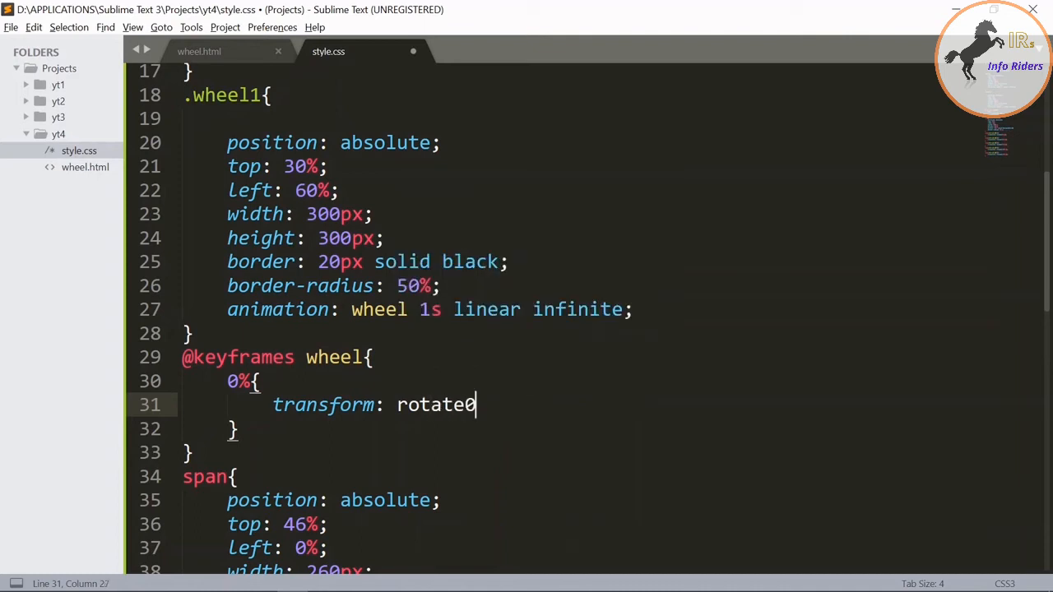
{"action": "type", "text": "deg"}
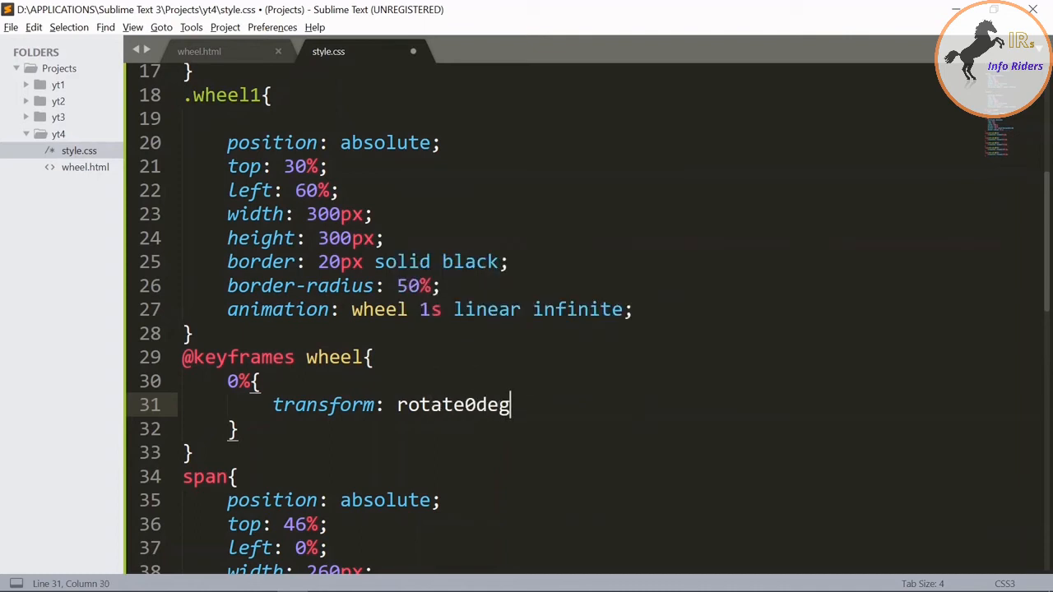
{"action": "type", "text": ");"}
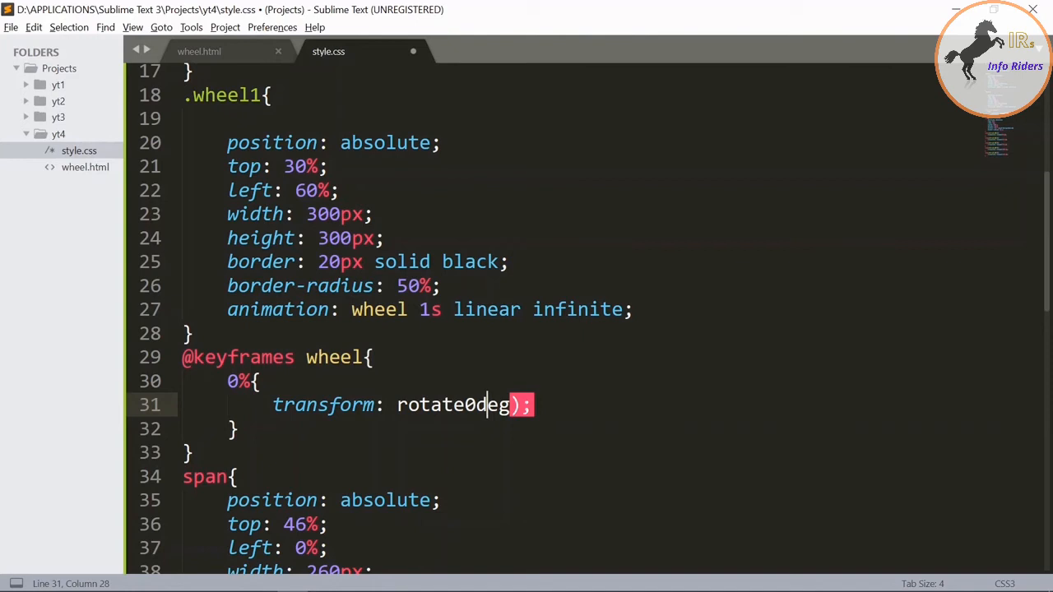
{"action": "type", "text": "("}
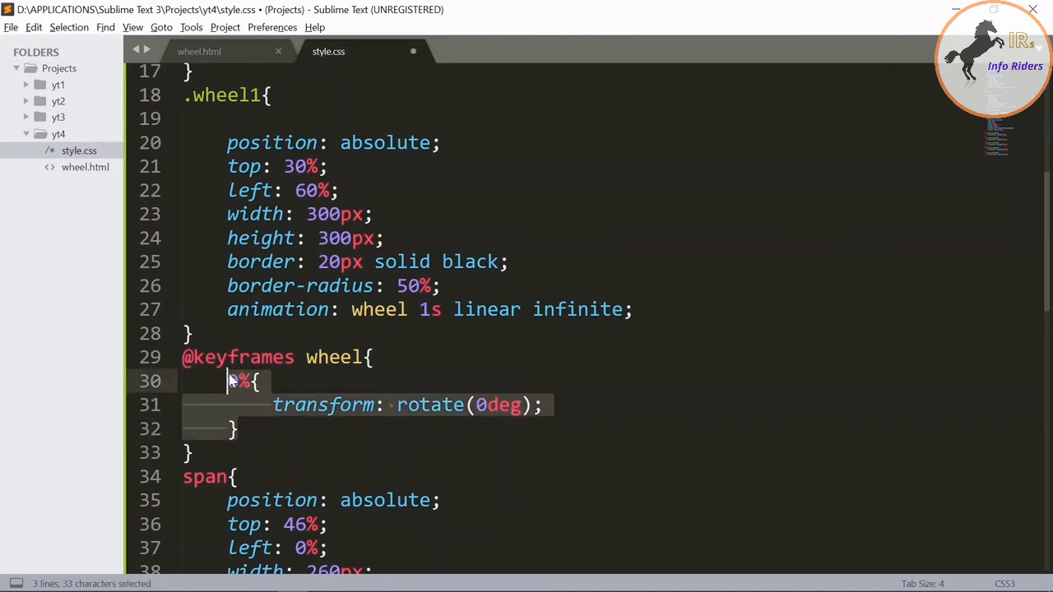
Duplicate the keyframe as 100% rotating 360deg and save the stylesheet
{"action": "key", "text": "ctrl+v"}
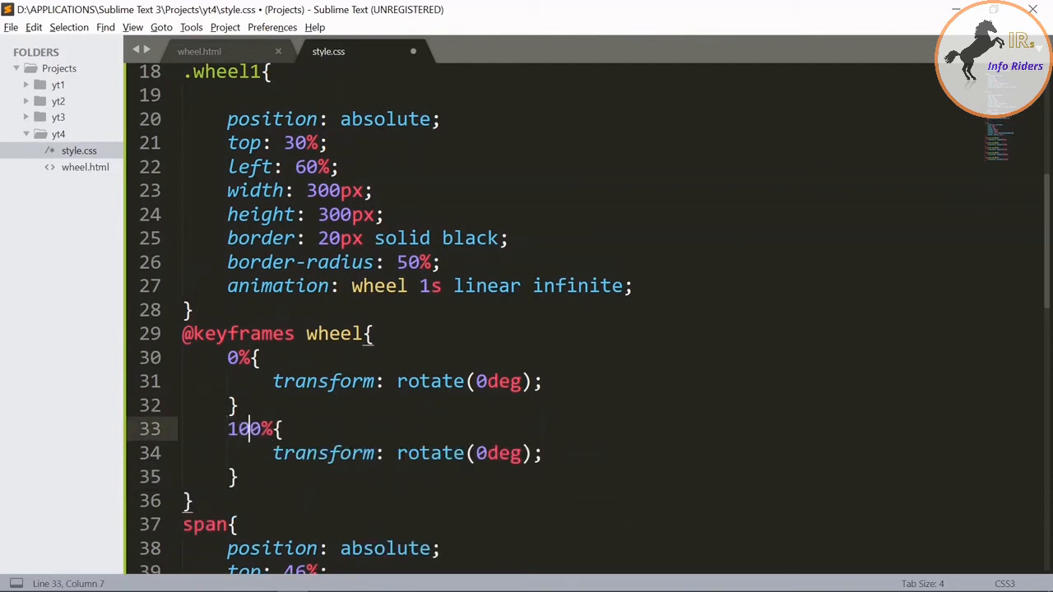
{"action": "type", "text": "36"}
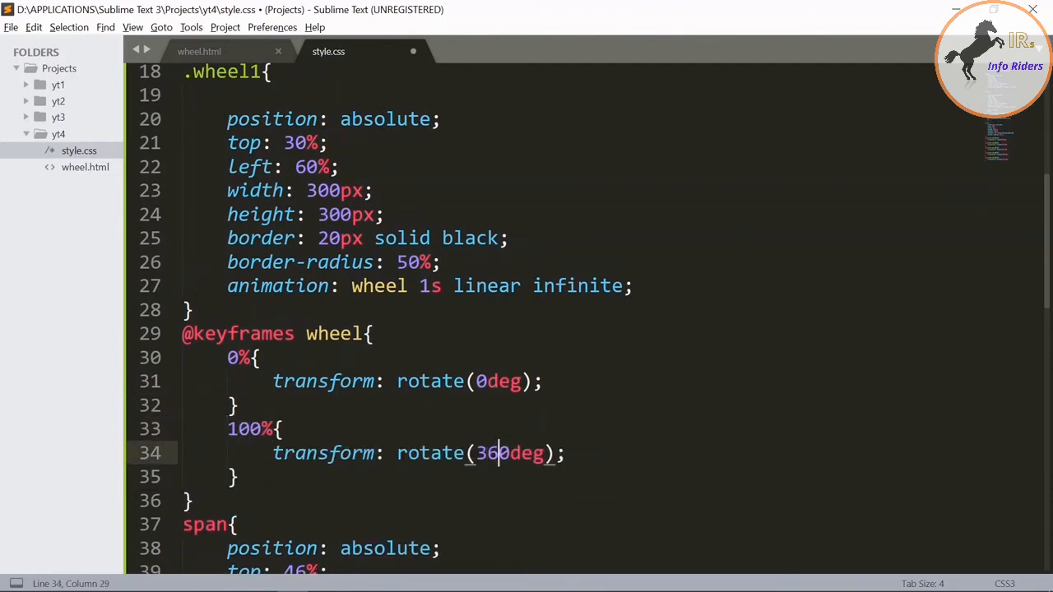
{"action": "key", "text": "ctrl+s"}
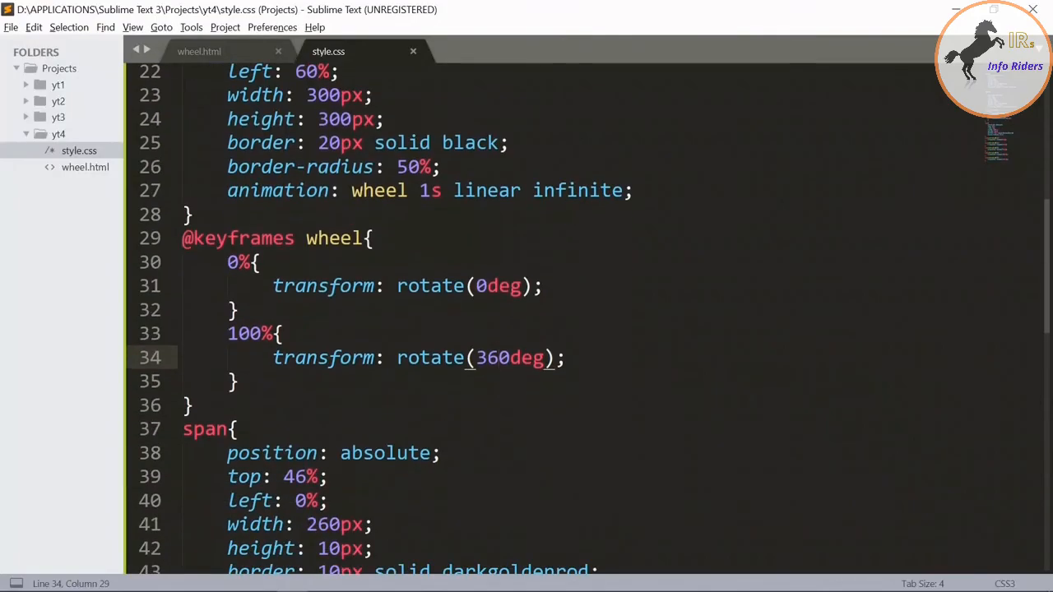
{"action": "scroll", "scroll_direction": "down", "scroll_amount": 3}
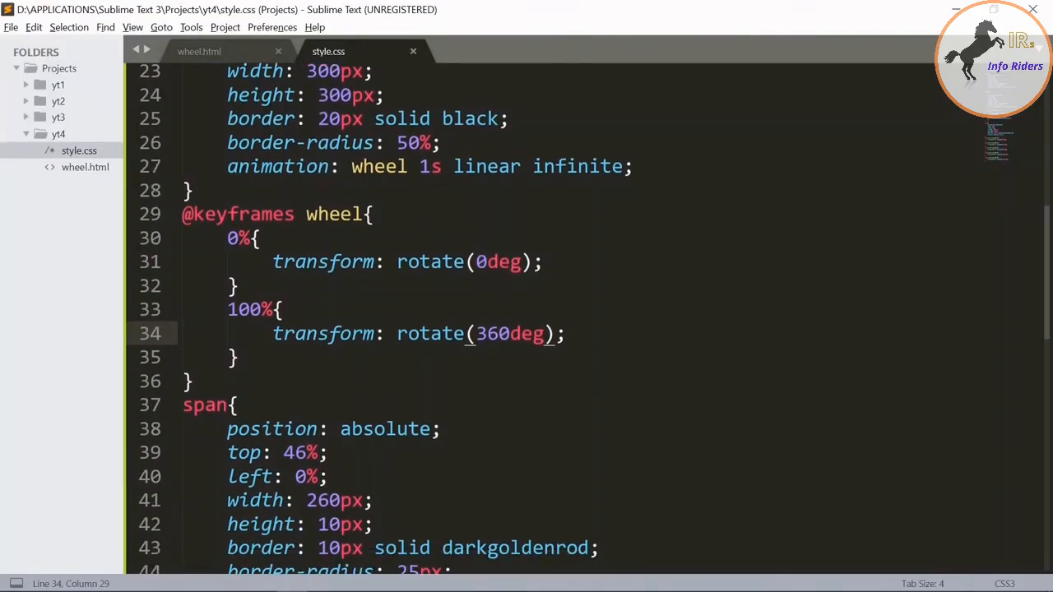
{"action": "scroll", "scroll_direction": "down", "scroll_amount": 3}
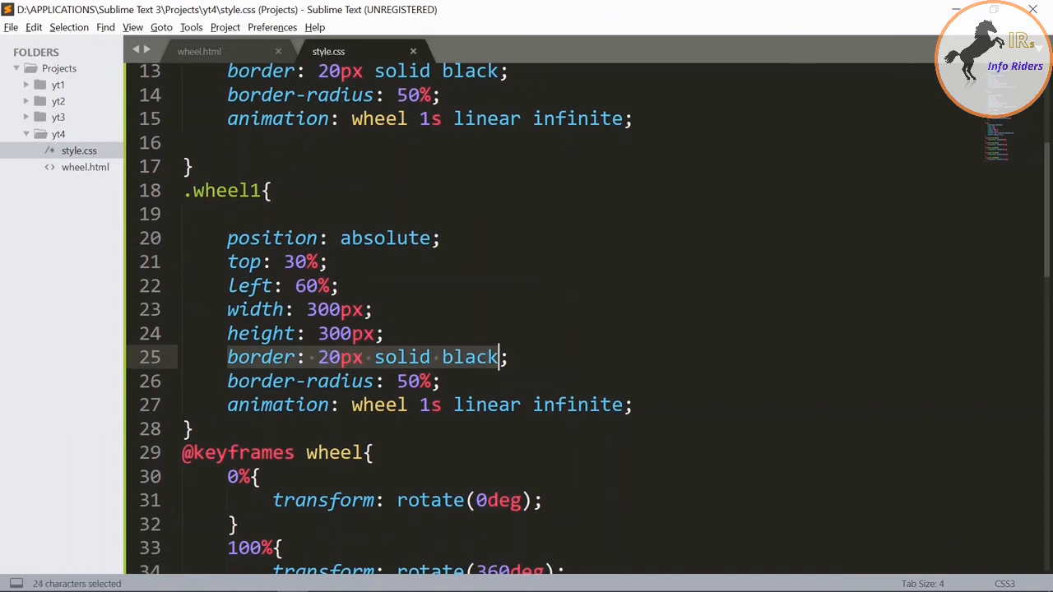
Give .wheel1 a 20px solid left border coloured #3ACFD5
{"action": "type", "text": "b"}
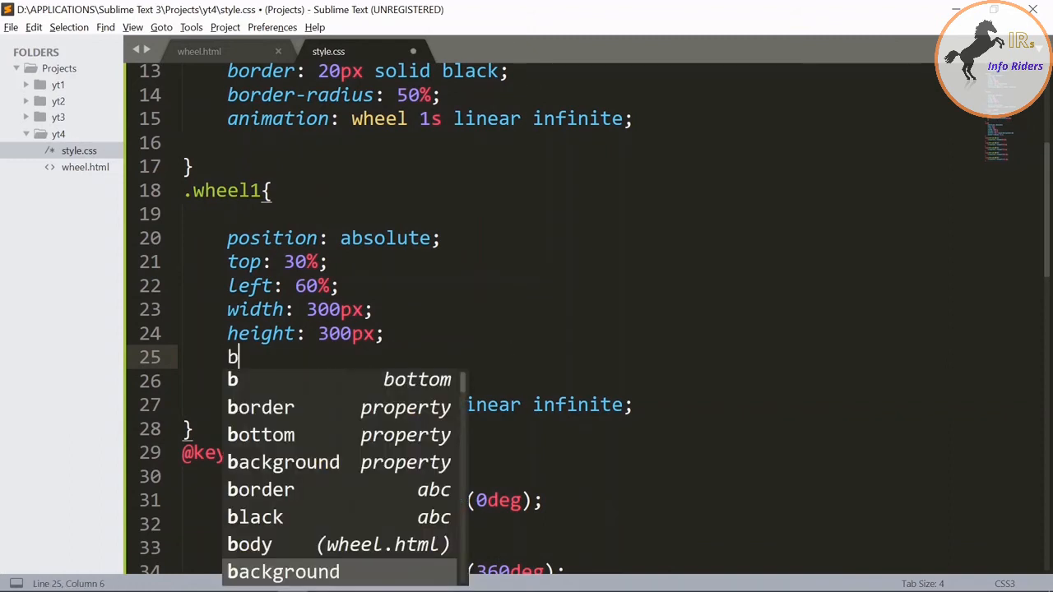
{"action": "type", "text": "order-left:"}
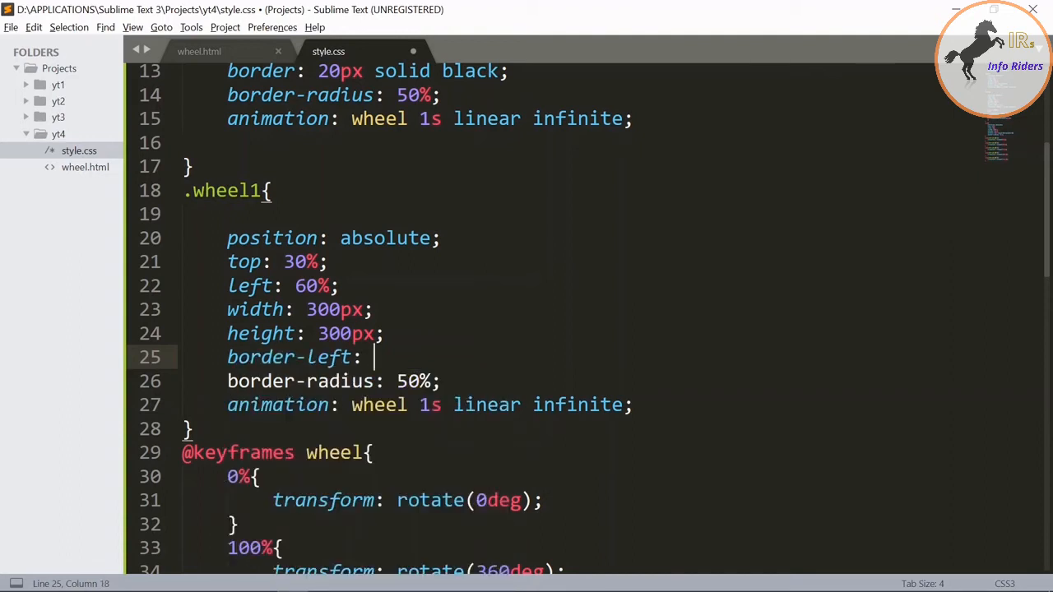
{"action": "type", "text": "2"}
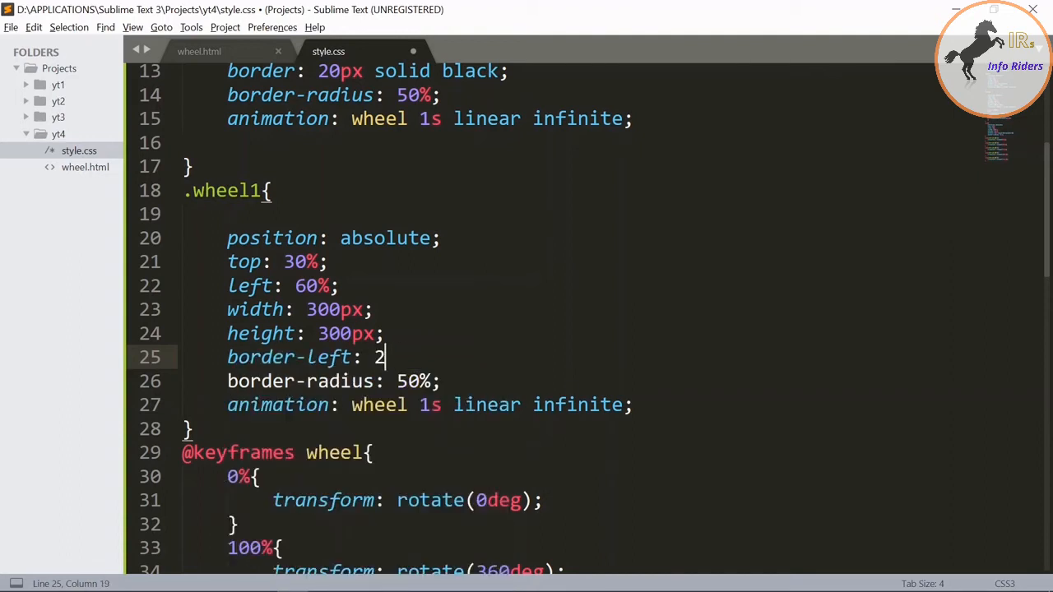
{"action": "type", "text": "0"}
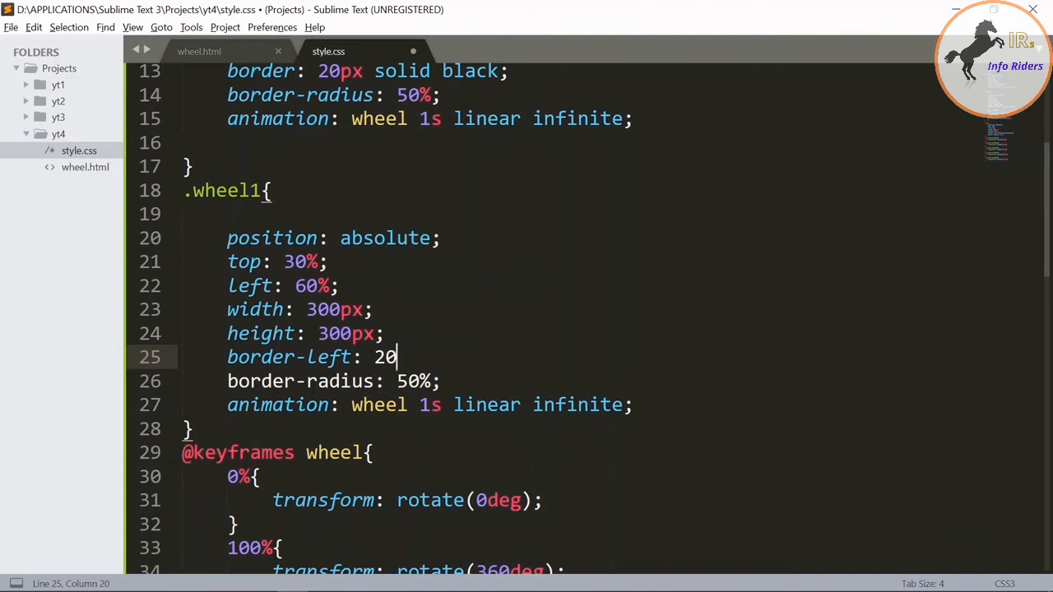
{"action": "type", "text": "px solid"}
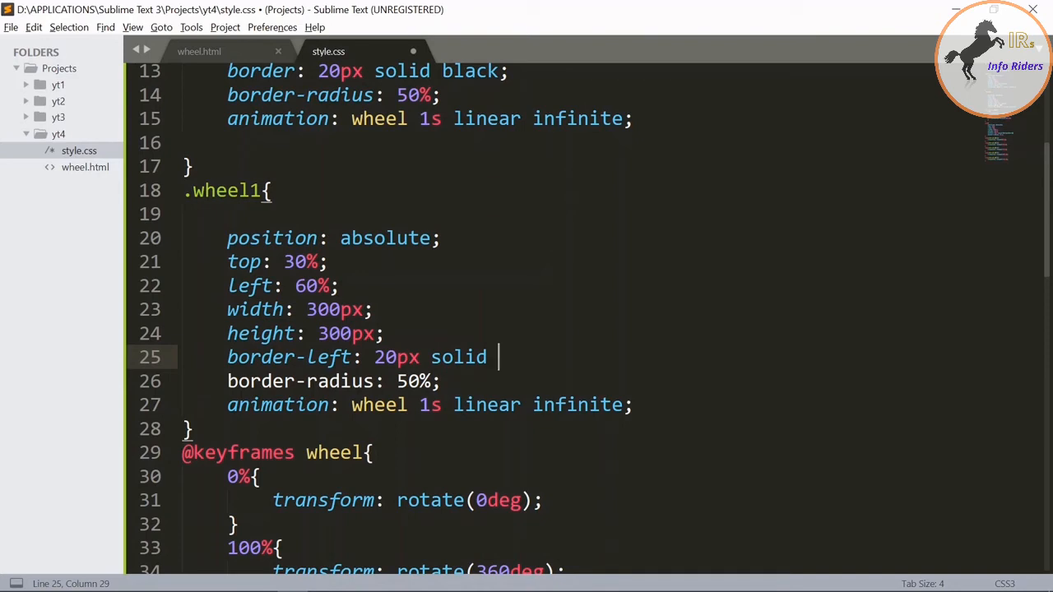
{"action": "type", "text": "#"}
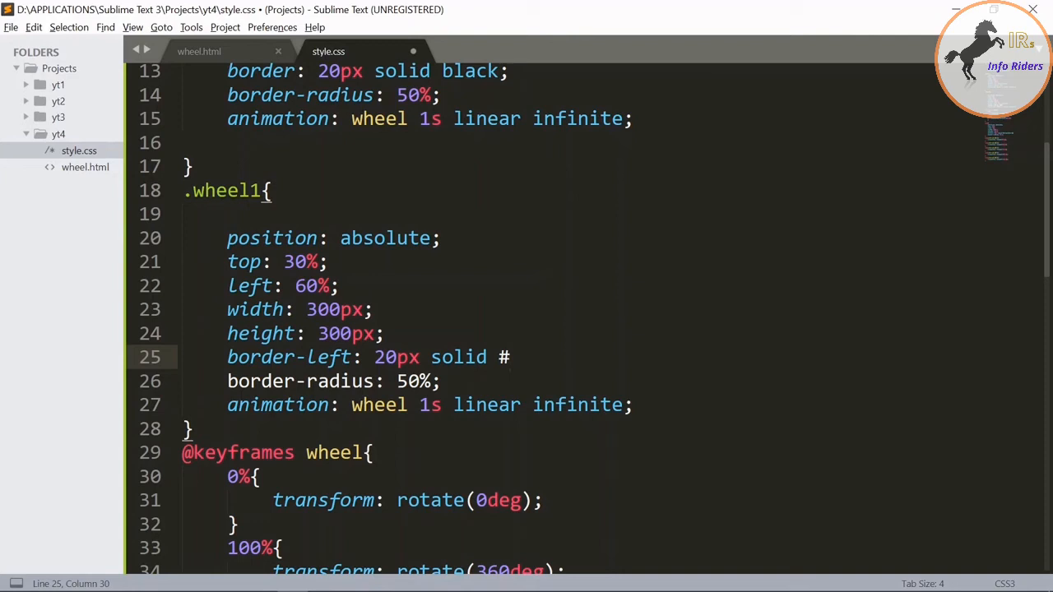
{"action": "type", "text": "3A"}
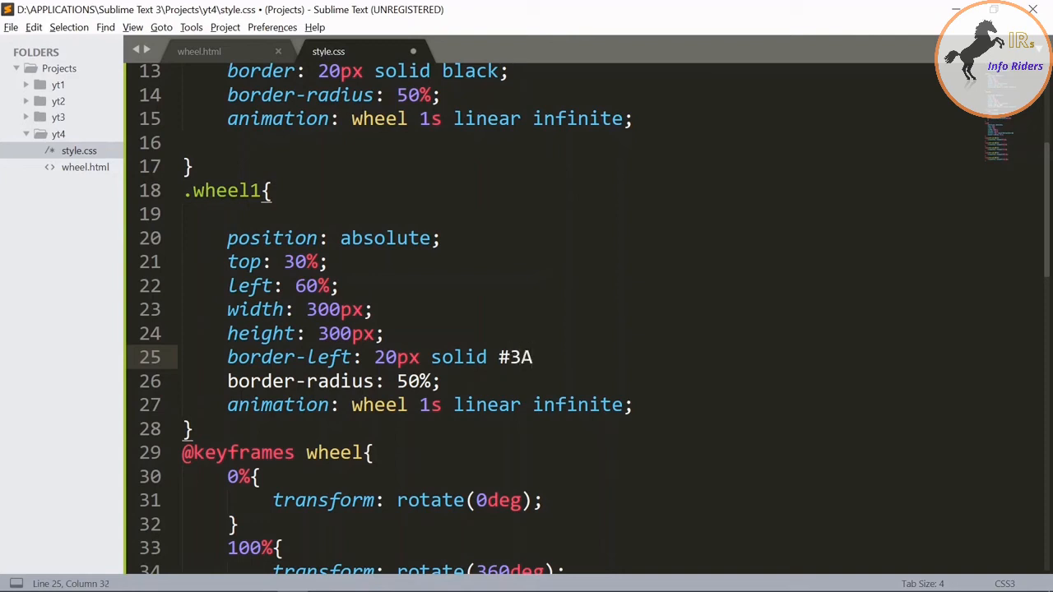
{"action": "type", "text": "CF"}
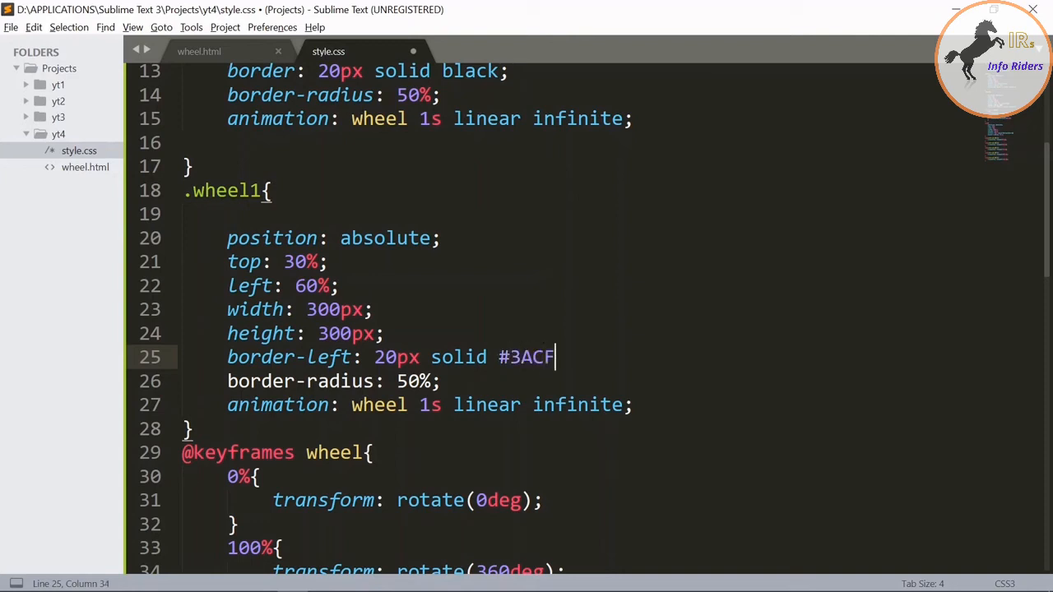
{"action": "type", "text": "D5;"}
{"action": "type", "text": "bo"}
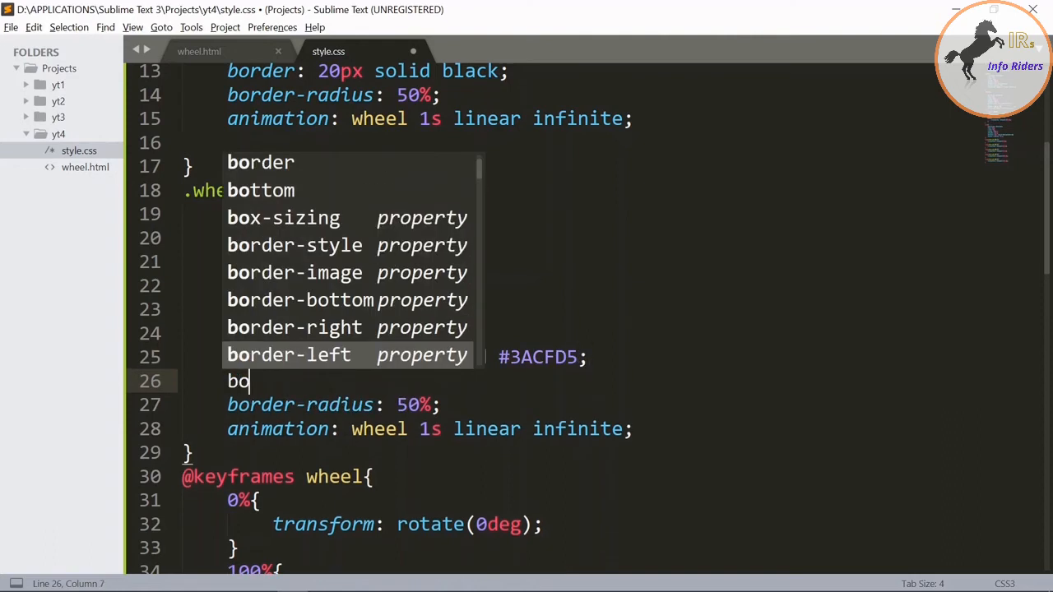
Add a 20px solid right border to .wheel1 coloured #3a4ed5
{"action": "type", "text": "rd"}
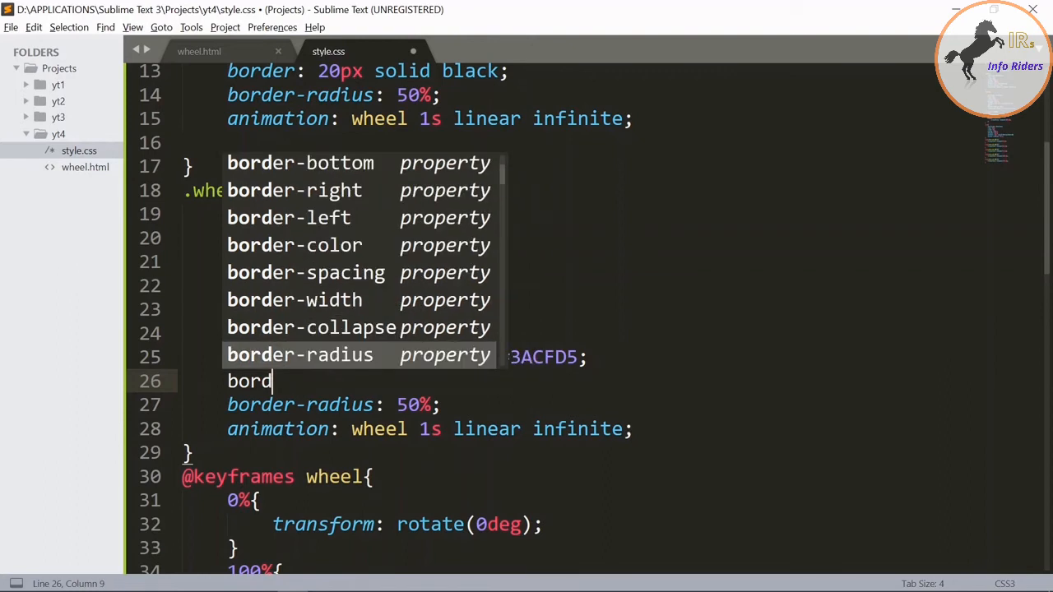
{"action": "type", "text": "er"}
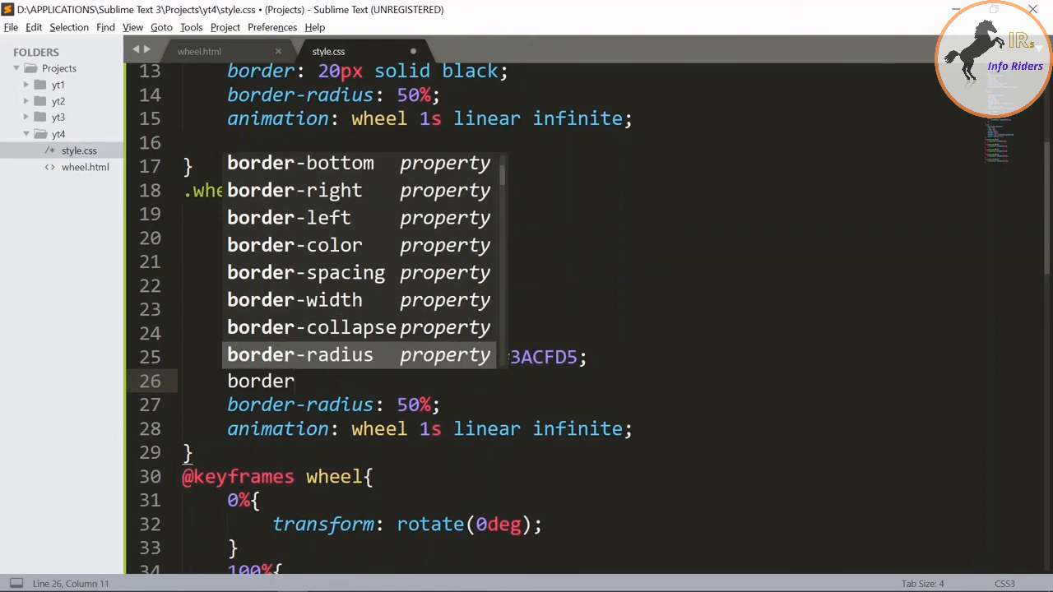
{"action": "type", "text": "-right: 20"}
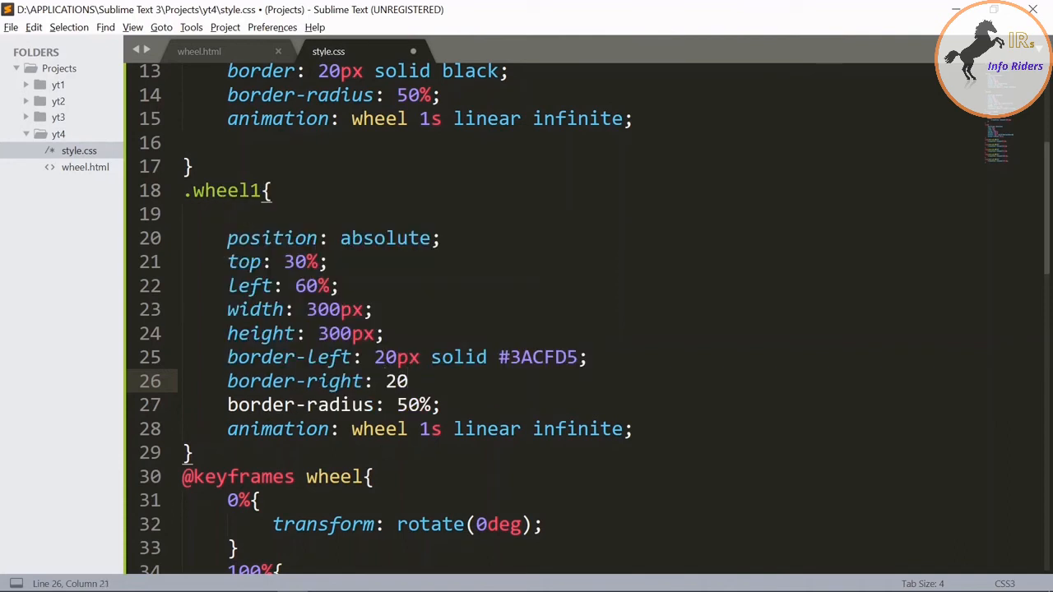
{"action": "type", "text": "o"}
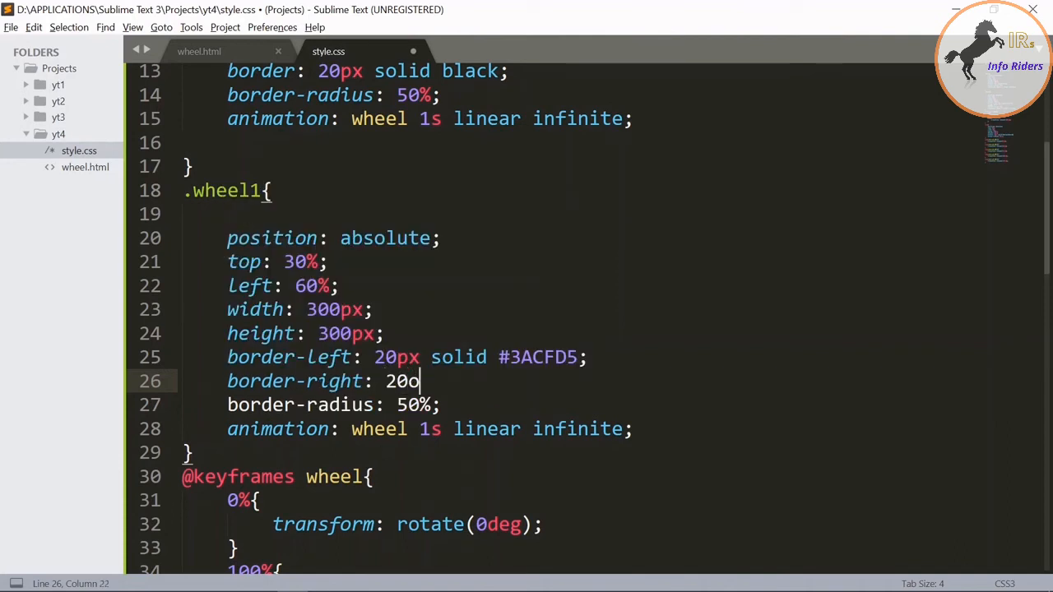
{"action": "type", "text": "px s"}
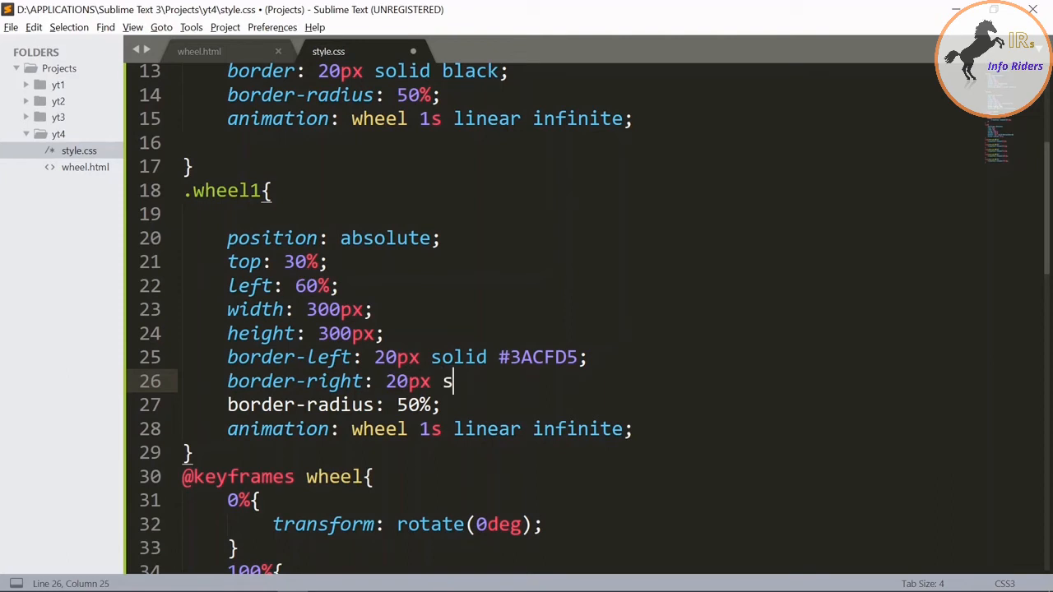
{"action": "type", "text": "ol"}
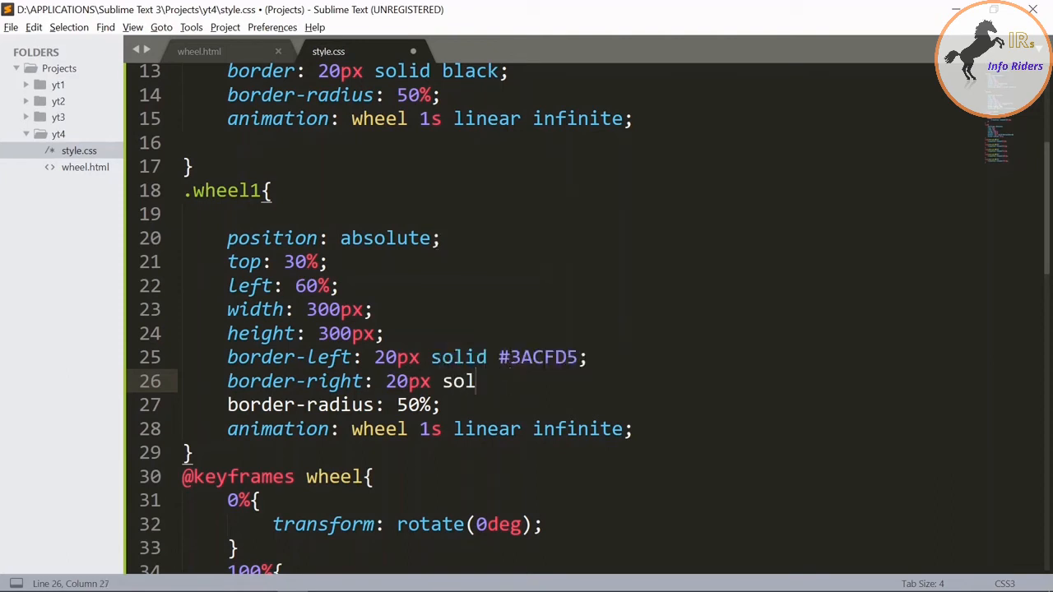
{"action": "type", "text": "id"}
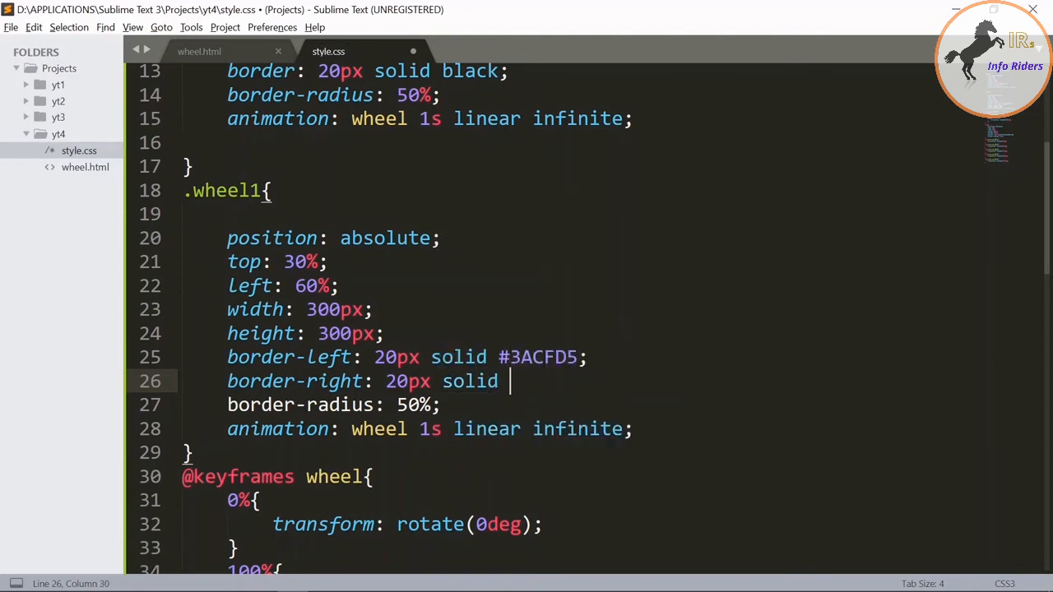
{"action": "type", "text": "#3"}
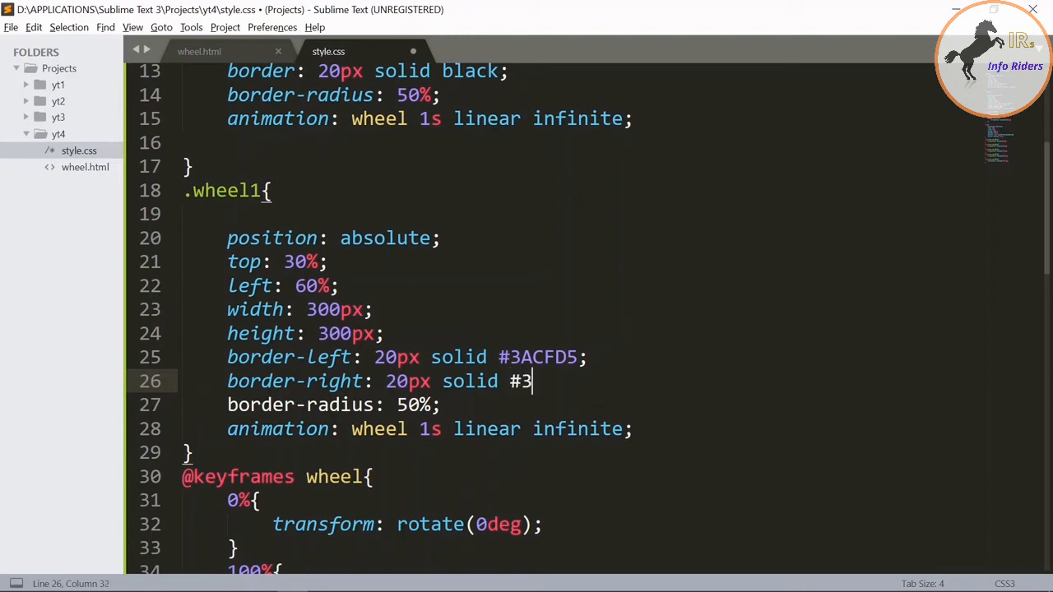
{"action": "type", "text": "a4"}
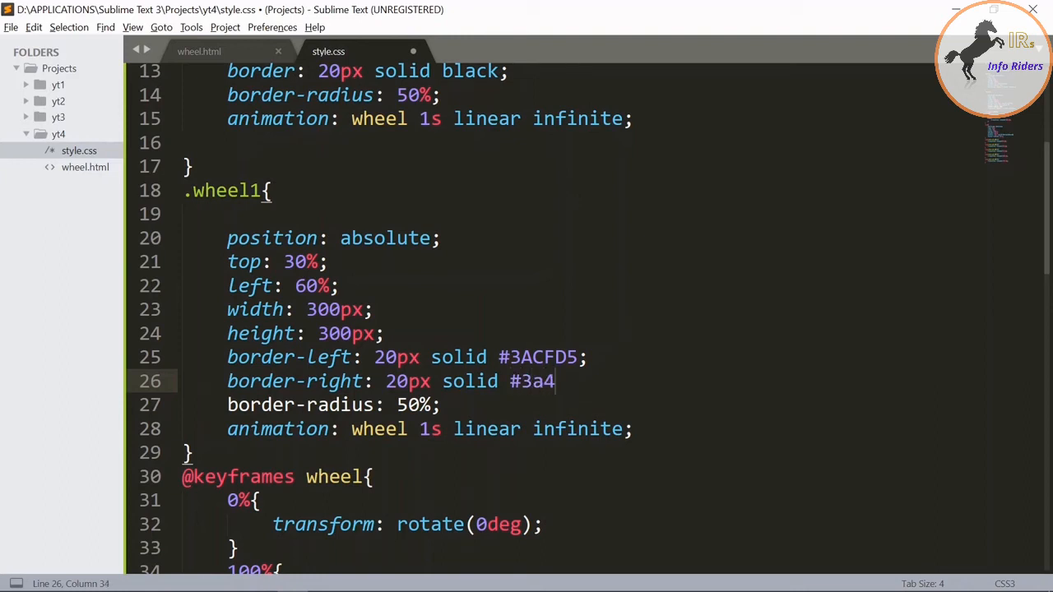
{"action": "type", "text": "ed5;"}
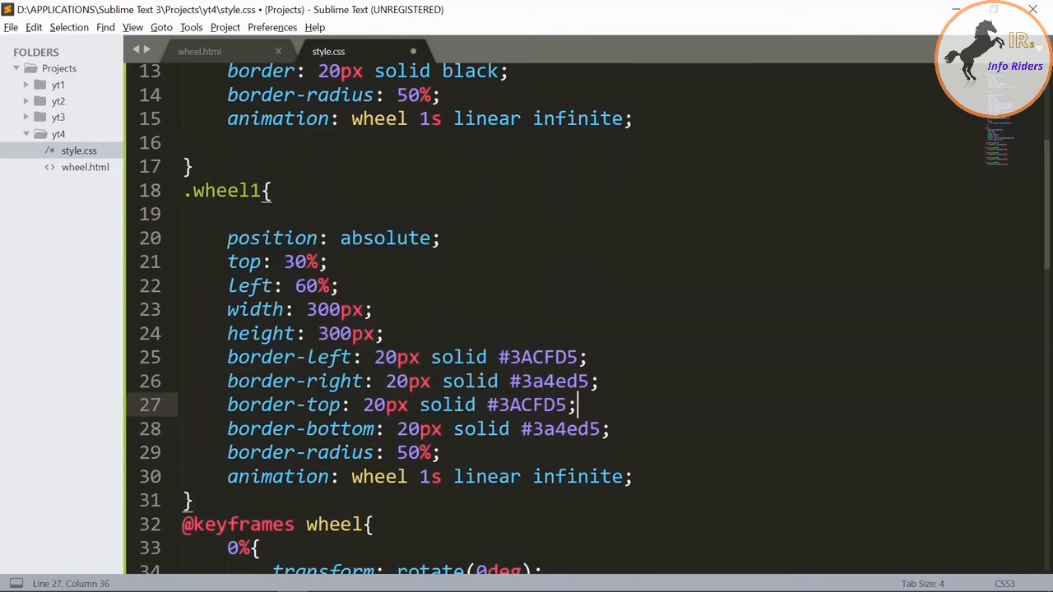
Add the gold top and darkgreen bottom borders to .wheel1 and save
{"action": "key", "text": "BackSpace"}
{"action": "type", "text": "gol"}
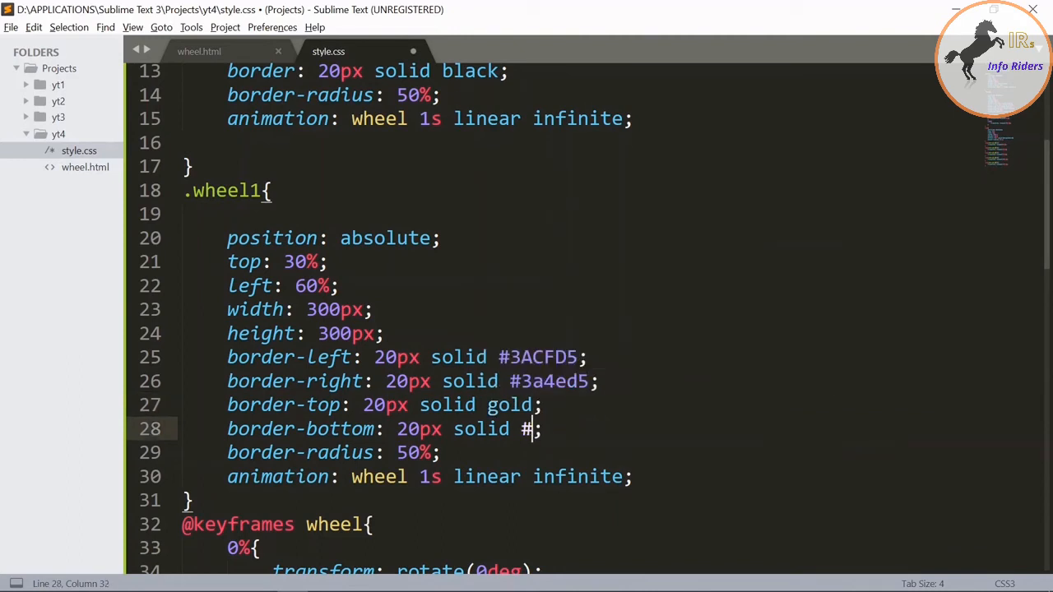
{"action": "type", "text": "darkgreen"}
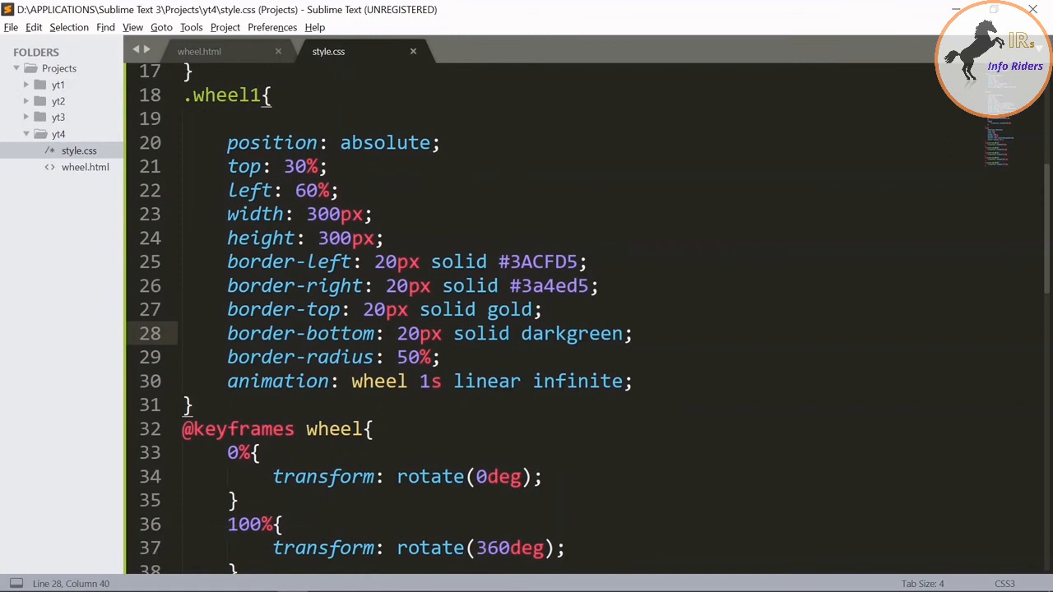
Add a <div class="box"> after the second wheel in wheel.html and save it
{"action": "scroll", "scroll_direction": "down", "scroll_amount": 3}
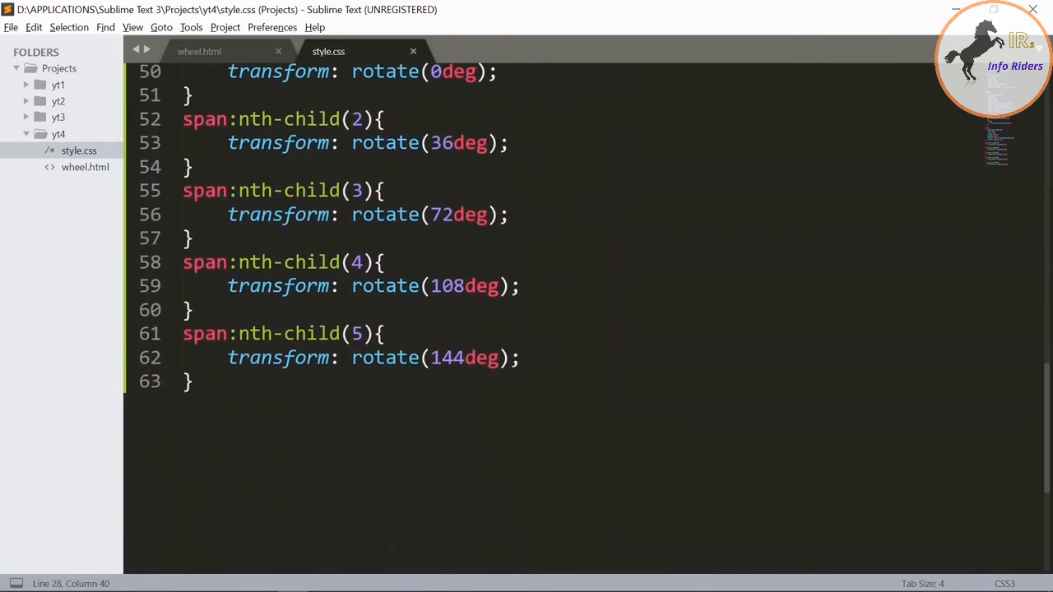
{"action": "left_click", "coordinate": [199, 51]}
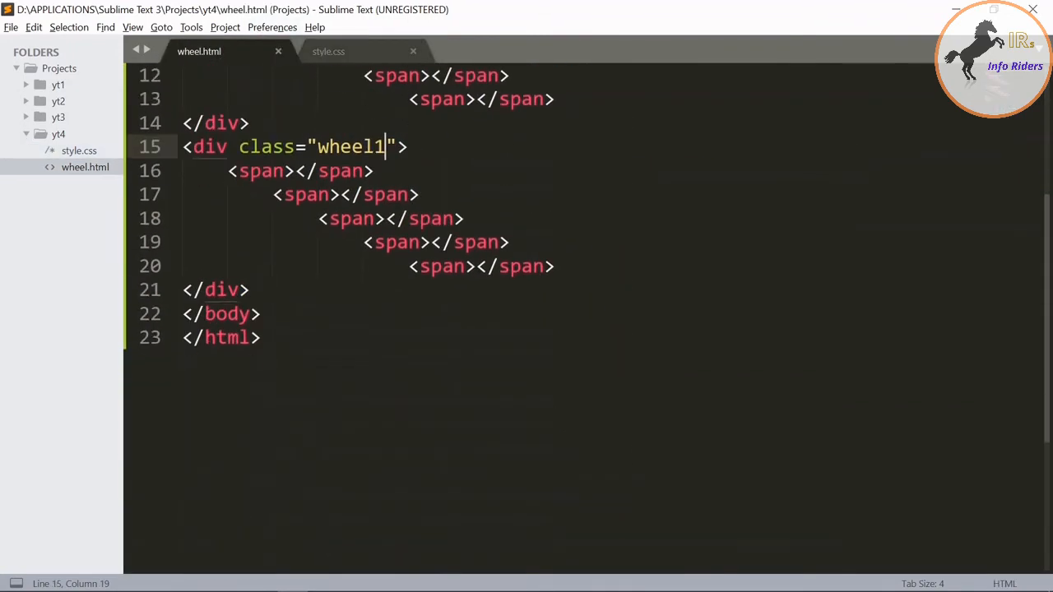
{"action": "left_click", "coordinate": [250, 289]}
{"action": "type", "text": "<"}
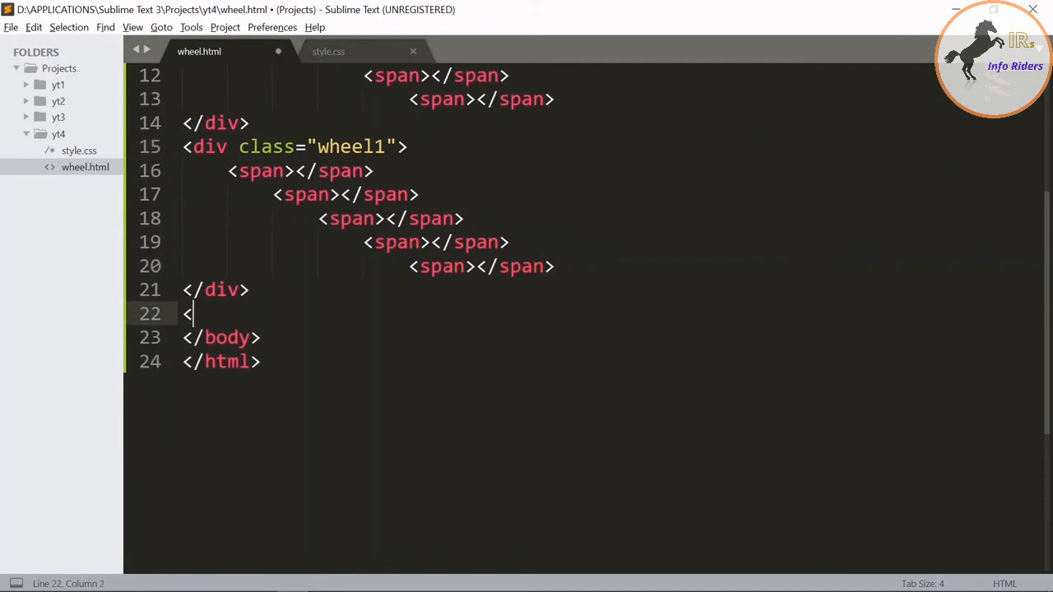
{"action": "type", "text": "div cla"}
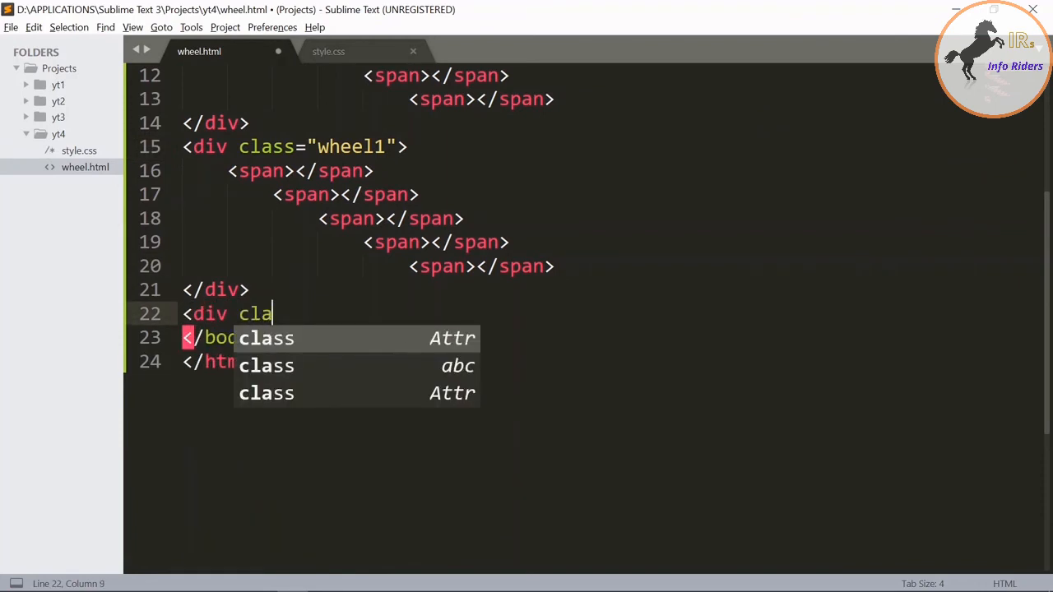
{"action": "type", "text": "ss=\"box\""}
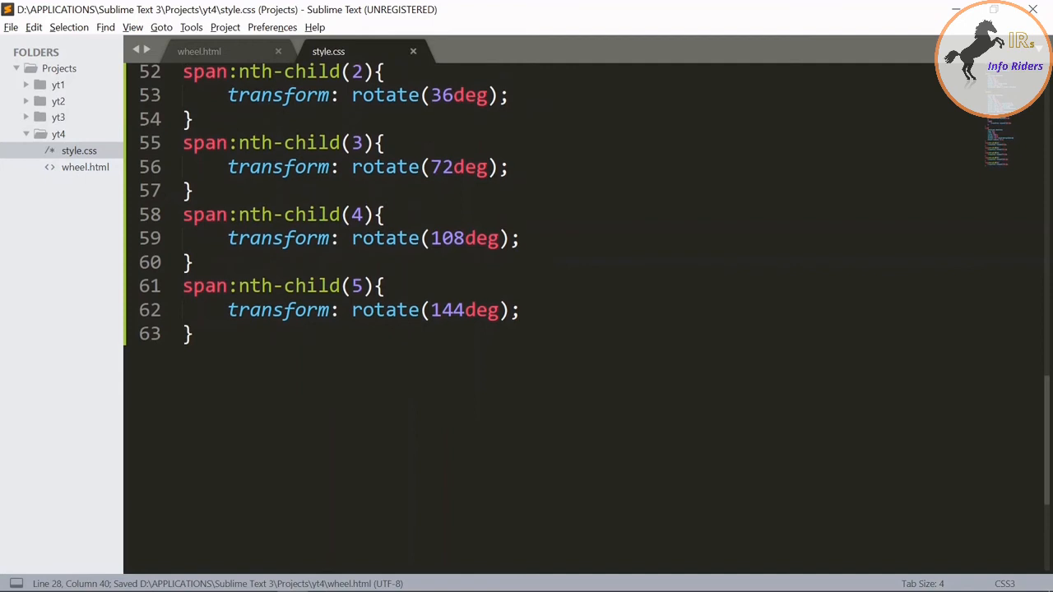
Start a .box rule with 110% width and 160px height
{"action": "type", "text": "."}
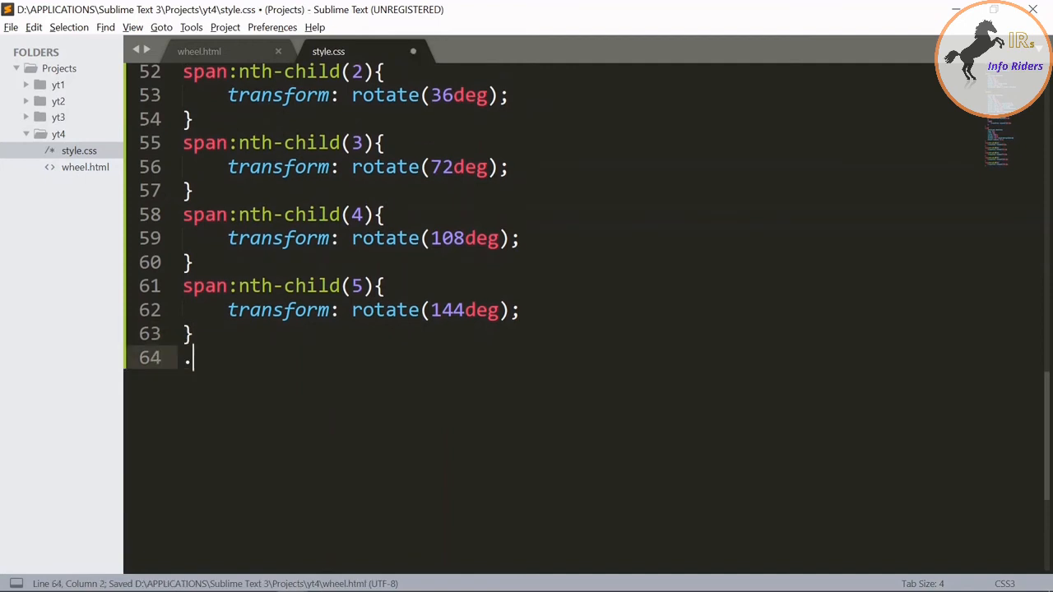
{"action": "type", "text": "box{}"}
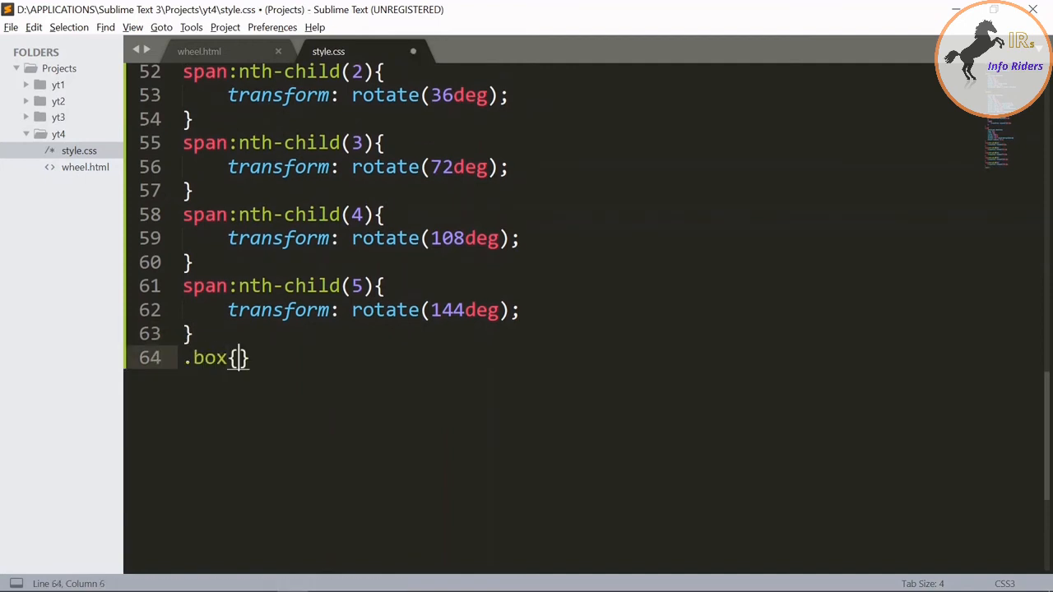
{"action": "type", "text": "width: 110%;"}
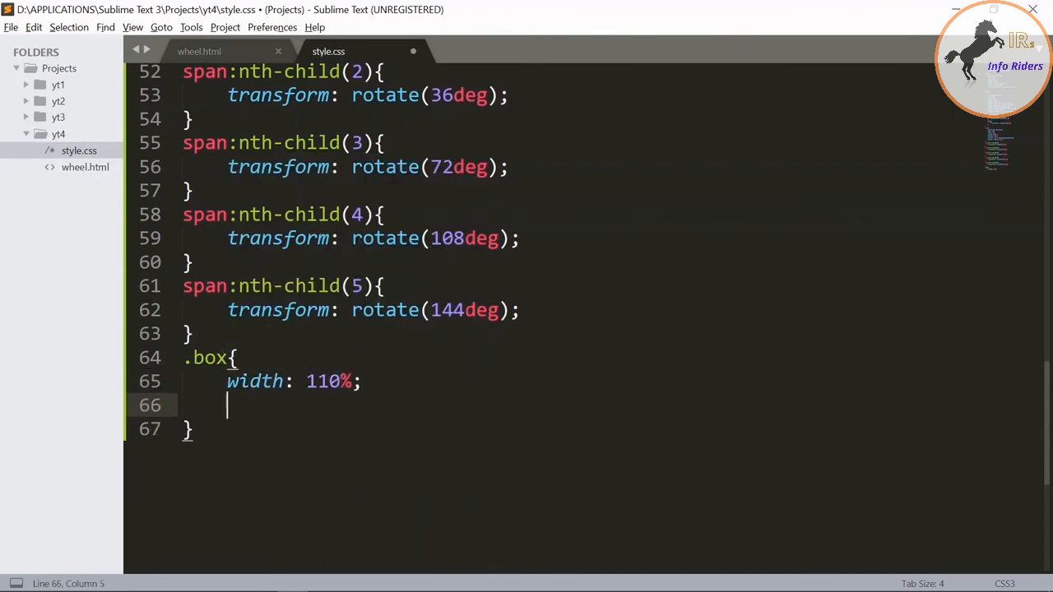
{"action": "type", "text": "height: 16"}
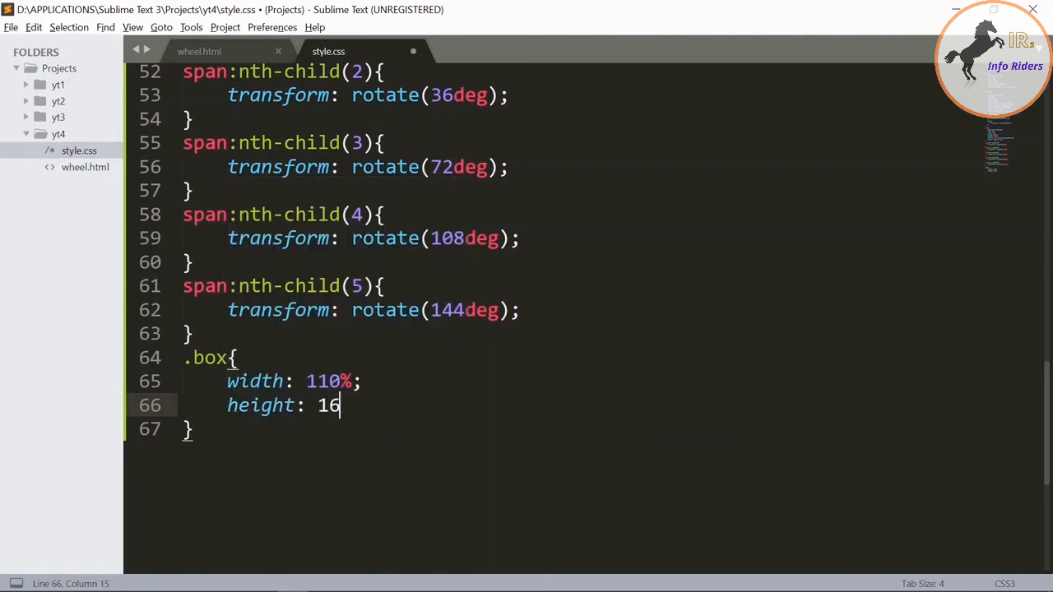
{"action": "type", "text": "0px;"}
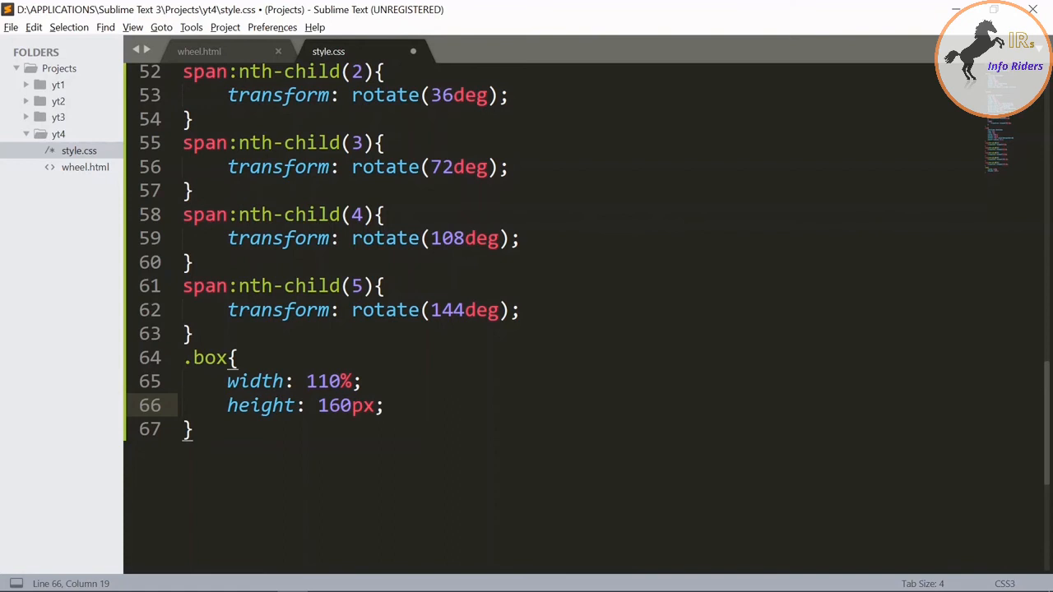
Give .box a sandybrown background, top 76%, left -10% and absolute position
{"action": "type", "text": "background-color: san"}
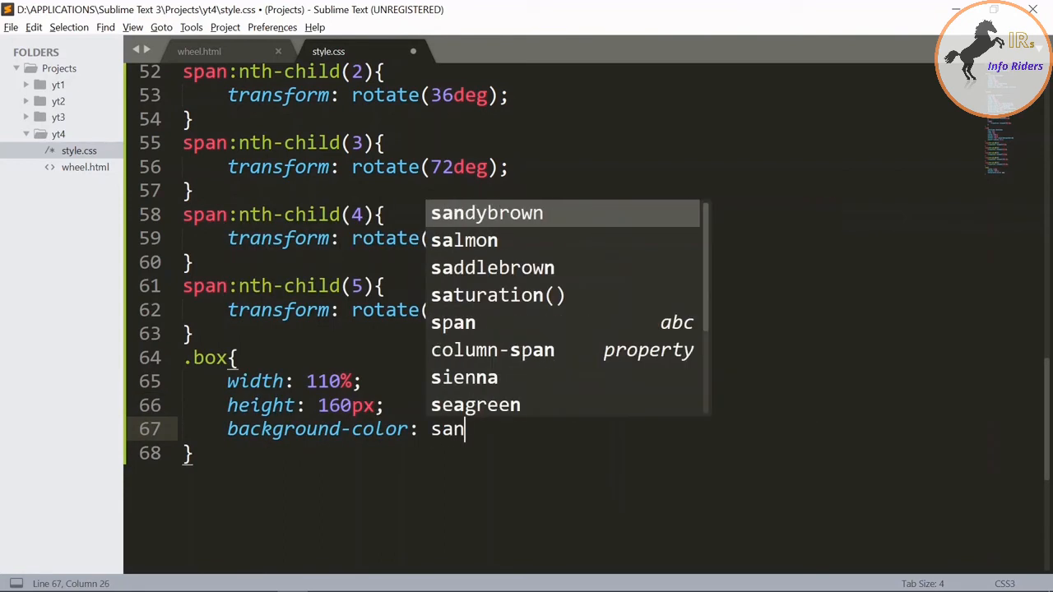
{"action": "key", "text": "Tab"}
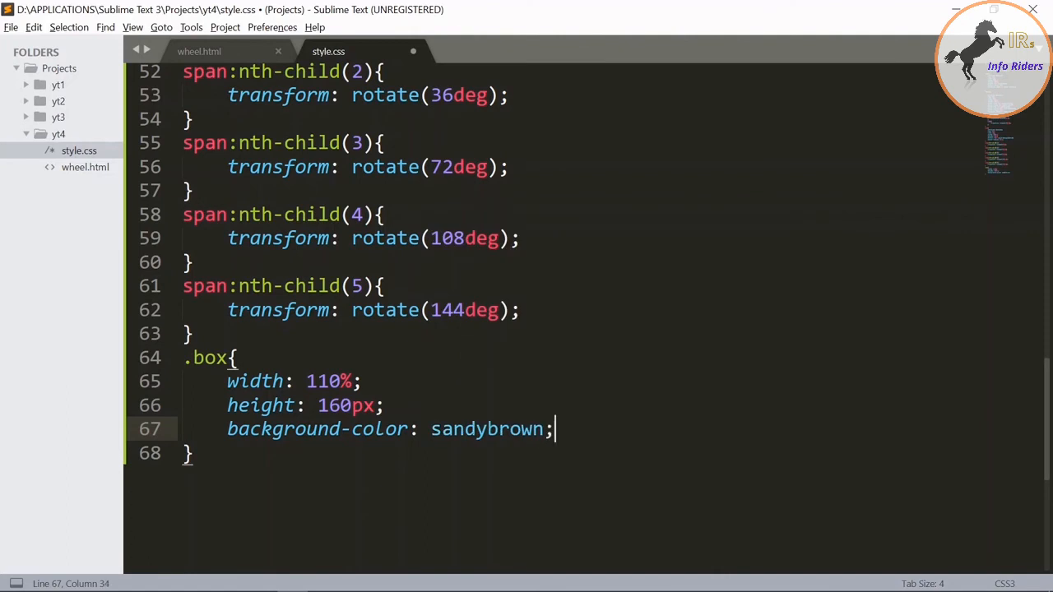
{"action": "type", "text": "top: ;"}
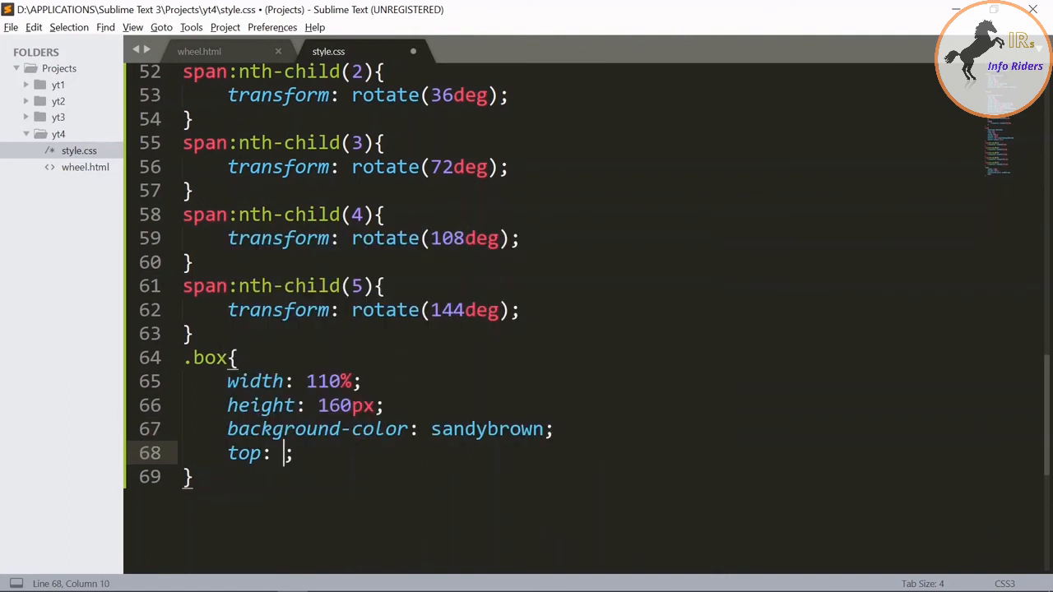
{"action": "type", "text": "76"}
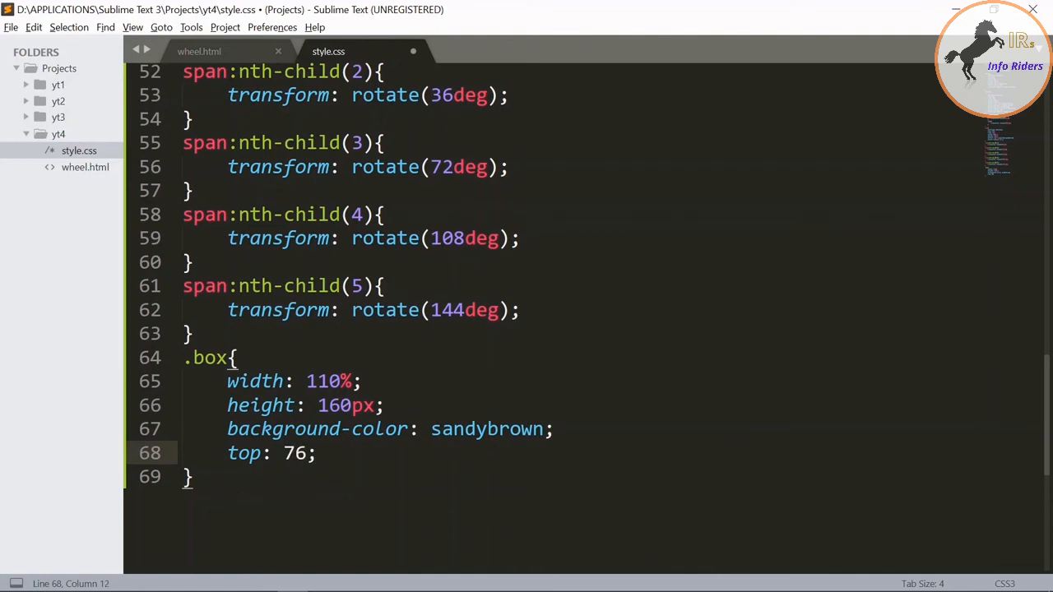
{"action": "type", "text": "%"}
{"action": "type", "text": "left: ;"}
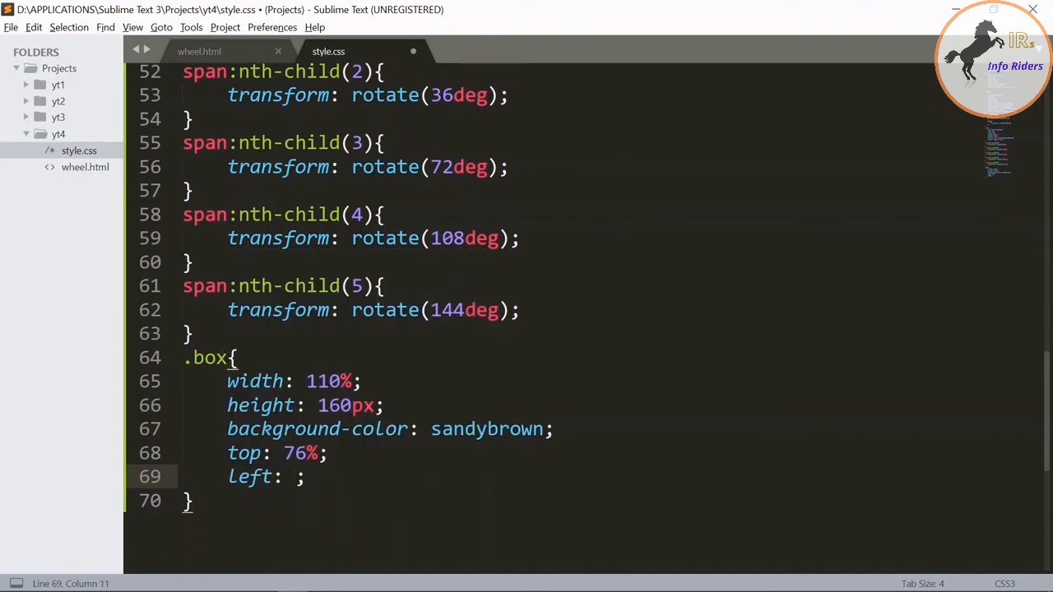
{"action": "type", "text": "-10%"}
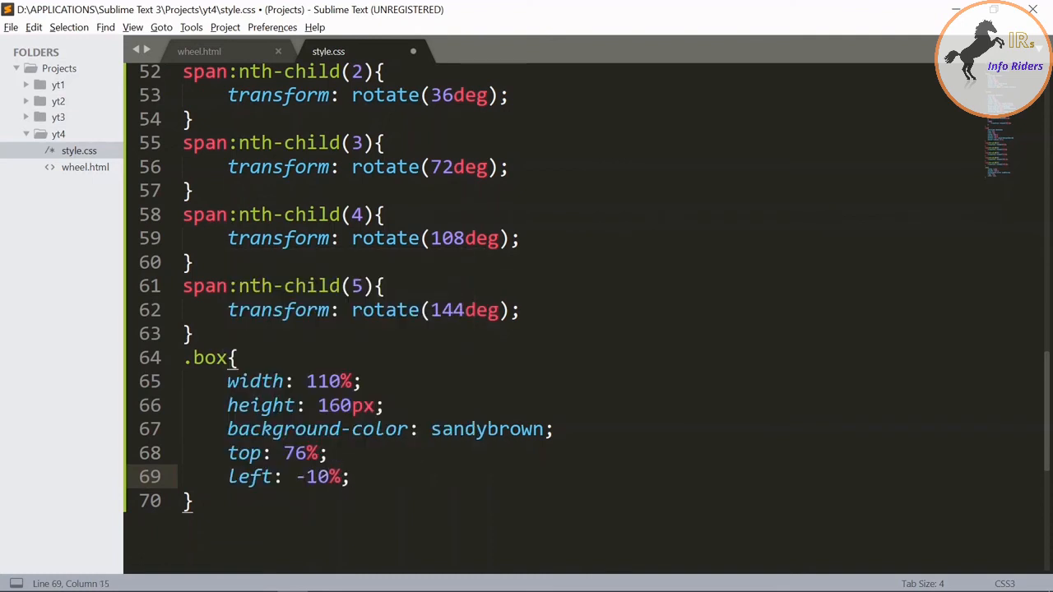
{"action": "type", "text": "po"}
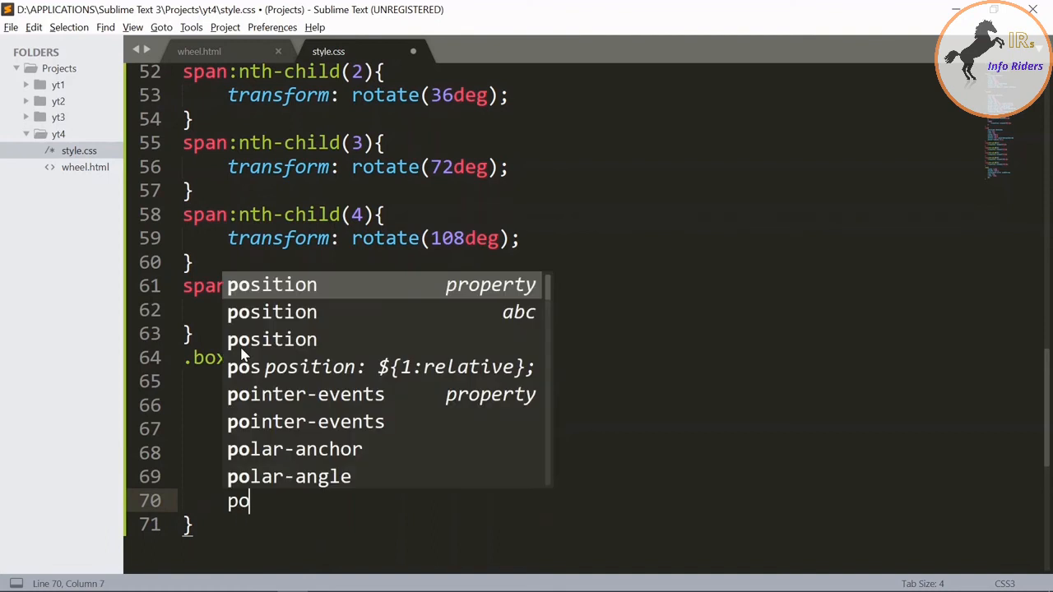
{"action": "type", "text": "position: absolute"}
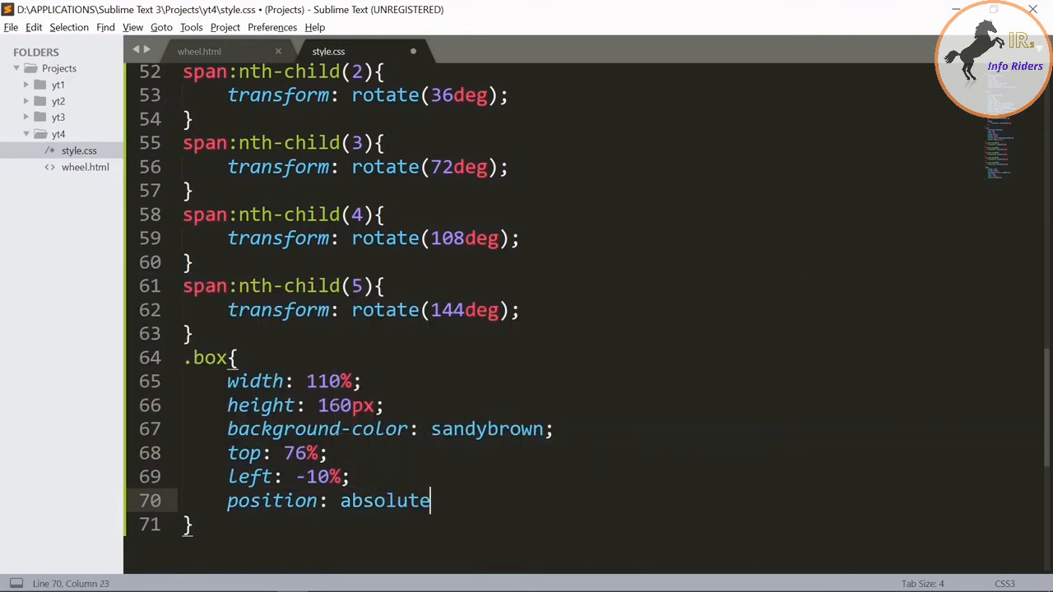
{"action": "type", "text": ";"}
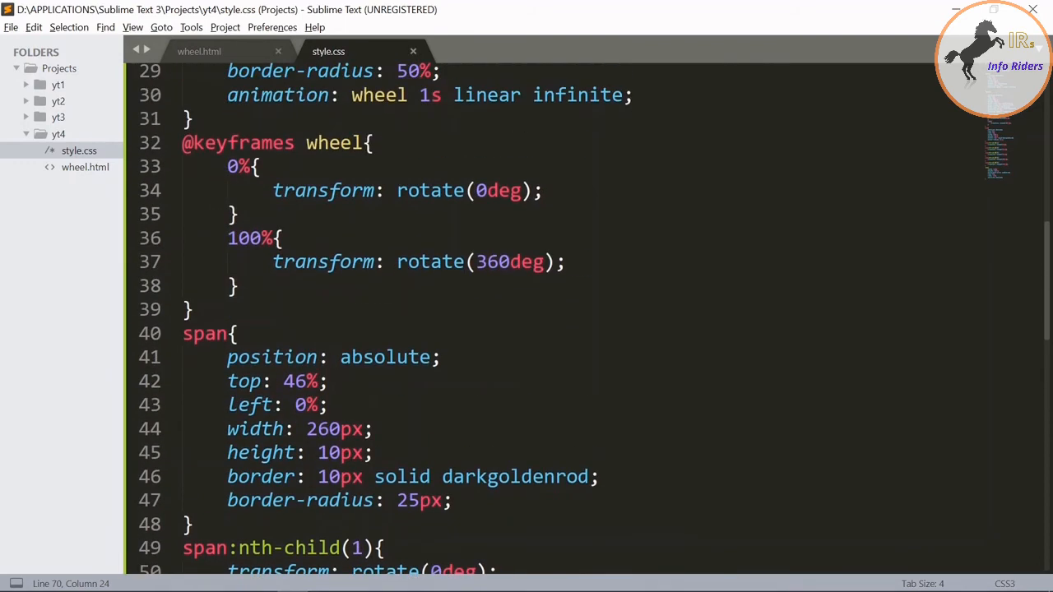
Add z-index: 1 to both wheel rules and remove linear from .wheel1's animation
{"action": "scroll", "scroll_direction": "up", "scroll_amount": 3}
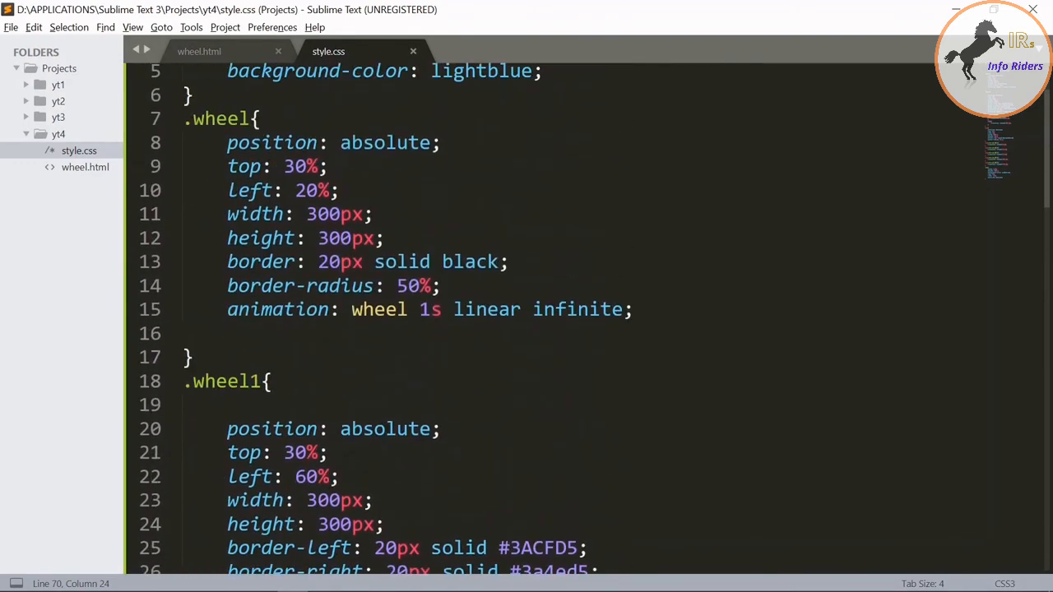
{"action": "type", "text": "z-index:"}
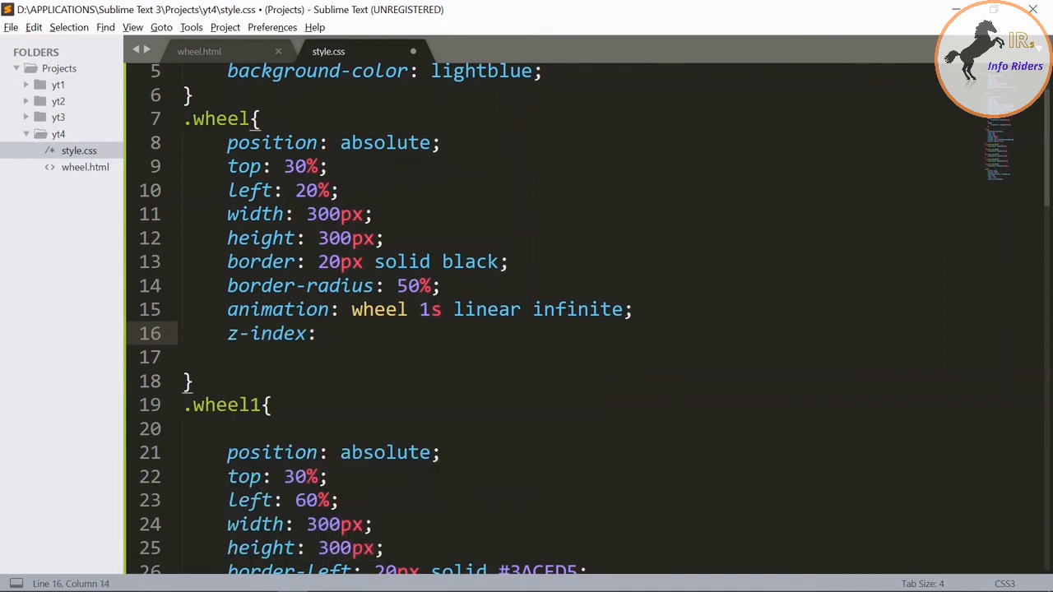
{"action": "type", "text": "1;"}
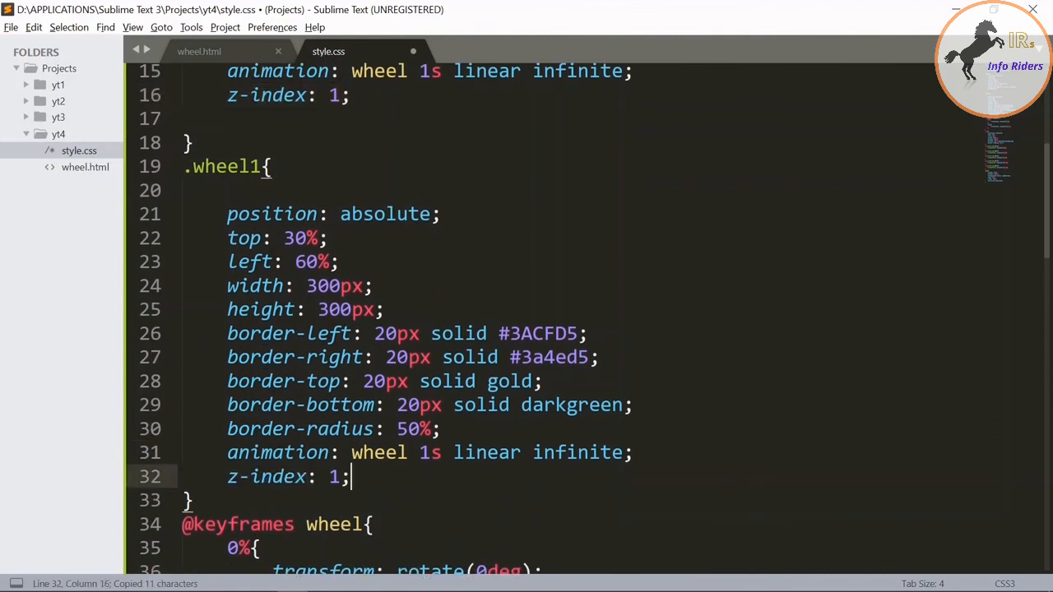
{"action": "scroll", "scroll_direction": "down", "scroll_amount": 3}
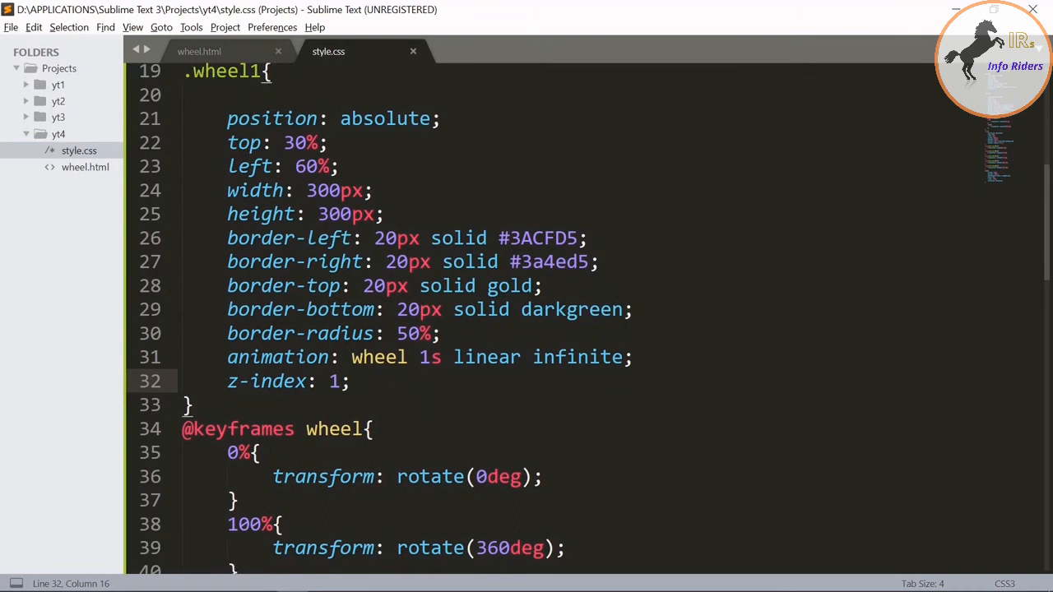
{"action": "scroll", "scroll_direction": "down", "scroll_amount": 3}
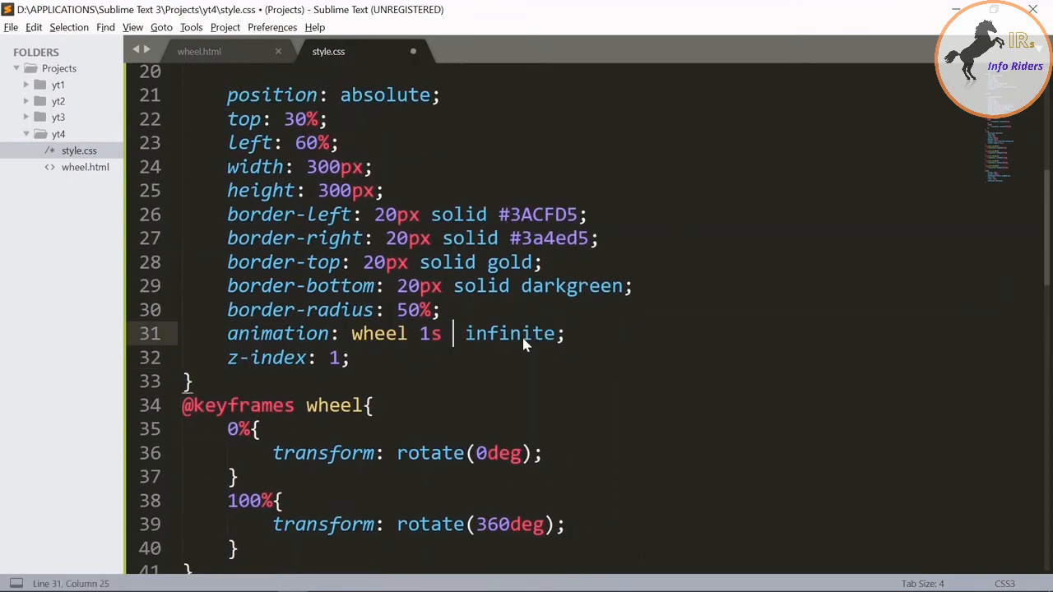
Set both wheel animations to wheel 1s alternate infinite
{"action": "type", "text": "alternate"}
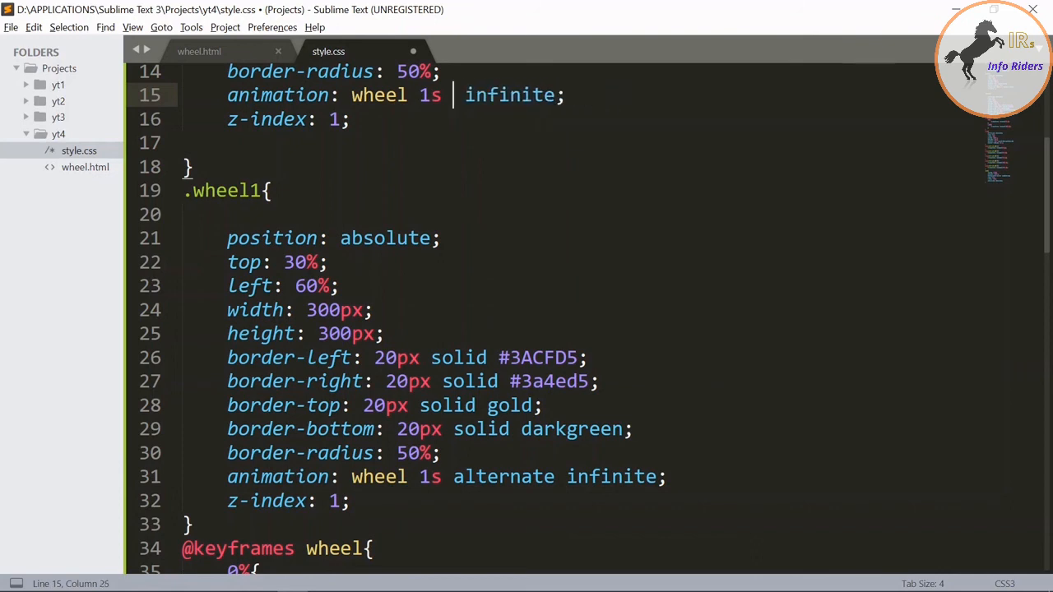
{"action": "type", "text": "alternate"}
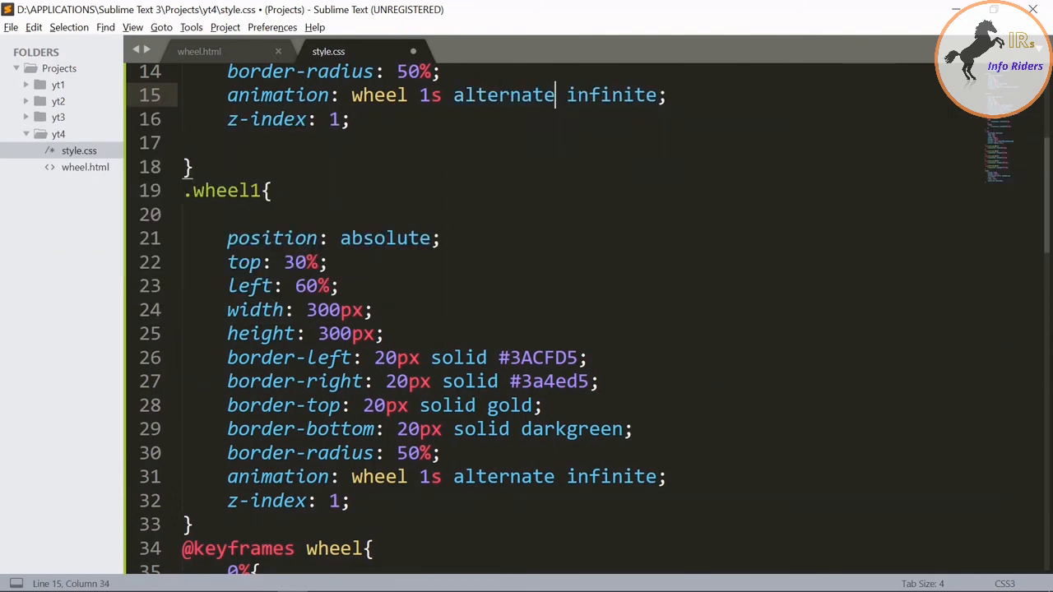
{"action": "scroll", "scroll_direction": "down", "scroll_amount": 3}
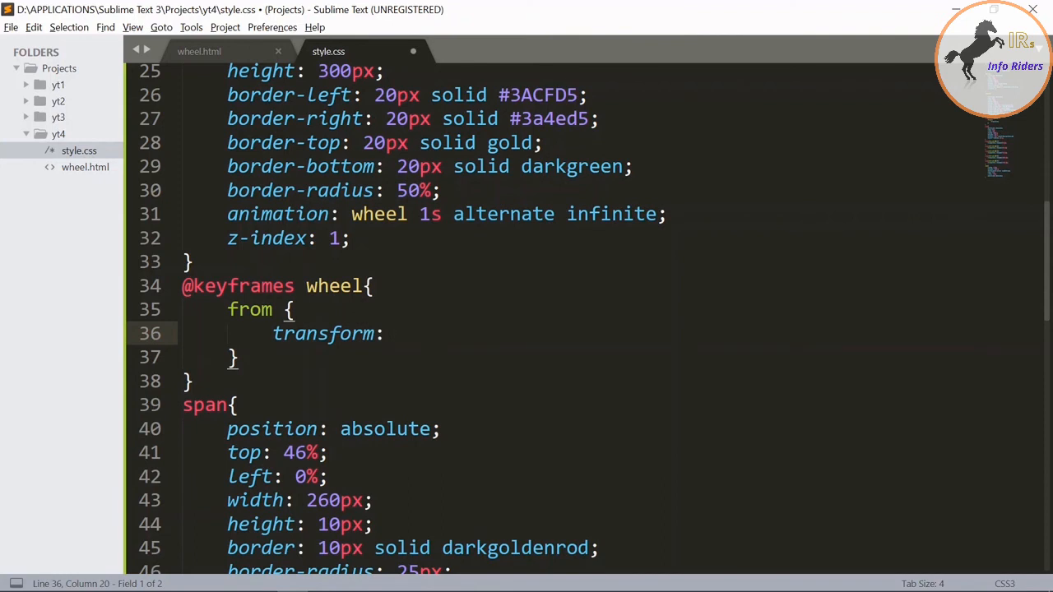
Write the from keyframe as transform: translate3d(0,-100px,0)
{"action": "type", "text": "tran"}
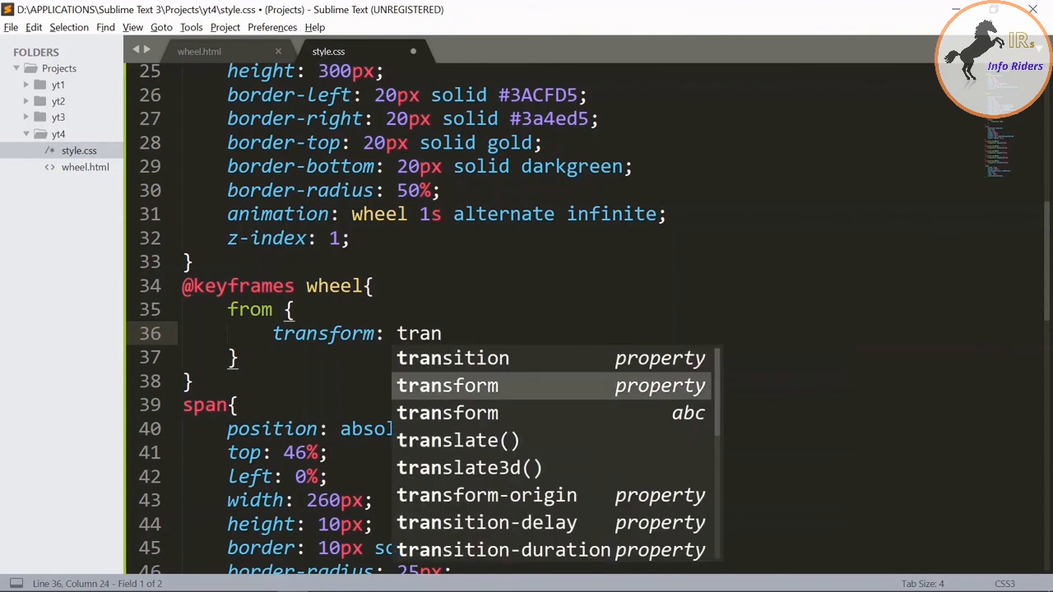
{"action": "left_click", "coordinate": [469, 467]}
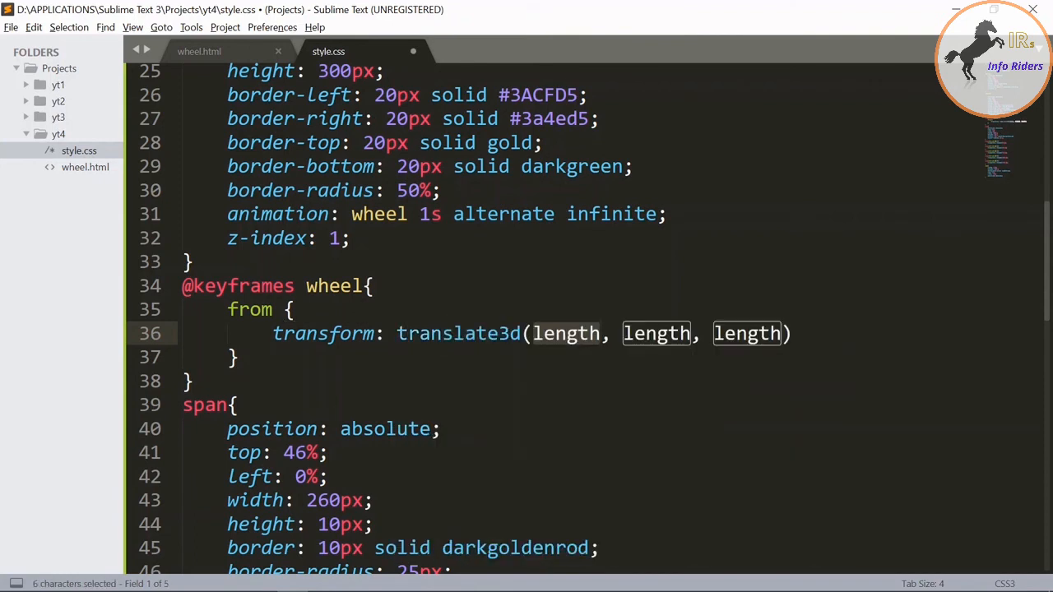
{"action": "type", "text": "0"}
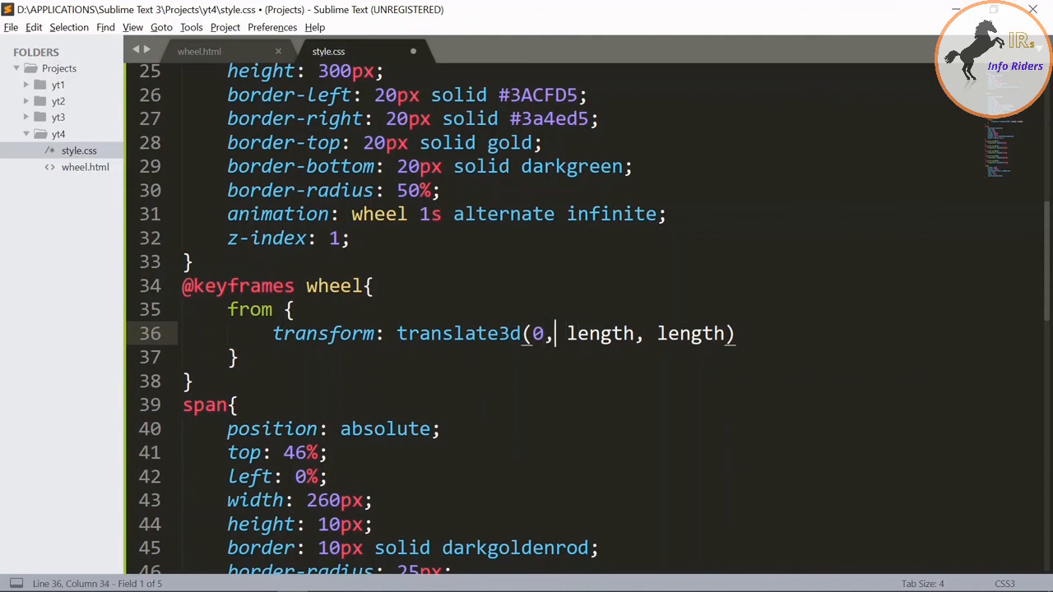
{"action": "key", "text": "delete"}
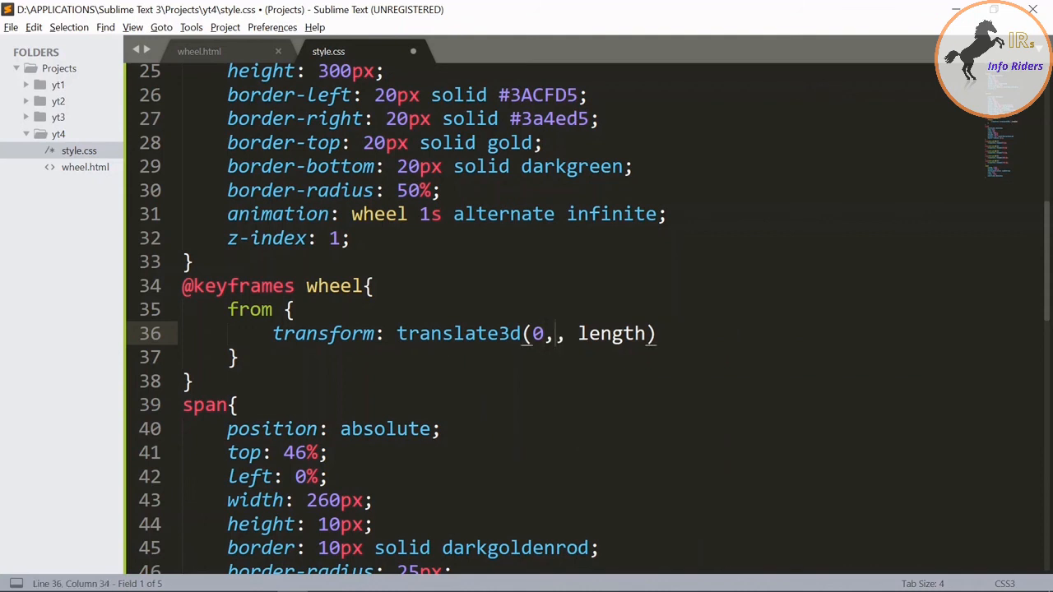
{"action": "type", "text": "-100"}
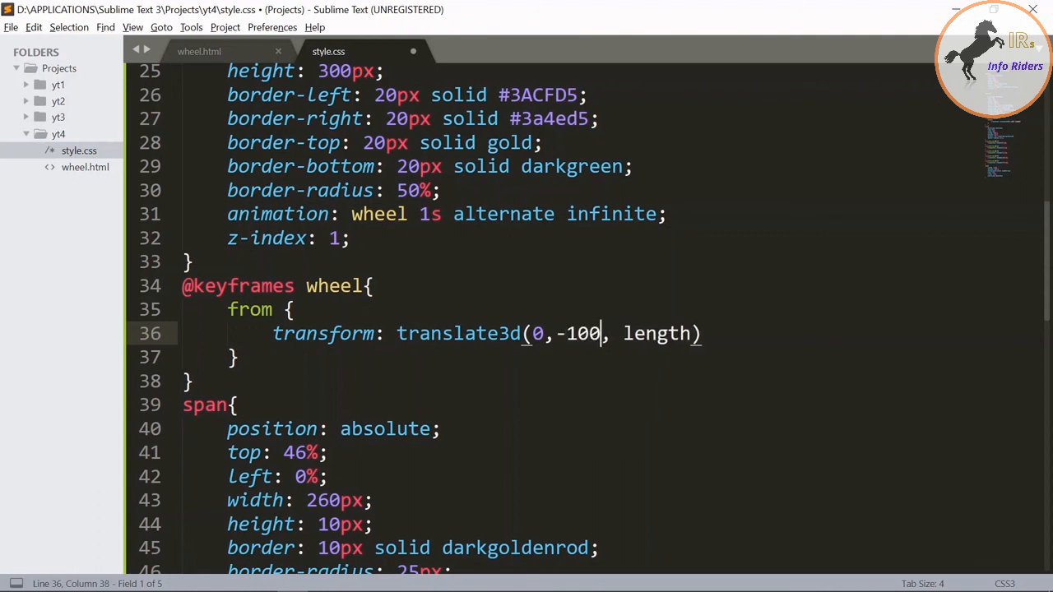
{"action": "type", "text": "px"}
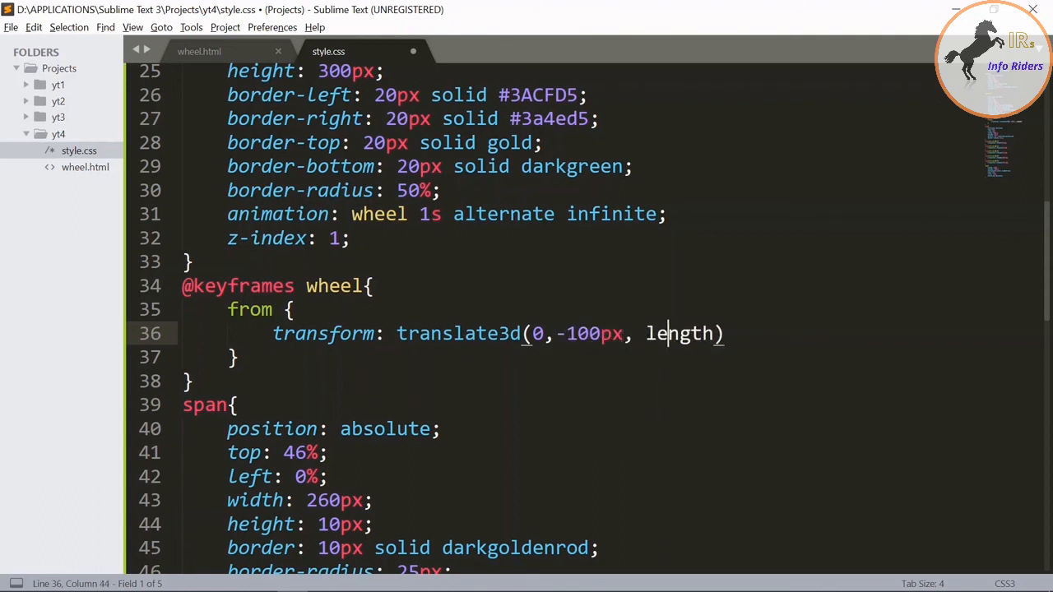
{"action": "double_click", "coordinate": [678, 332]}
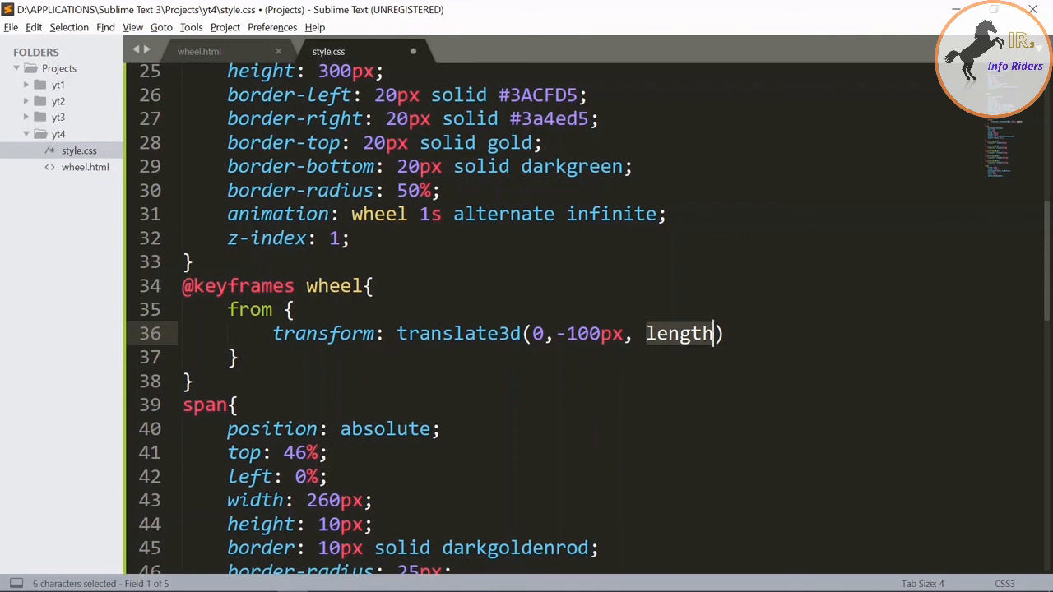
{"action": "type", "text": "0"}
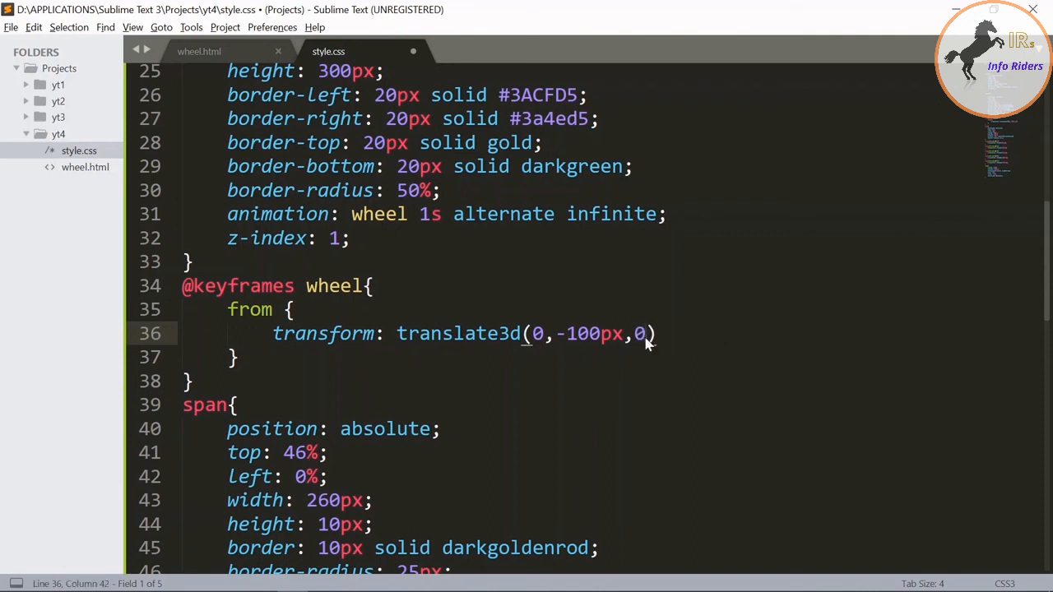
{"action": "type", "text": ";"}
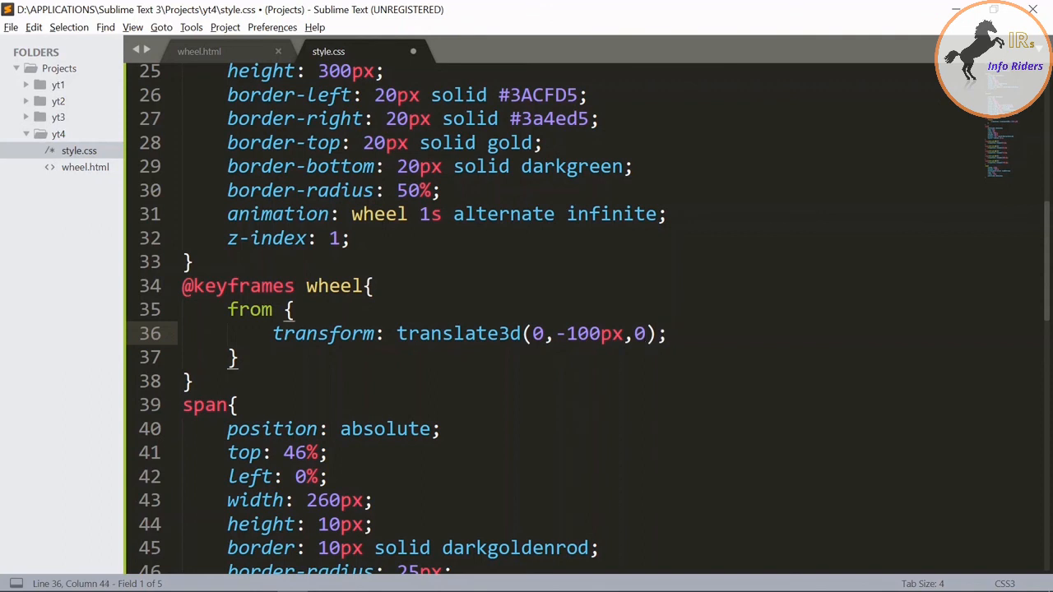
Reuse that transform for the to keyframe with the vertical offset set to 0
{"action": "left_click_drag", "start_coordinate": [273, 332], "coordinate": [666, 332]}
{"action": "type", "text": "to {"}
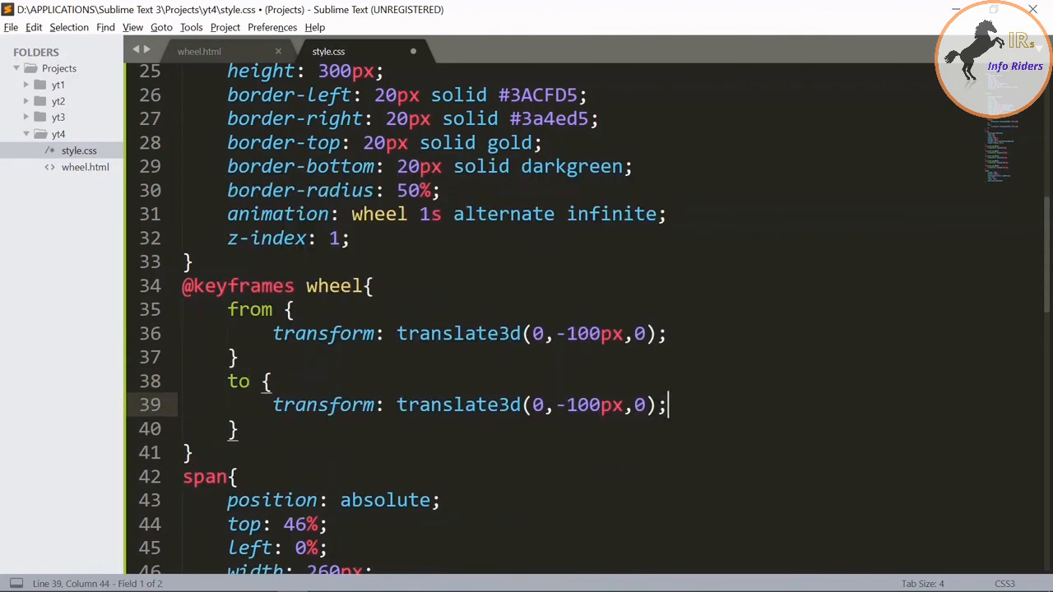
{"action": "key", "text": "BackSpace"}
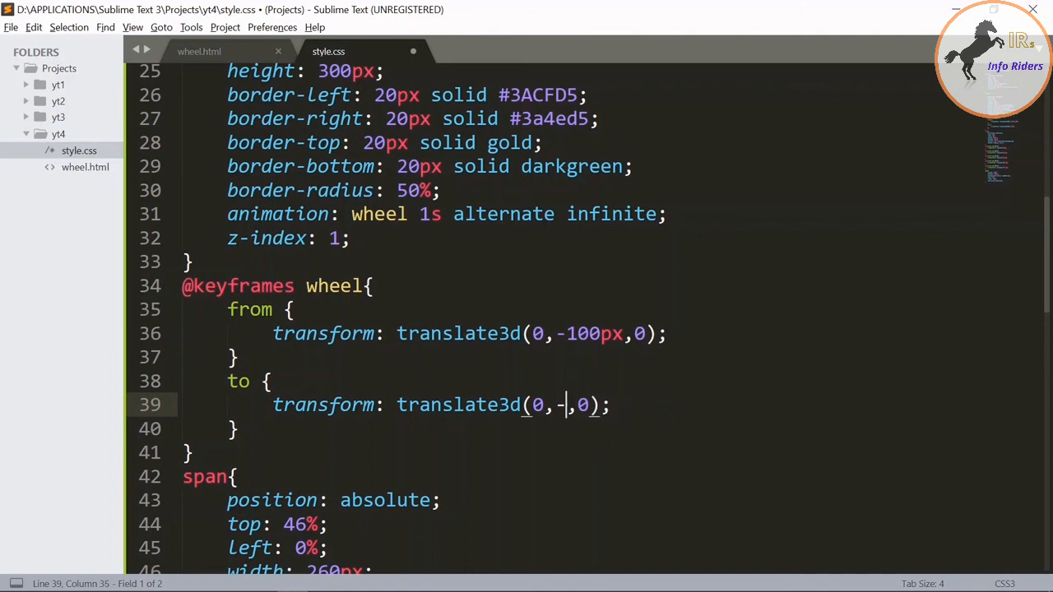
{"action": "type", "text": "0"}
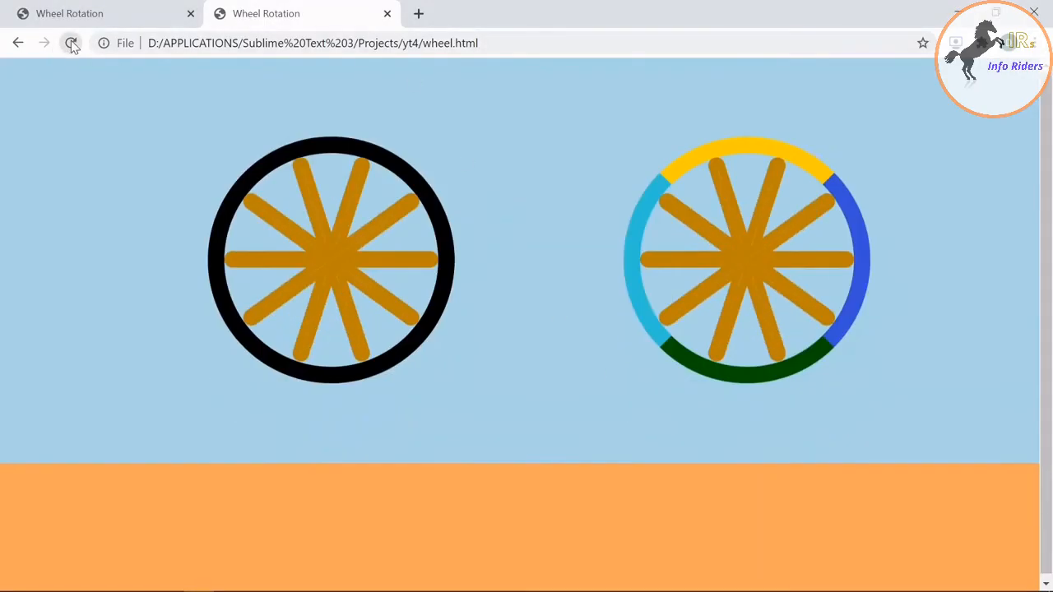
Reload wheel.html in Chrome to preview both wheels bouncing over the sandy ground
{"action": "left_click", "coordinate": [71, 42]}
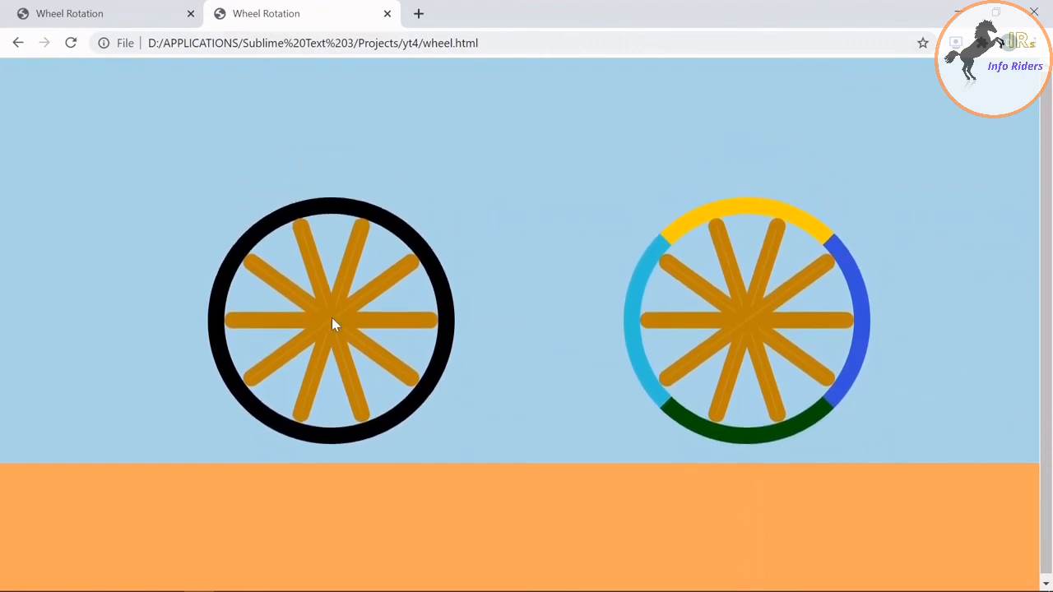